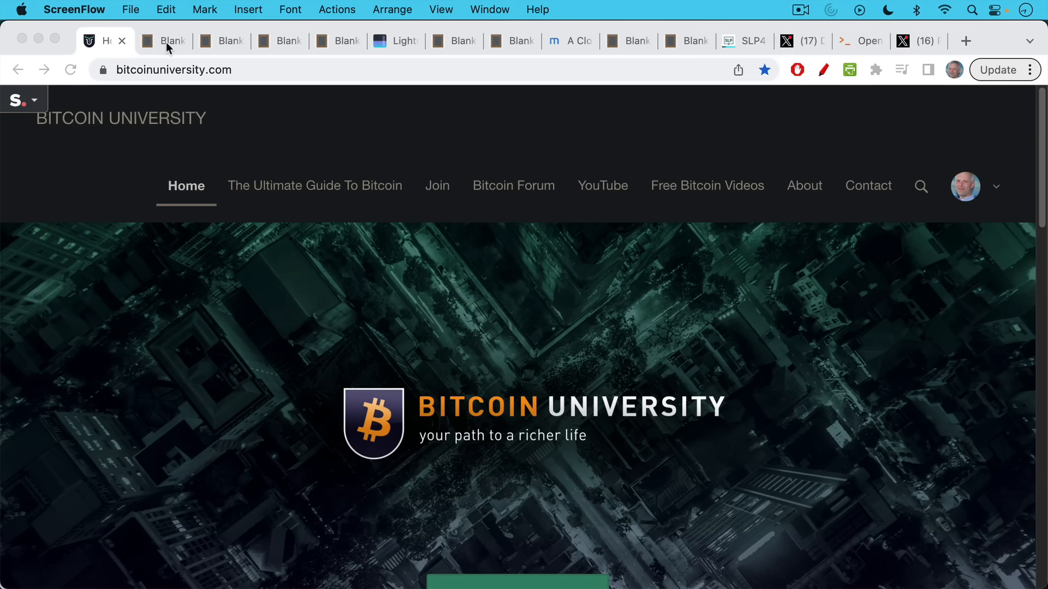
- Switch from the Bitcoin University homepage to the Big Bitcoin Breakthrough (Splicing) note
click(163, 41)
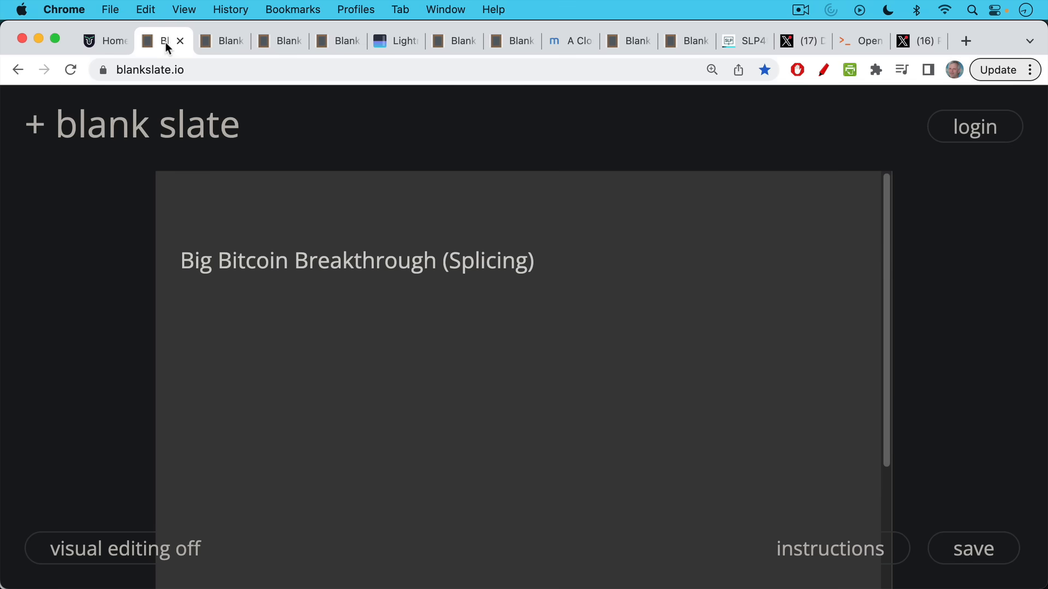
- Read the Bitcoin-scaling-in-layers note down to the bi-directional payment channels part
click(221, 40)
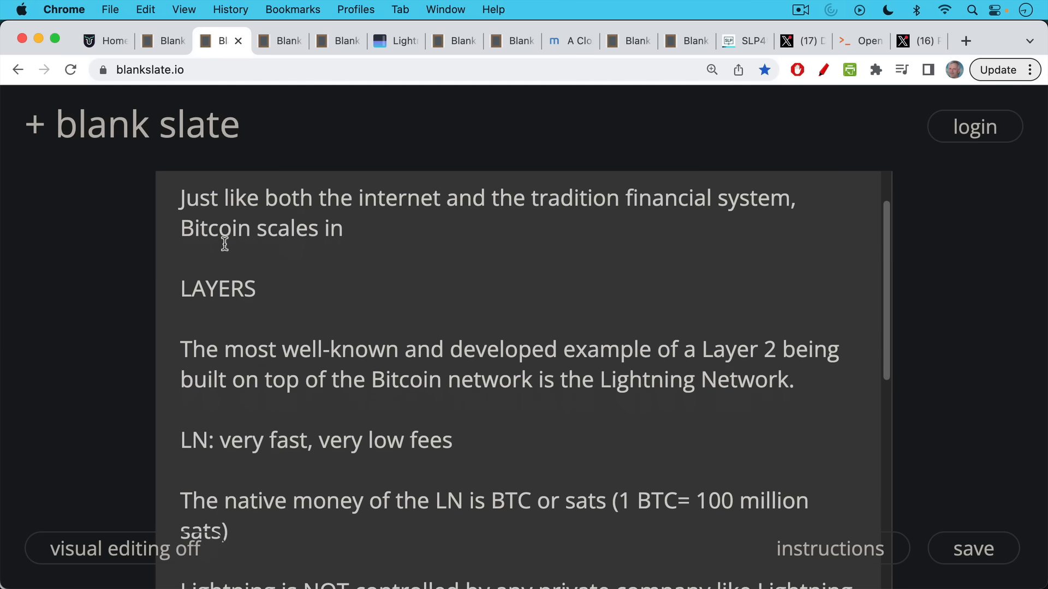
scroll(down, 3)
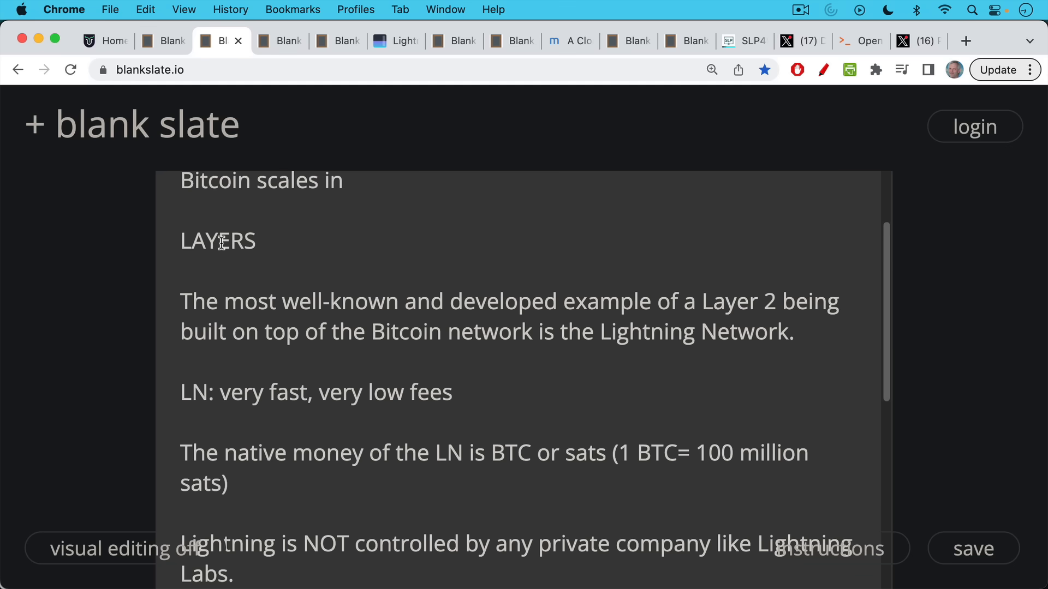
scroll(down, 3)
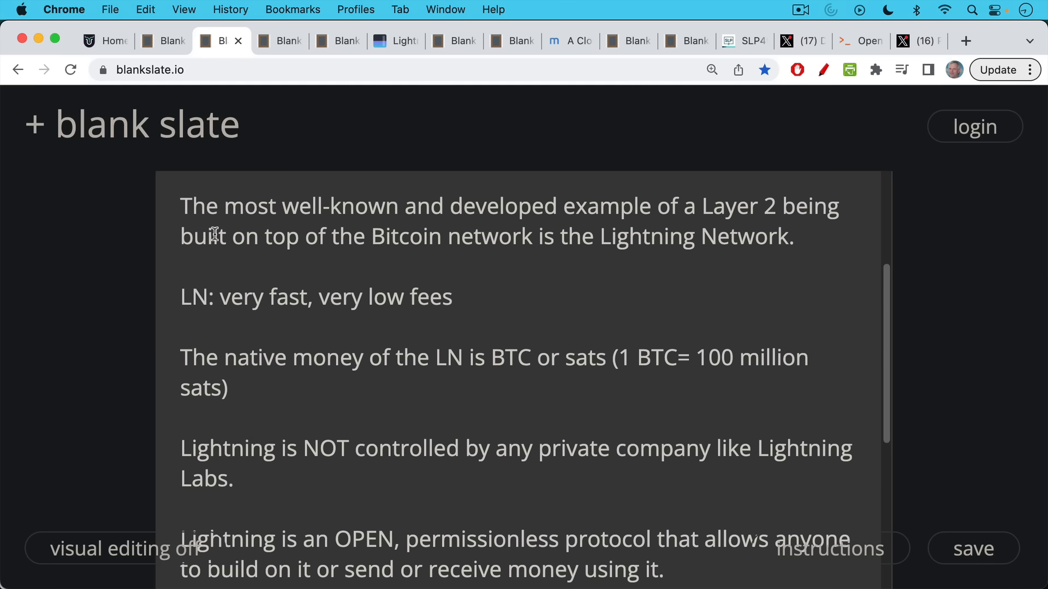
scroll(down, 3)
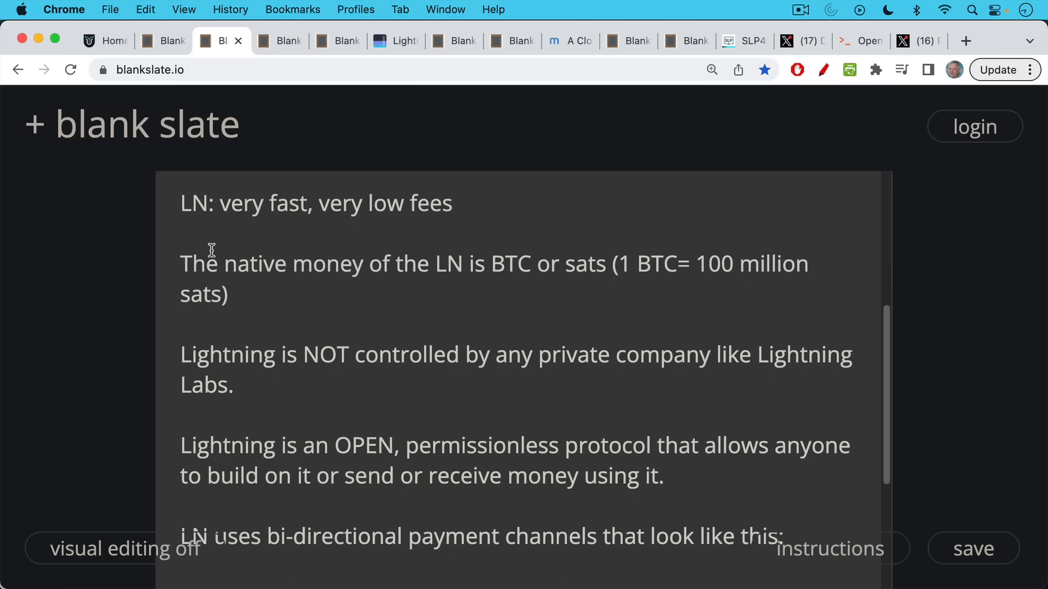
scroll(down, 3)
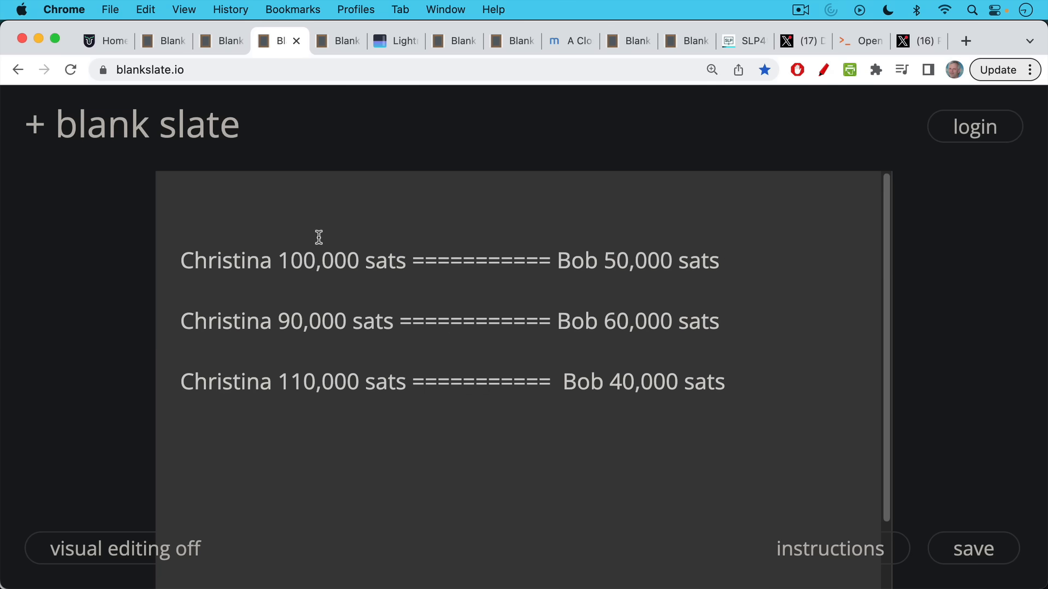
mouse_move(214, 260)
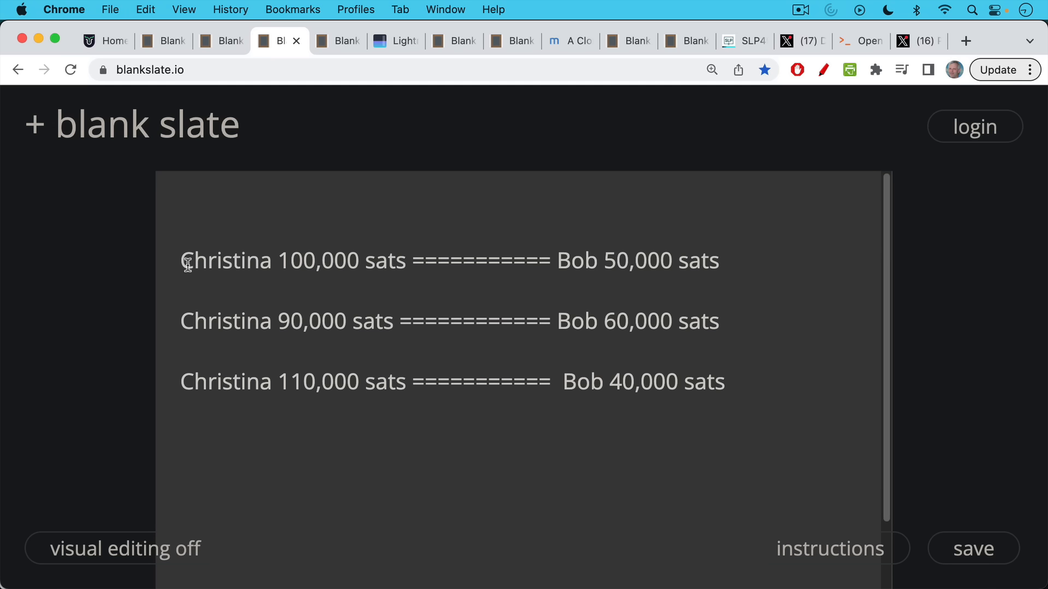
mouse_move(236, 262)
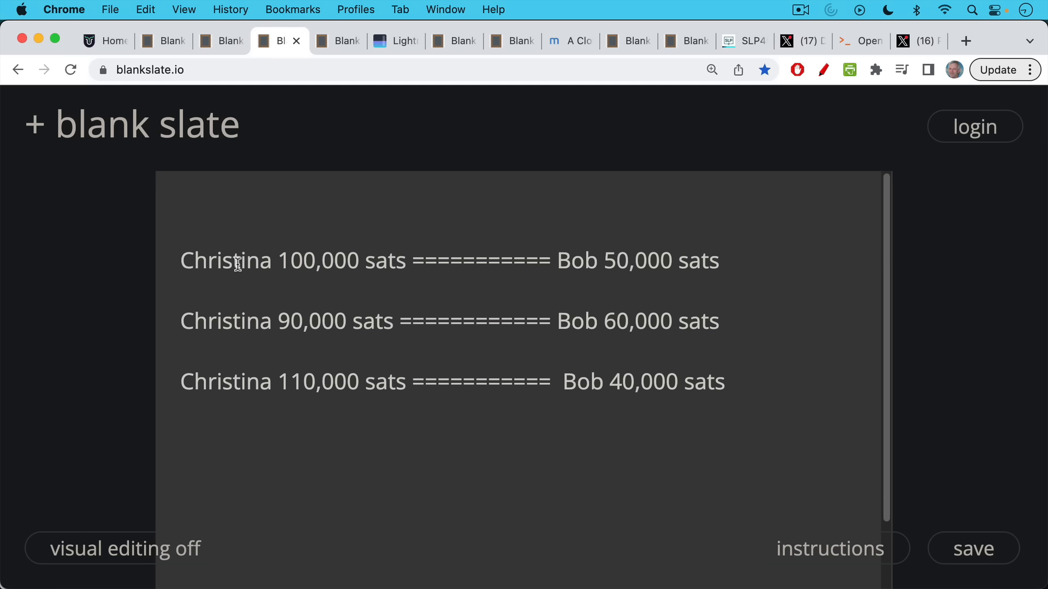
mouse_move(242, 261)
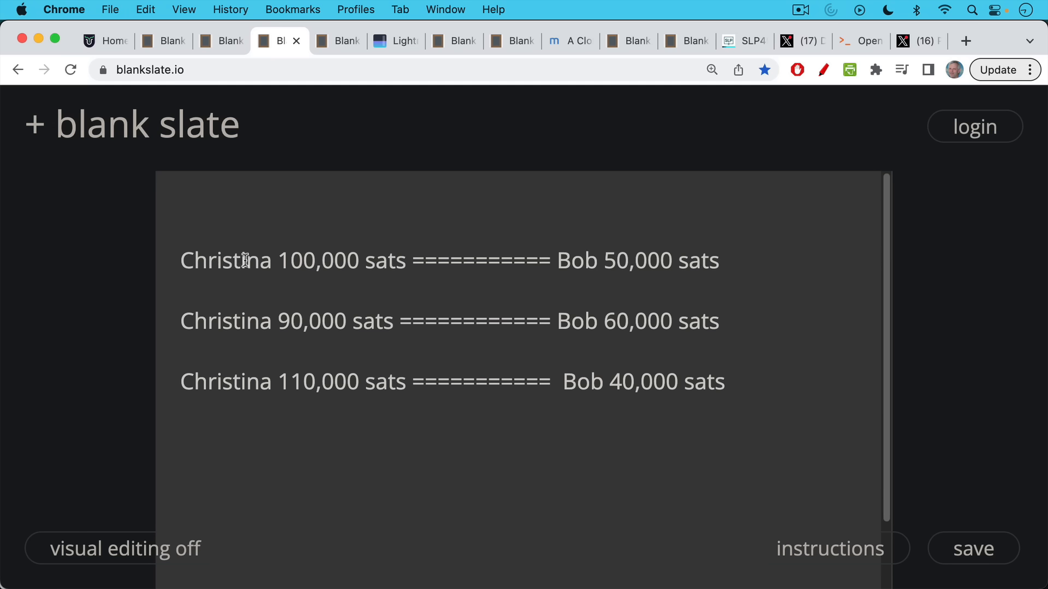
mouse_move(638, 284)
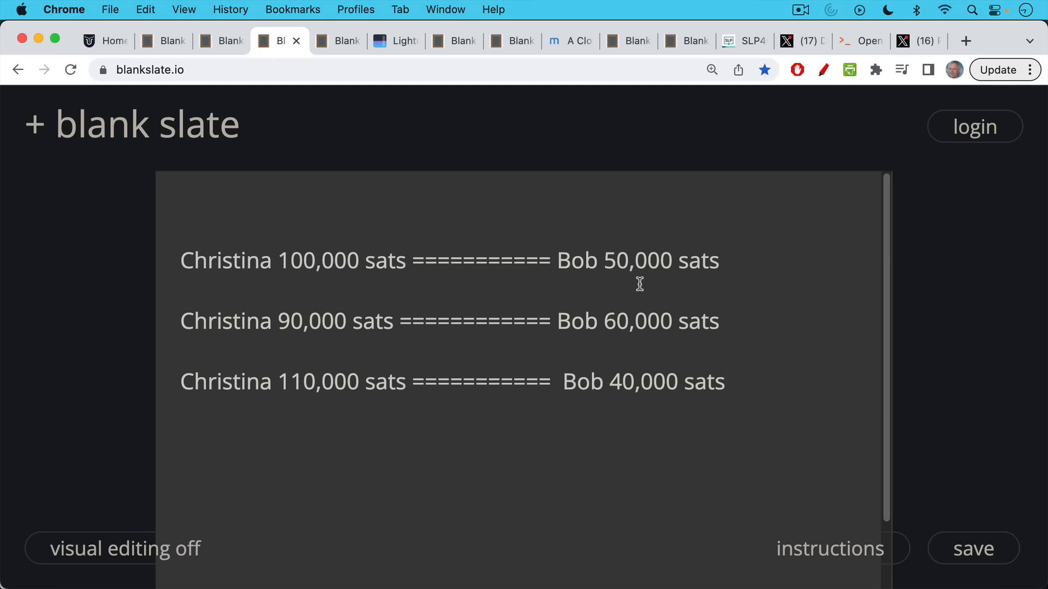
mouse_move(388, 290)
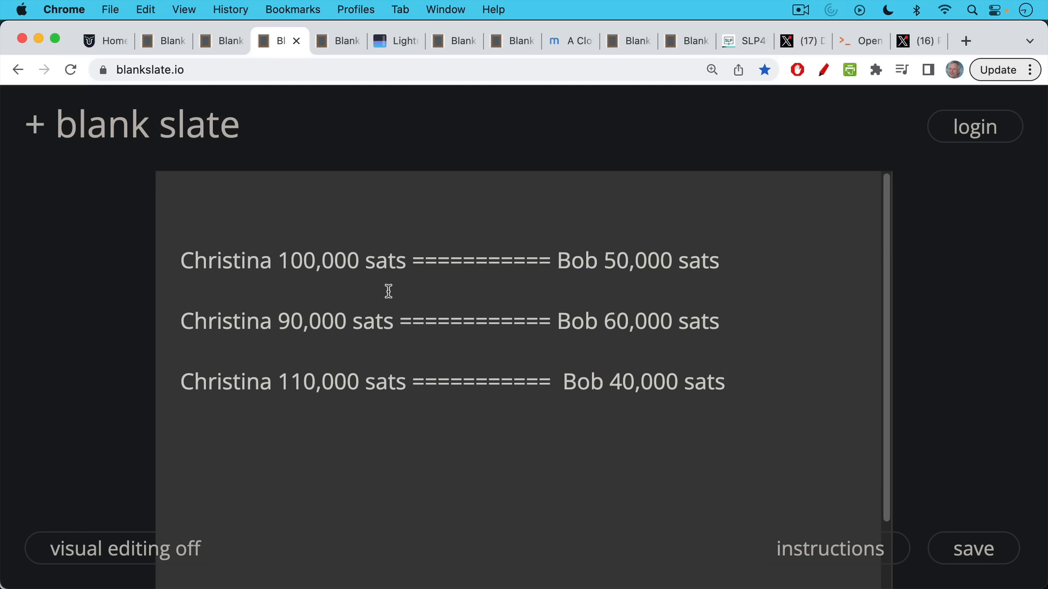
mouse_move(378, 293)
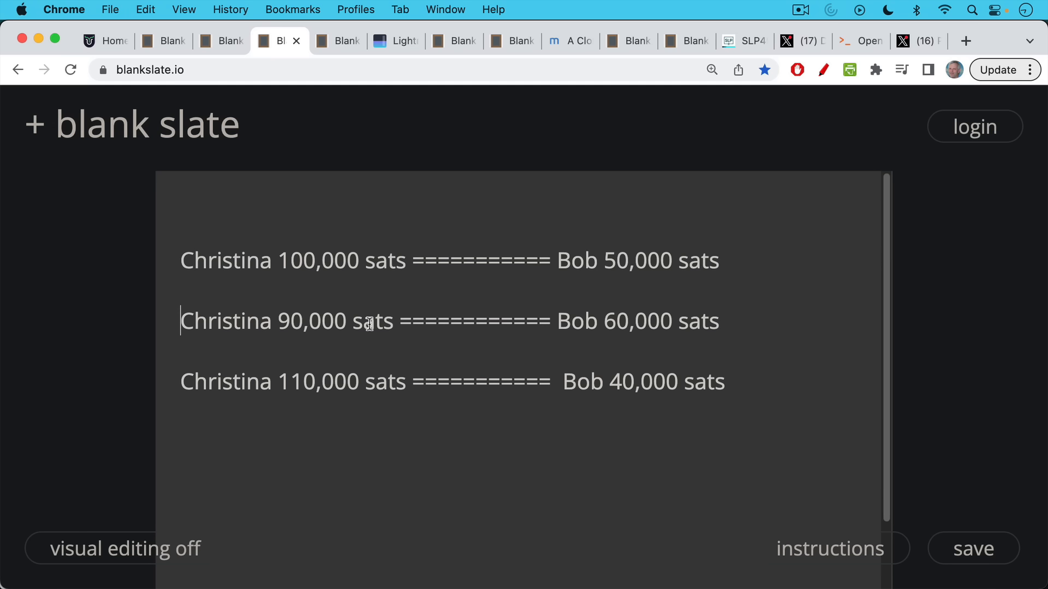
mouse_move(690, 335)
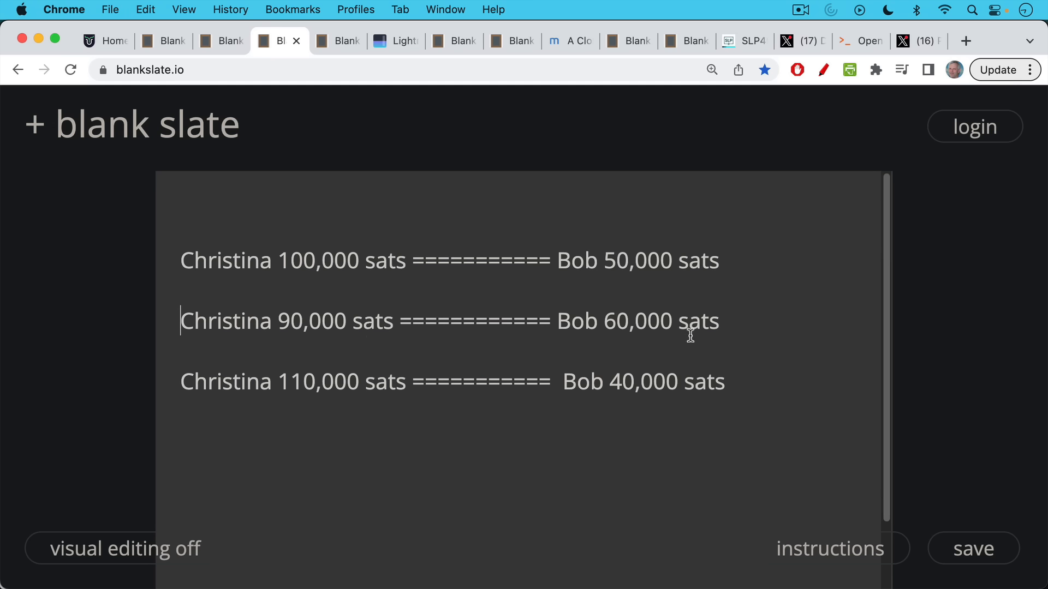
mouse_move(397, 364)
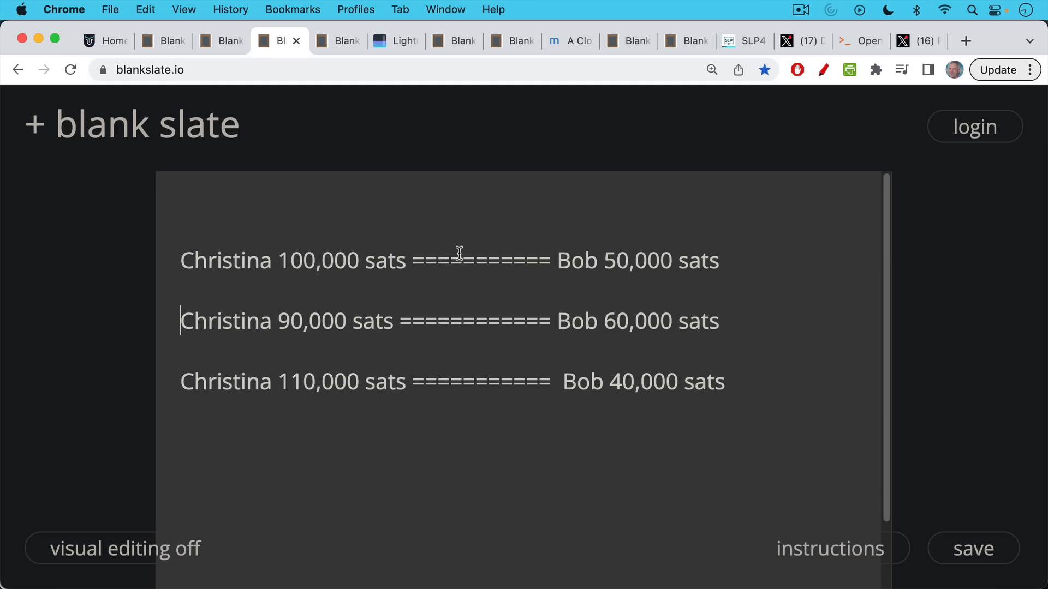
mouse_move(478, 260)
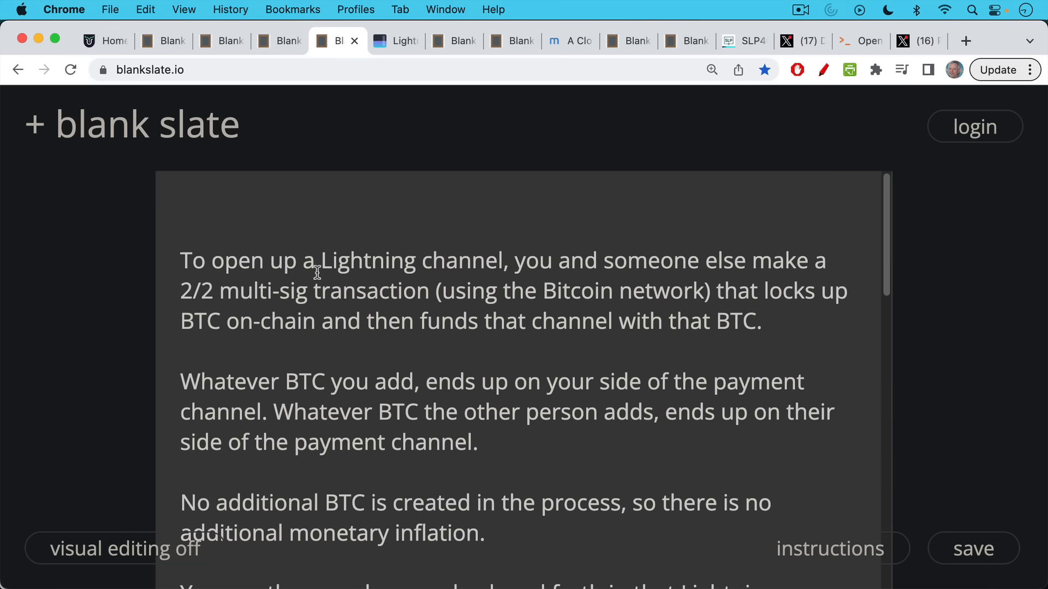
mouse_move(295, 202)
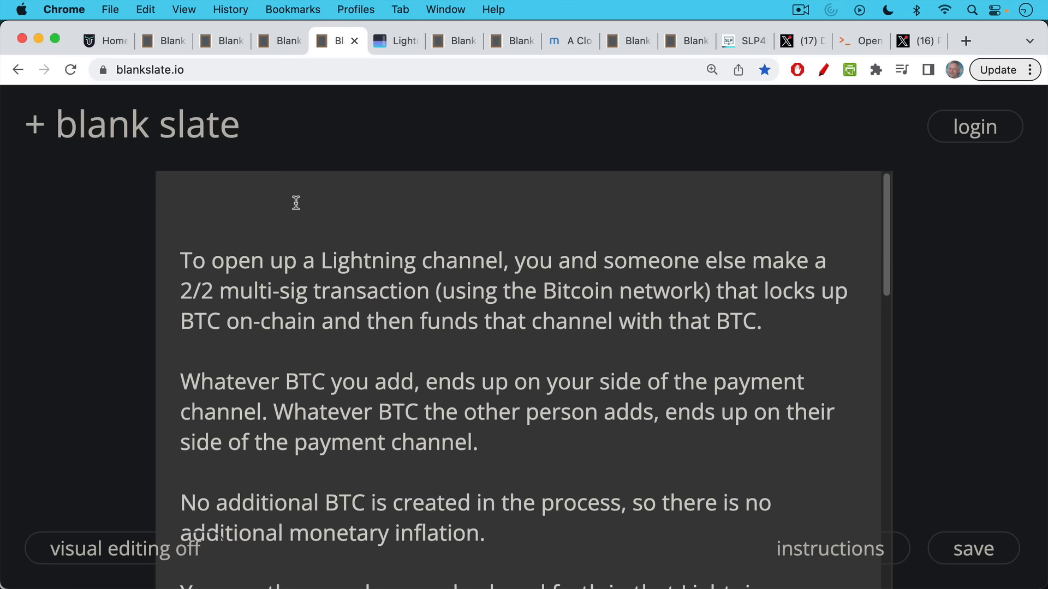
mouse_move(297, 279)
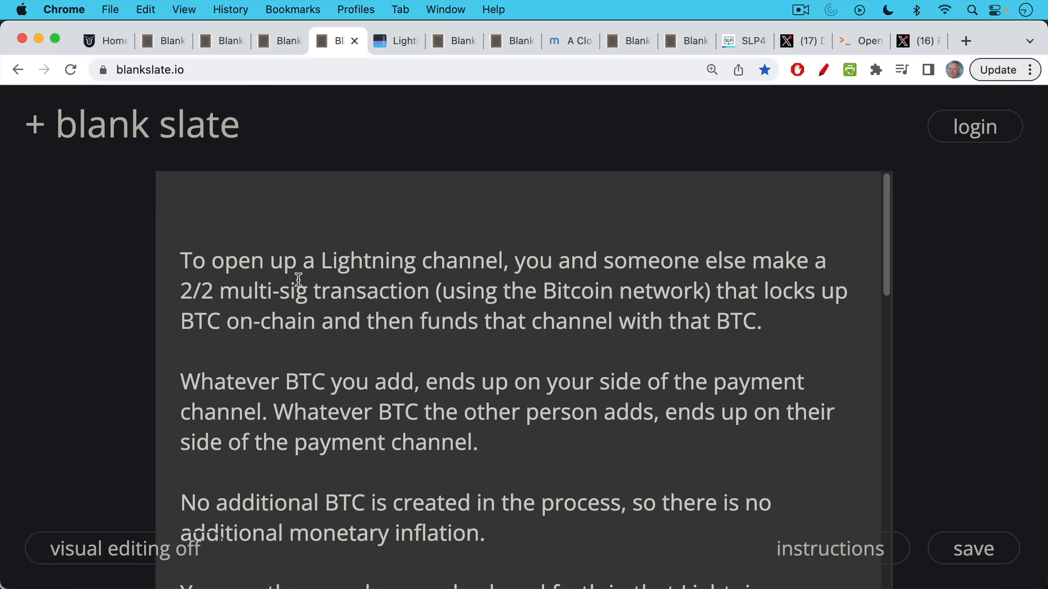
- Scroll the channel-opening note down to the thousands of two-party payment channels part
scroll(down, 3)
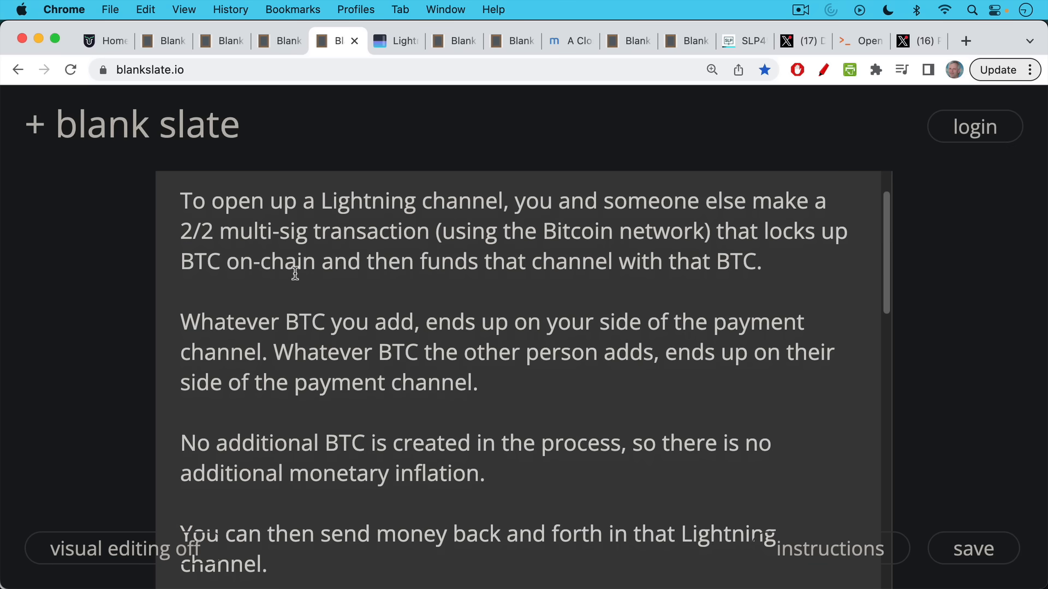
scroll(down, 3)
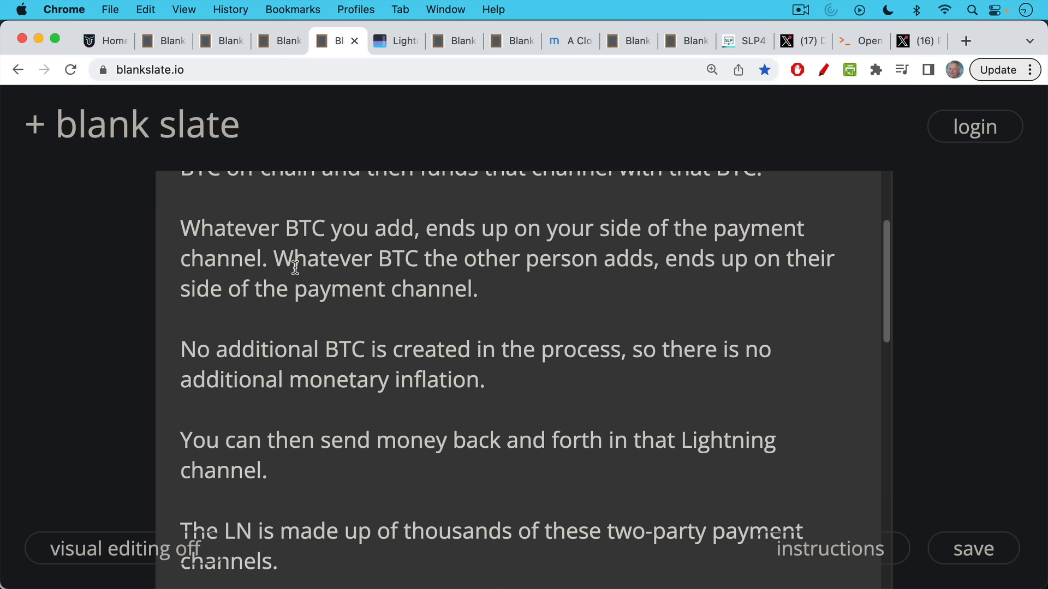
- Read past the Christina/Bob/John channel examples in the payment-channel note
scroll(down, 3)
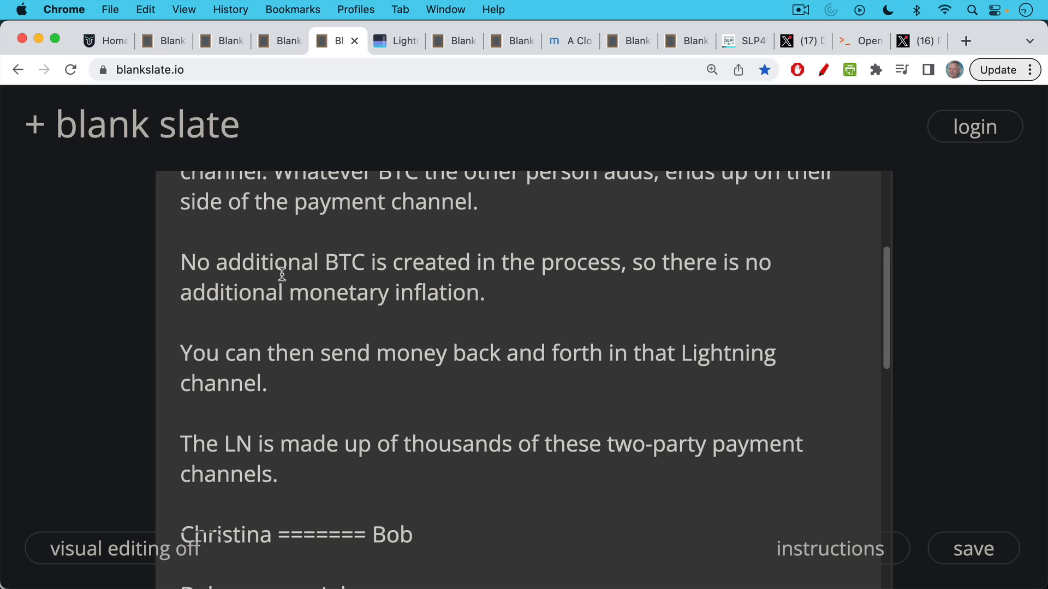
scroll(down, 3)
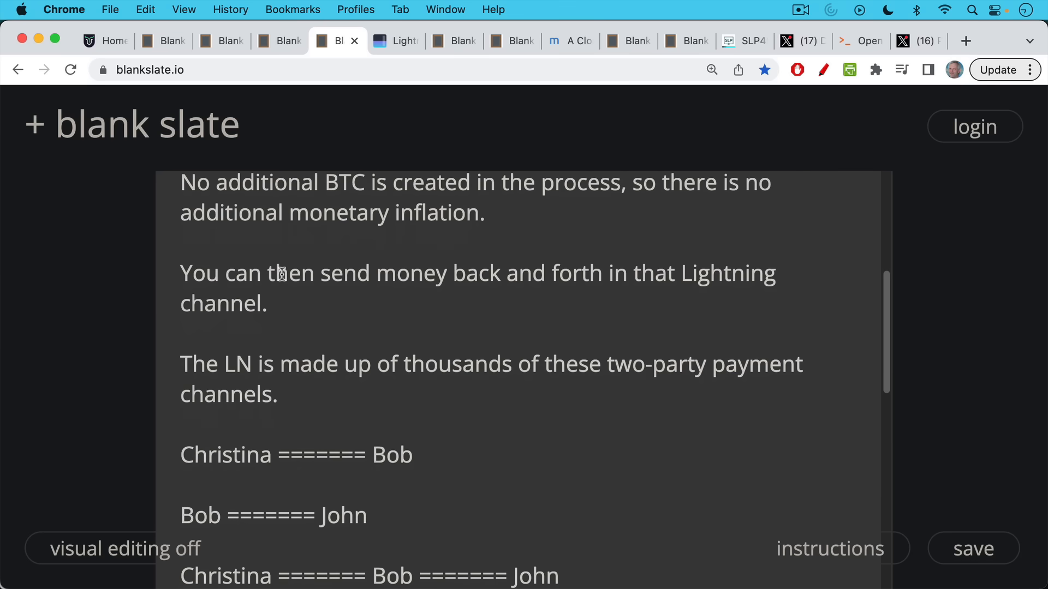
scroll(down, 3)
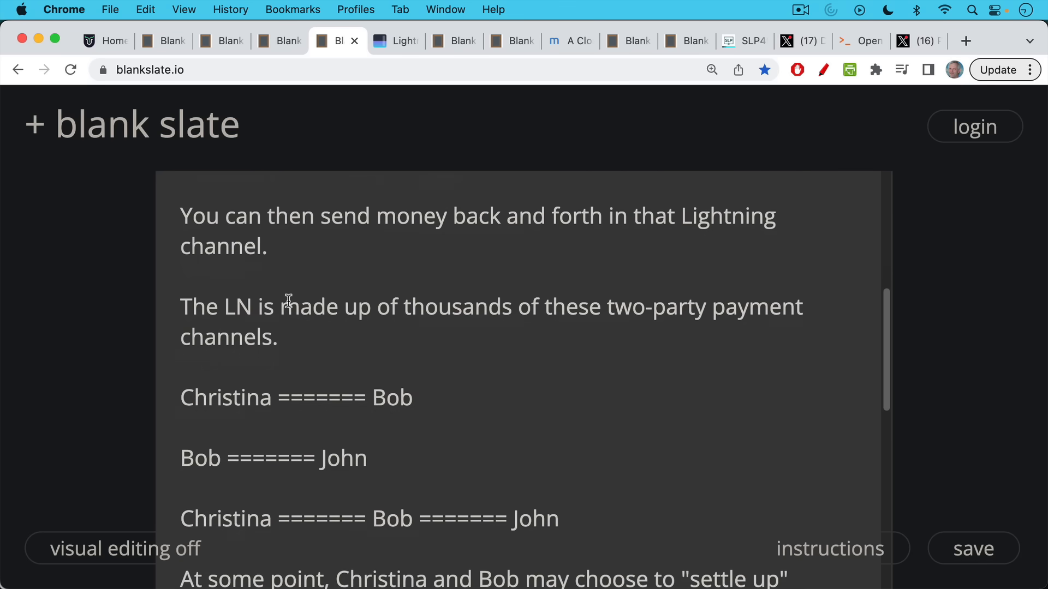
scroll(down, 3)
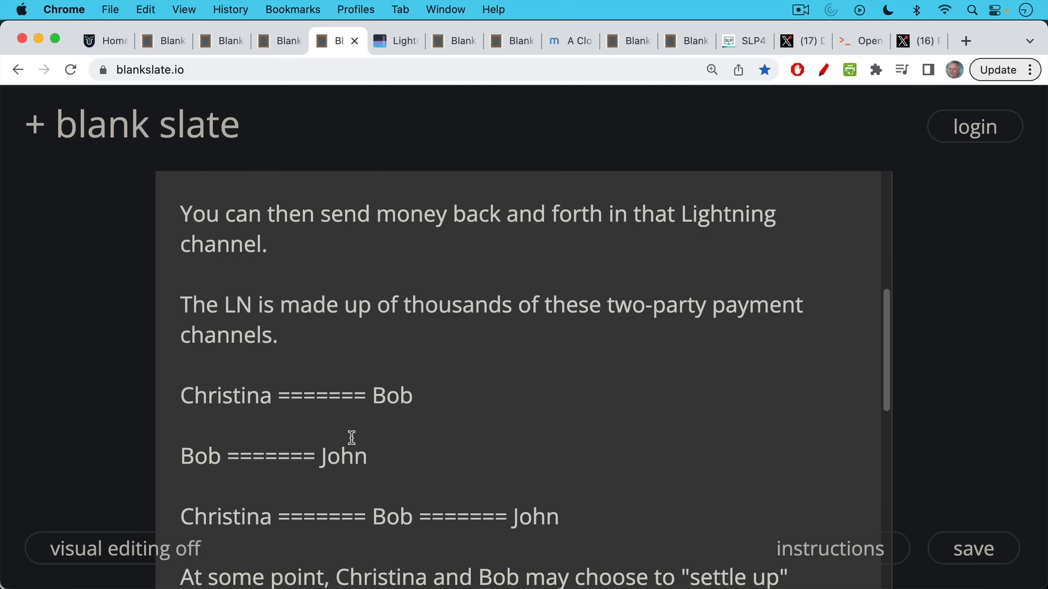
scroll(down, 3)
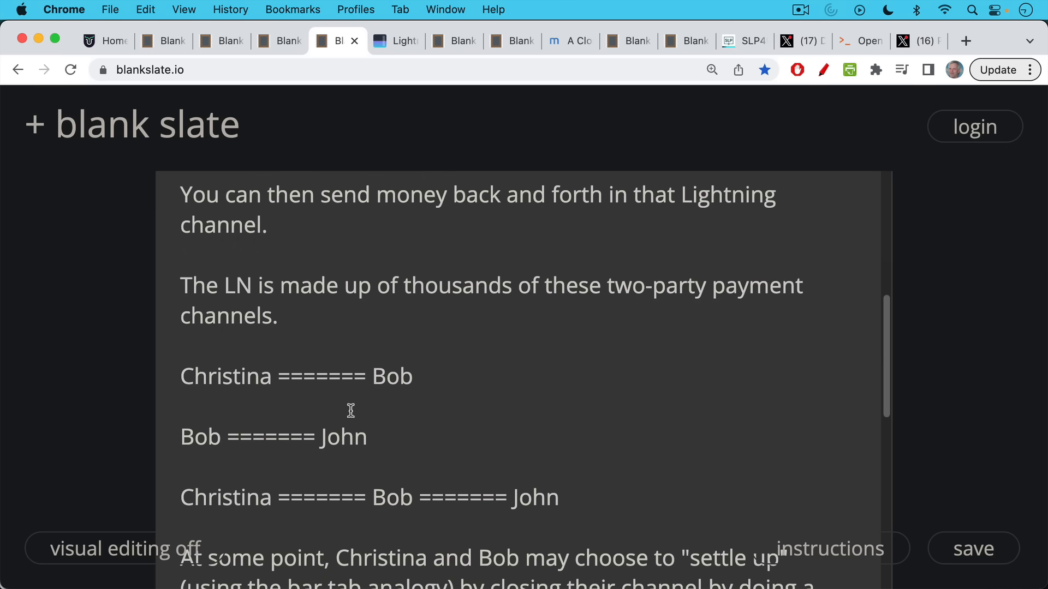
scroll(down, 3)
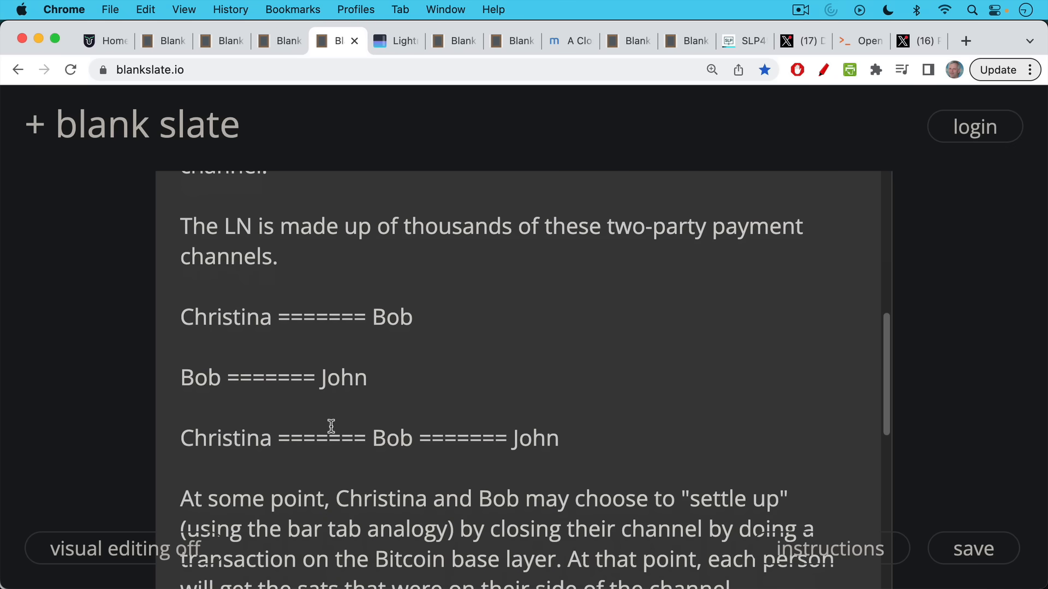
mouse_move(354, 361)
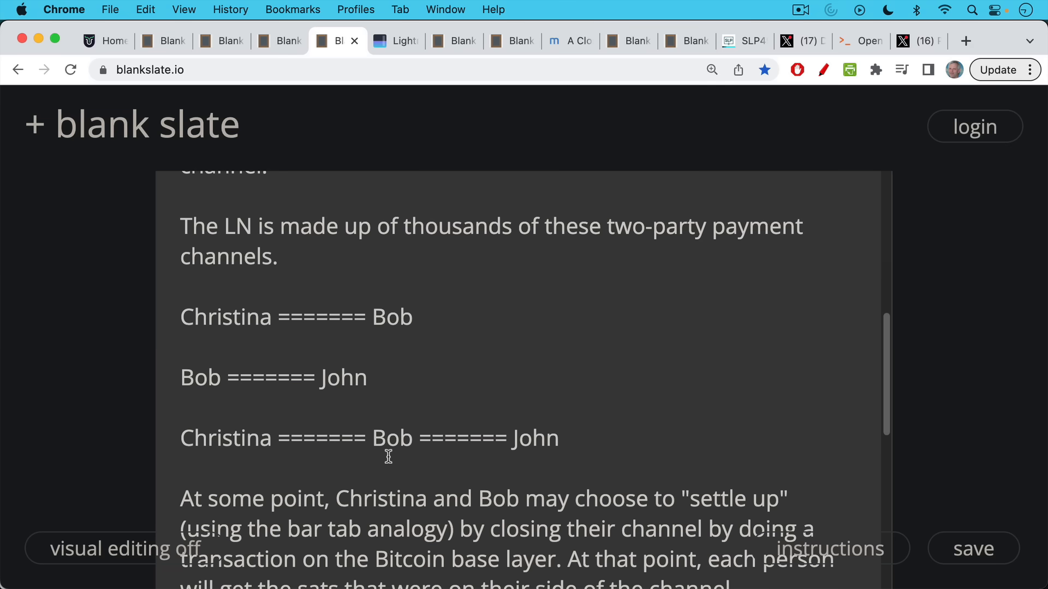
mouse_move(563, 460)
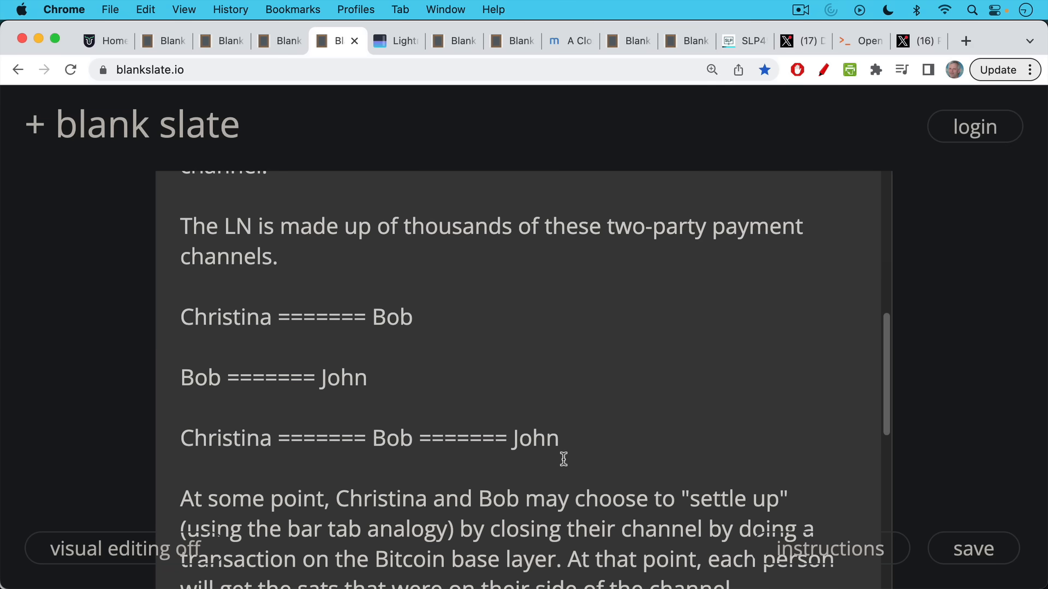
- Continue down to the settle-up paragraph where either person can close the channel
scroll(down, 3)
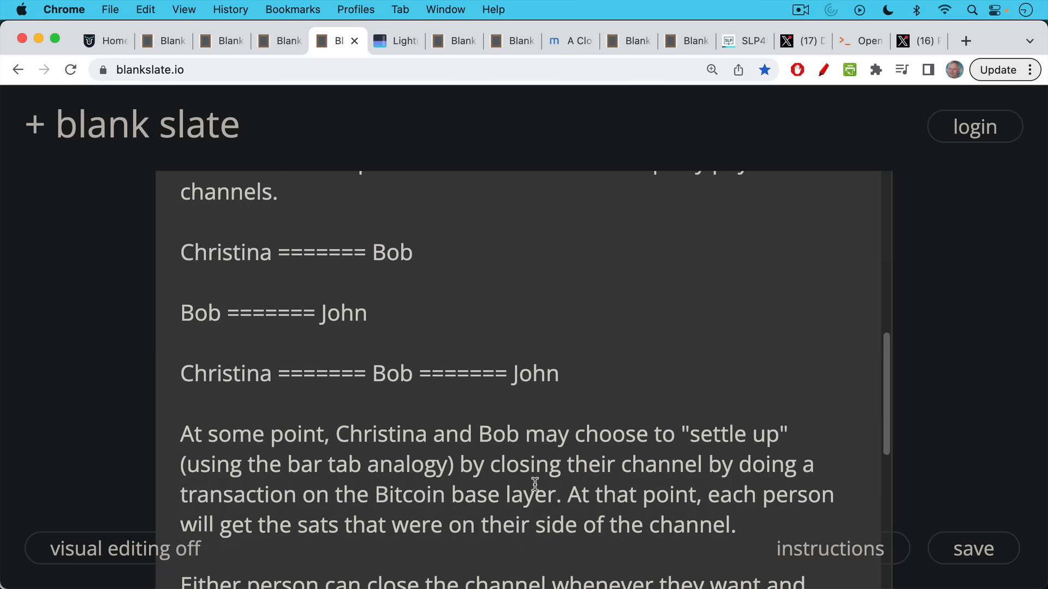
mouse_move(532, 482)
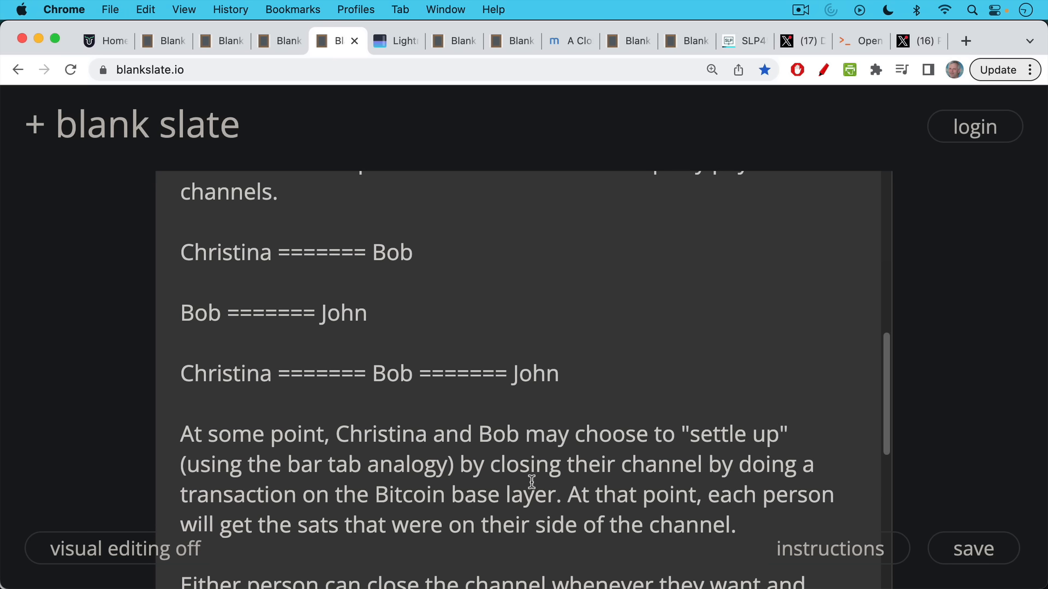
mouse_move(533, 466)
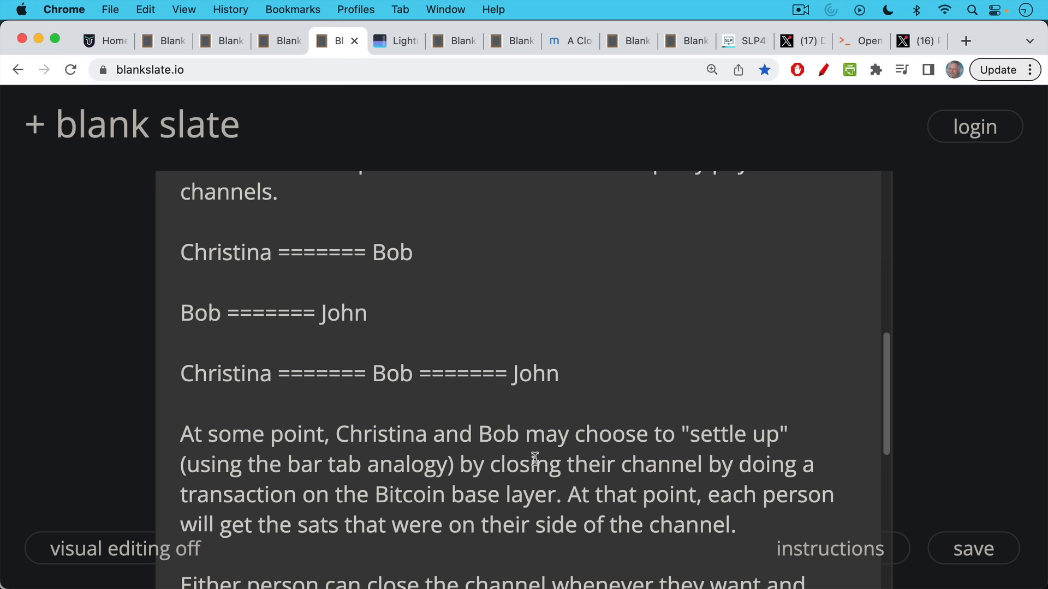
mouse_move(531, 455)
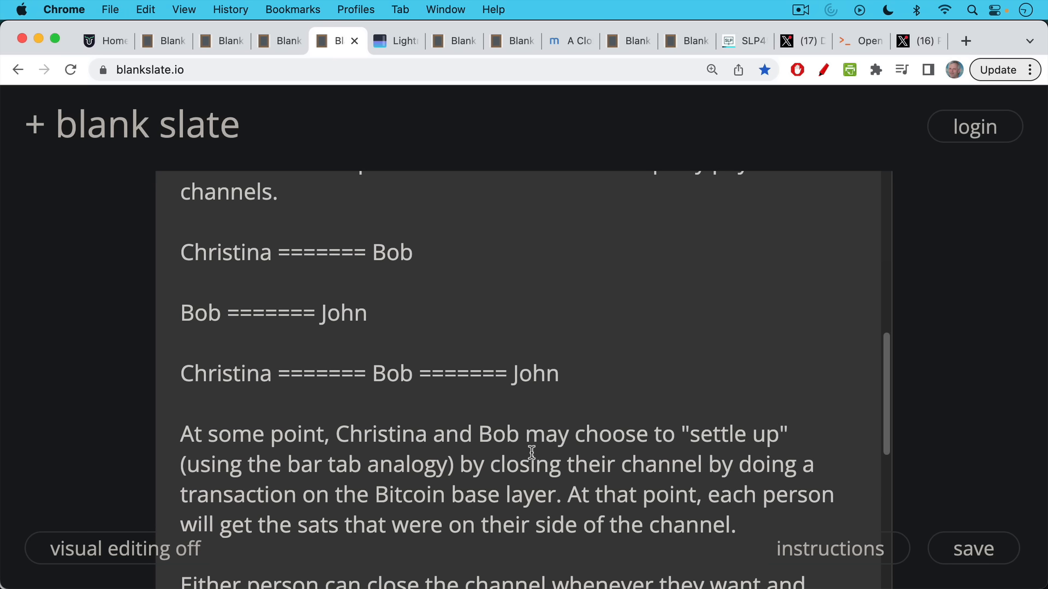
mouse_move(531, 442)
text(claim the sats that rightly belong to them.)
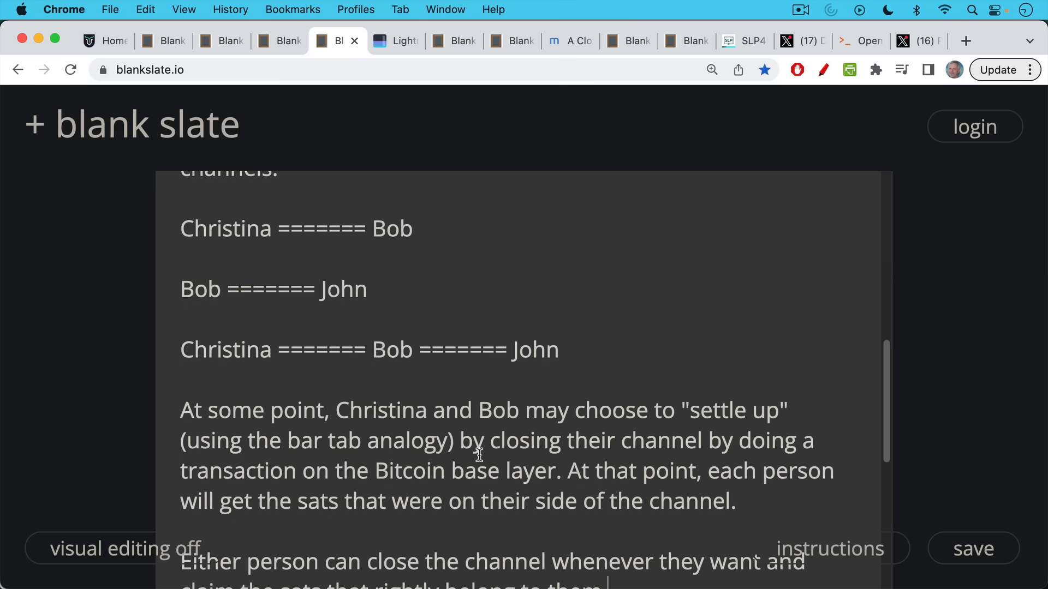
scroll(down, 3)
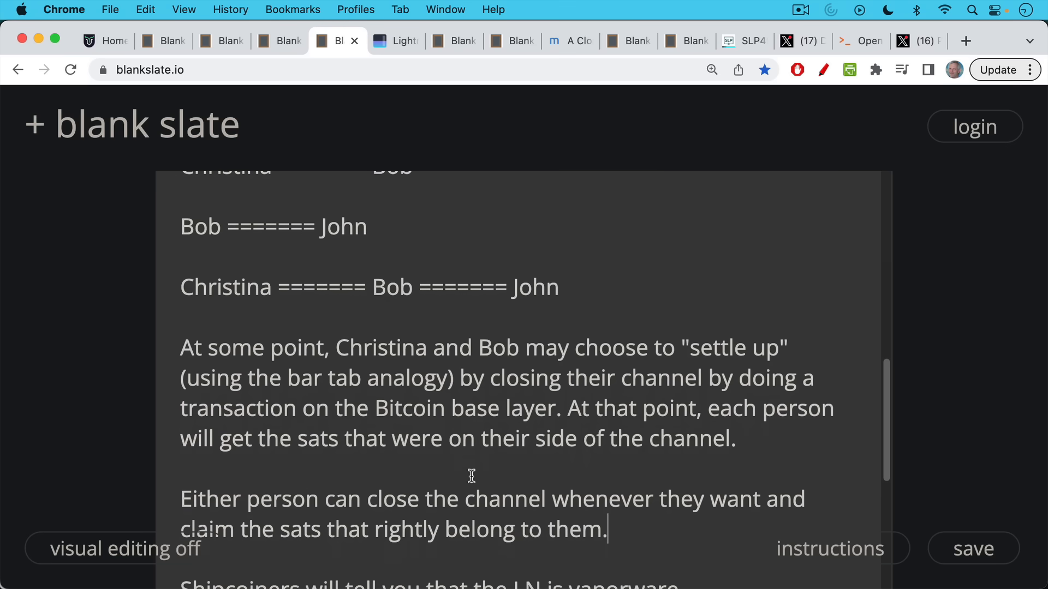
mouse_move(472, 450)
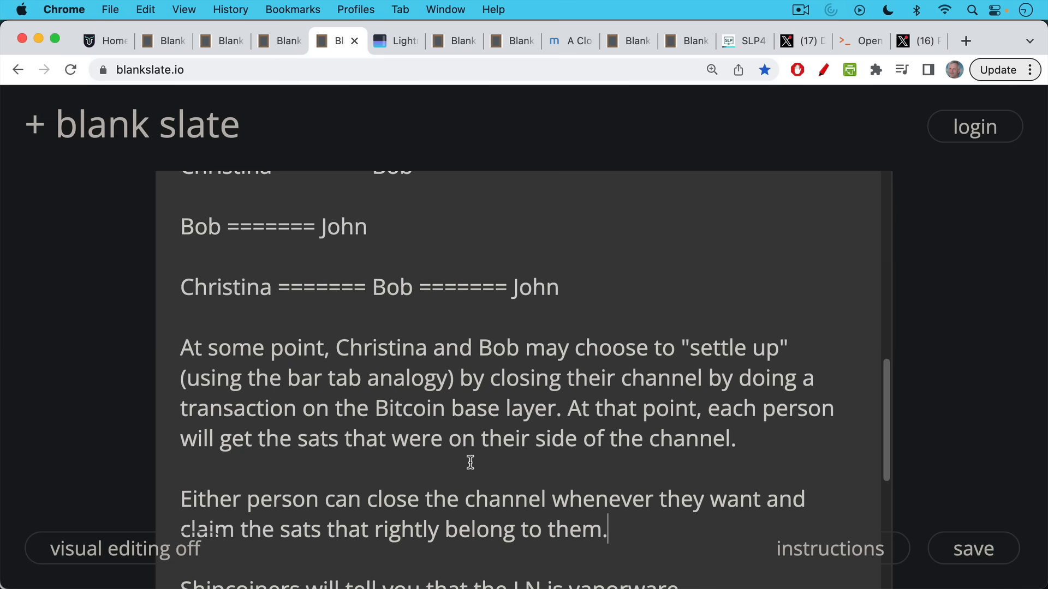
mouse_move(468, 473)
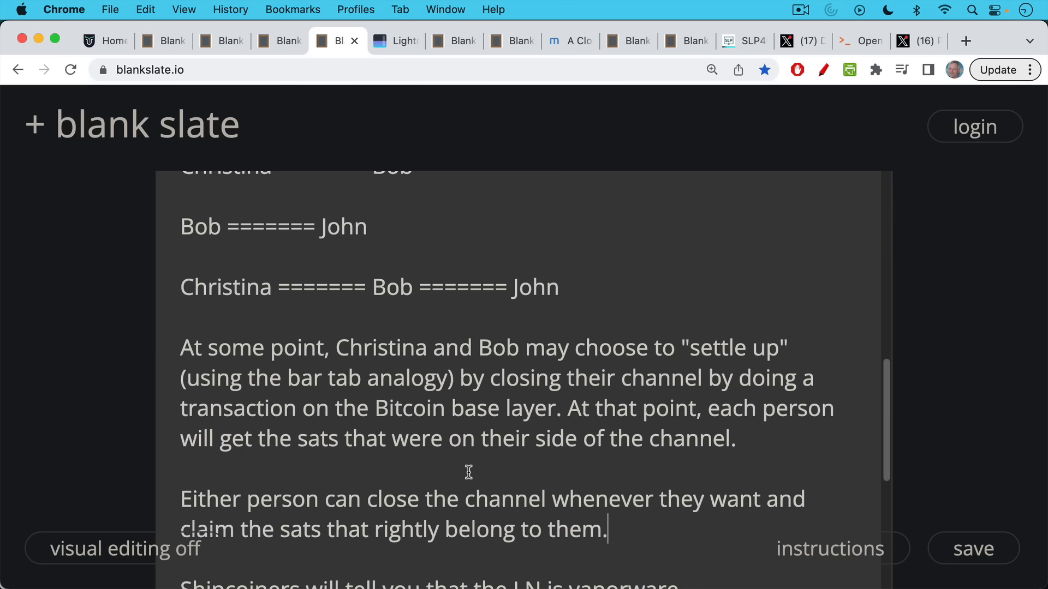
scroll(down, 3)
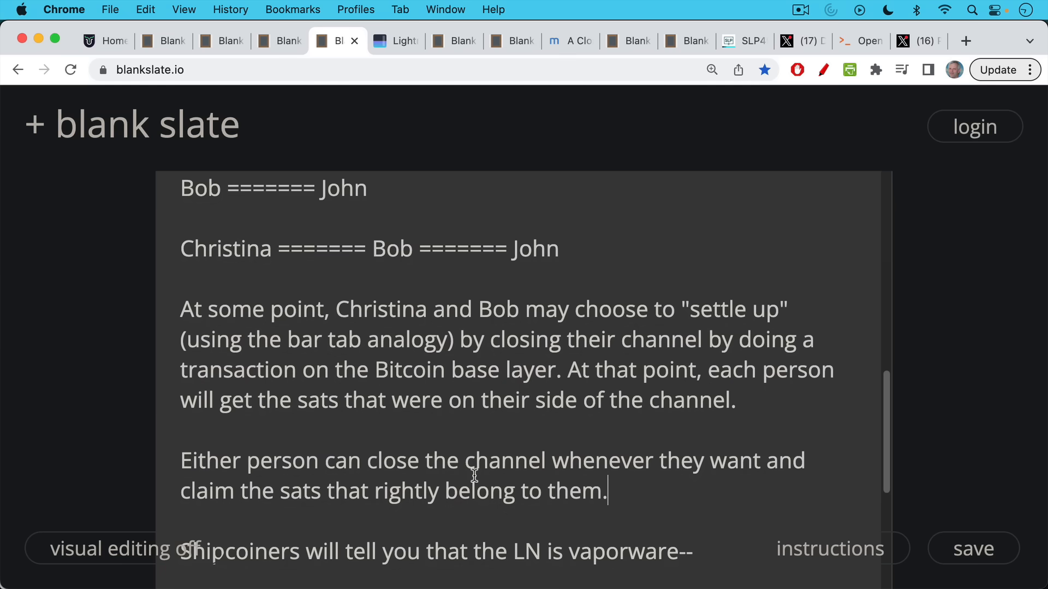
mouse_move(473, 472)
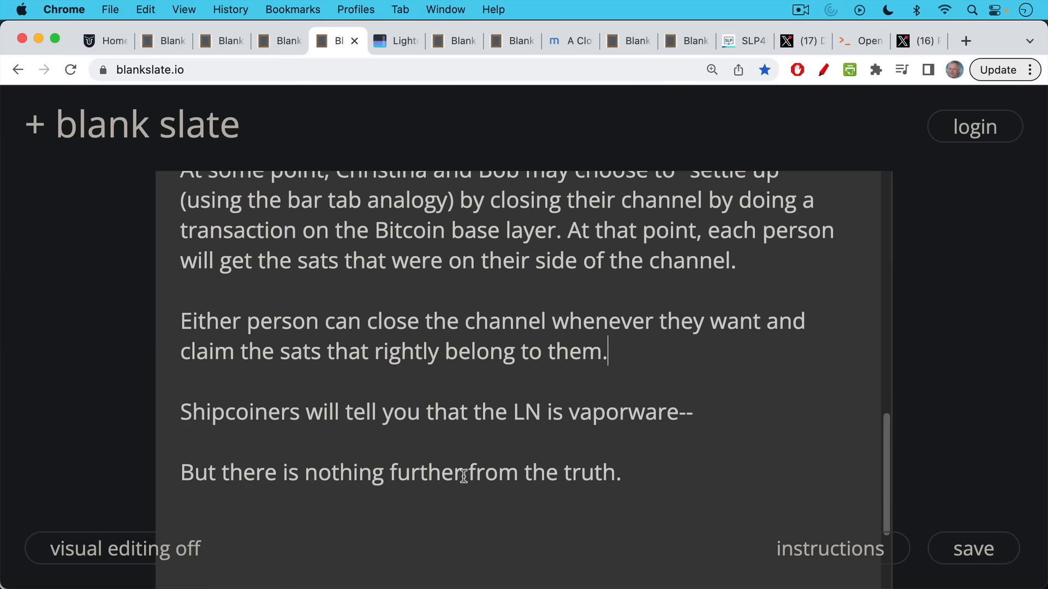
mouse_move(472, 447)
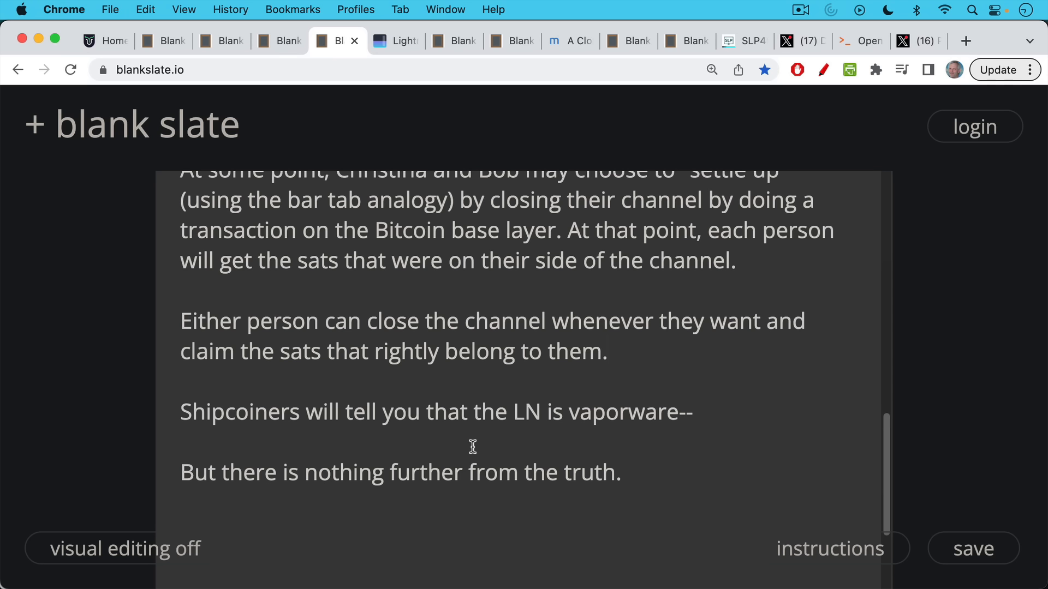
mouse_move(469, 439)
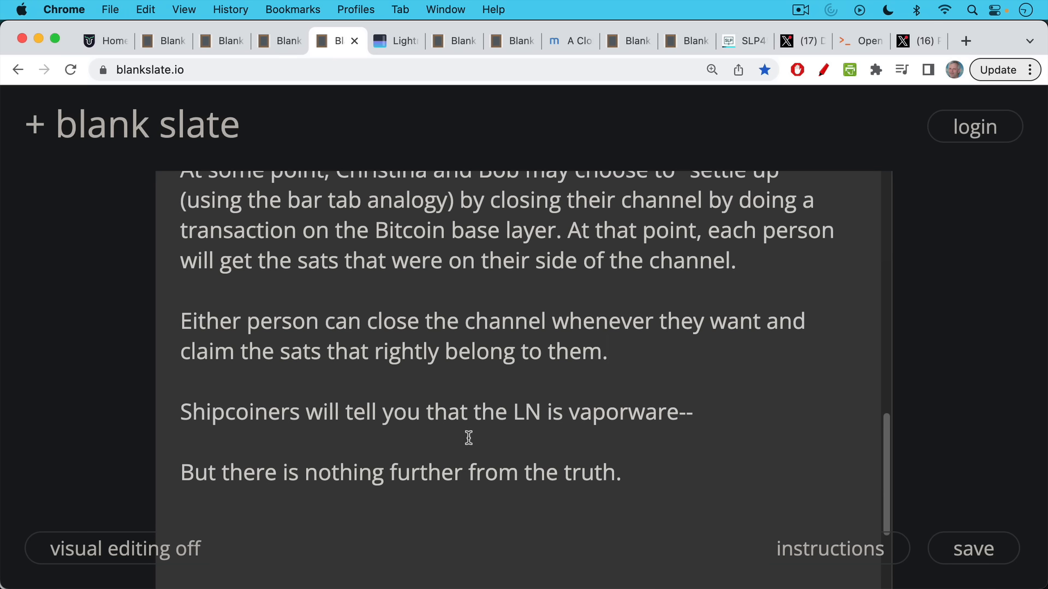
mouse_move(402, 52)
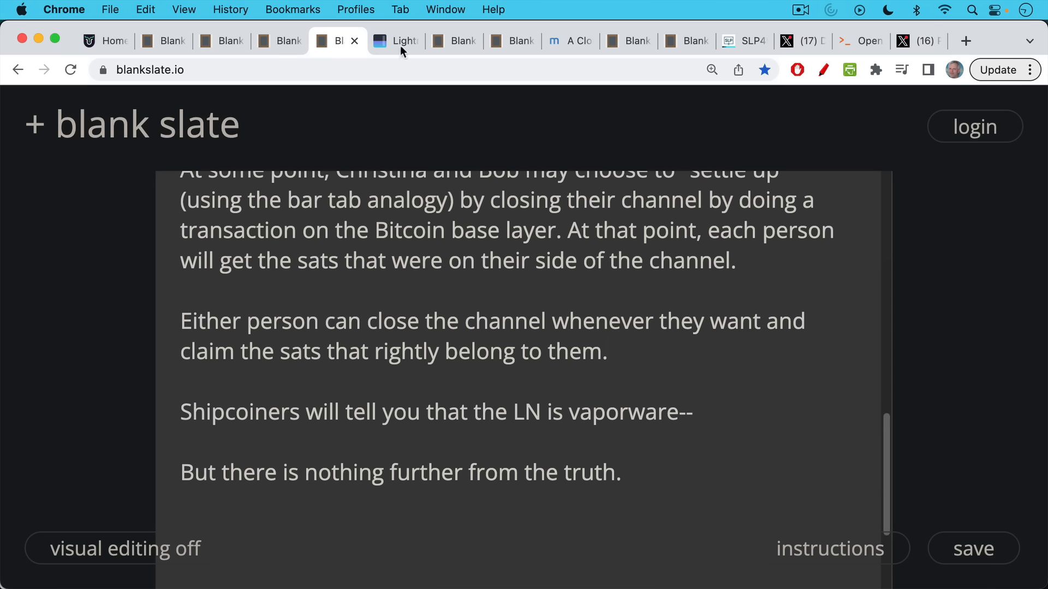
- View the mempool.space Lightning map statistics, then return to the note on unbroadcast LN transactions
click(394, 41)
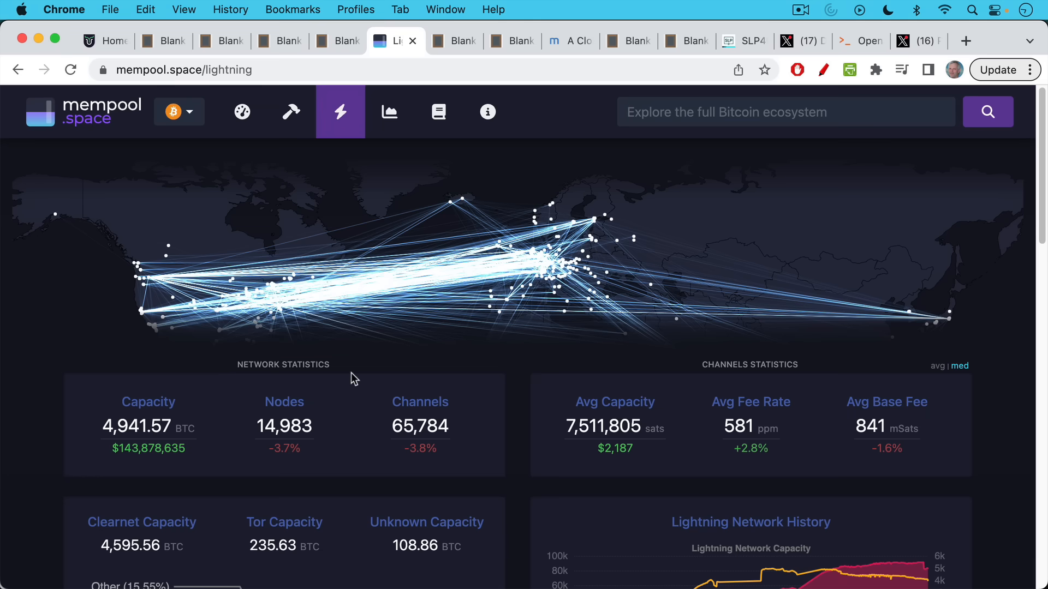
mouse_move(216, 453)
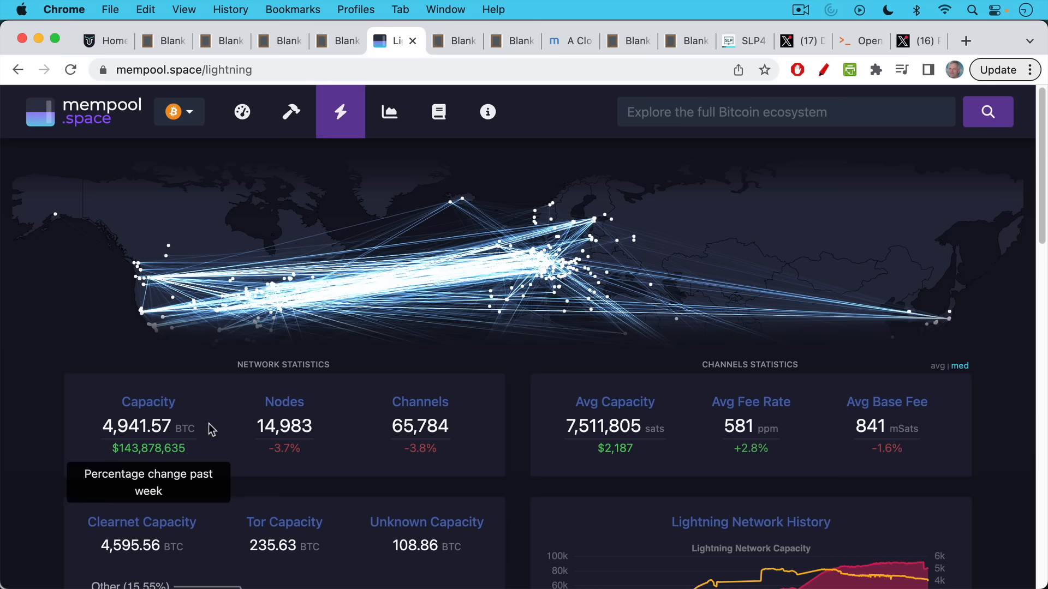
mouse_move(213, 412)
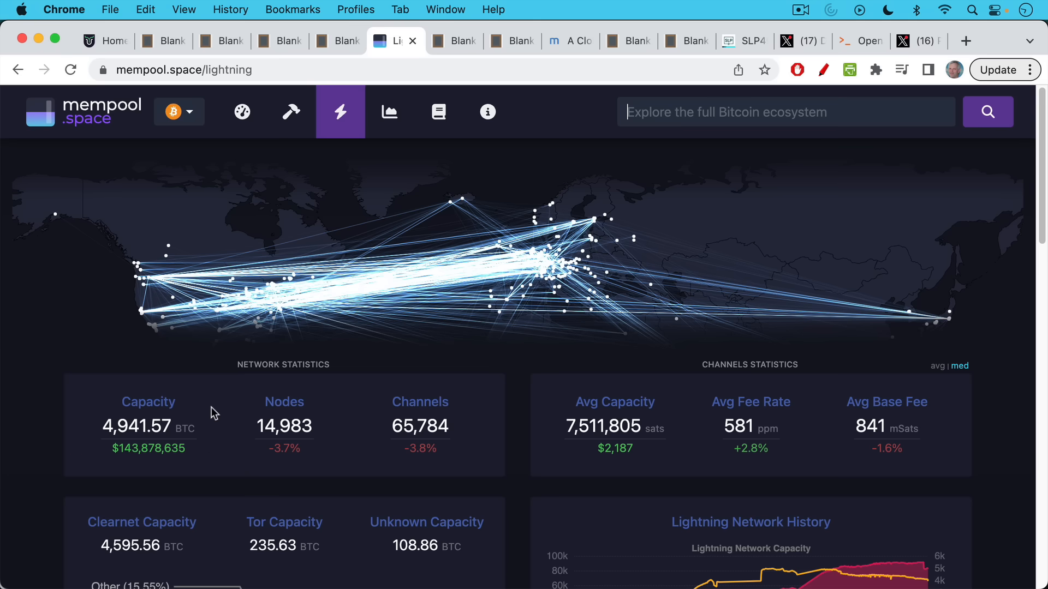
mouse_move(408, 468)
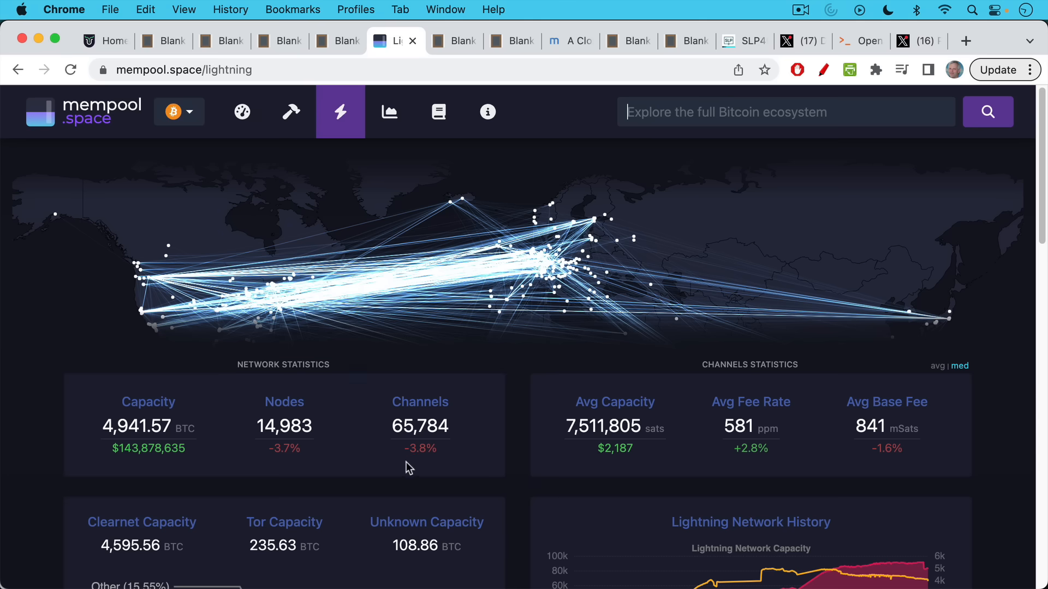
mouse_move(584, 328)
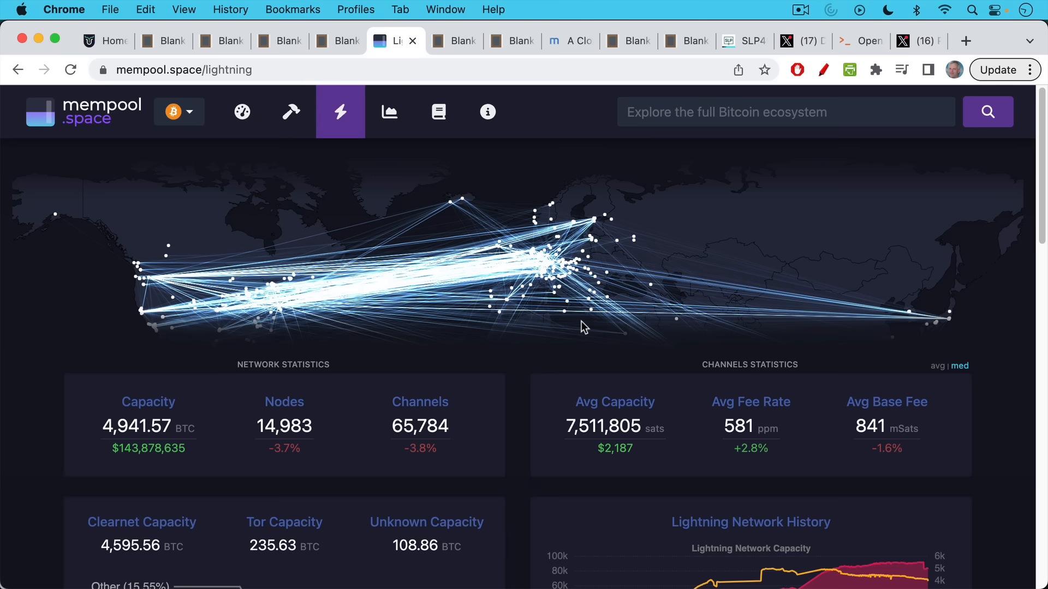
mouse_move(370, 255)
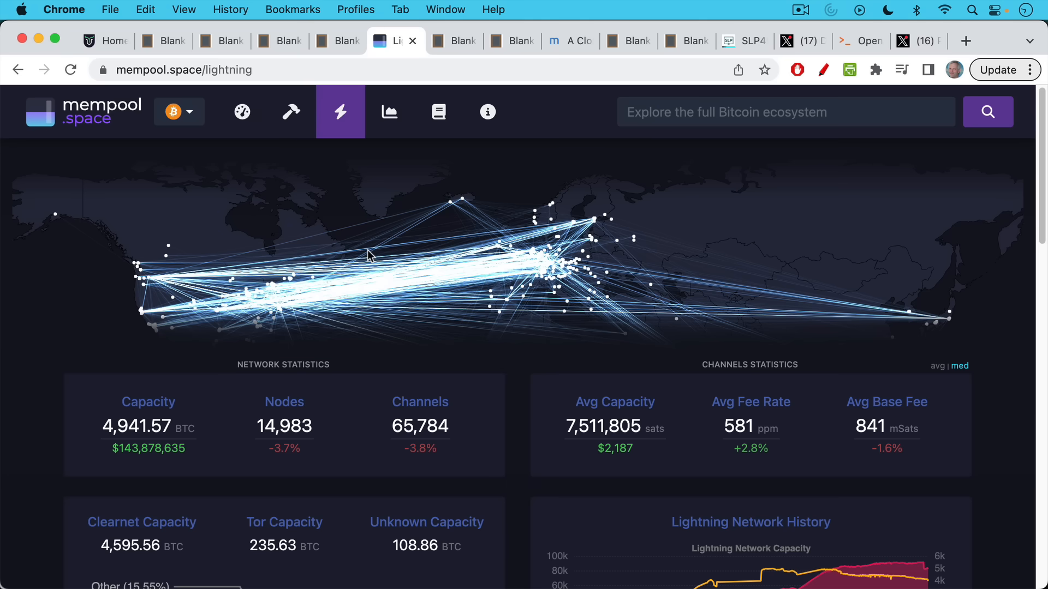
mouse_move(458, 256)
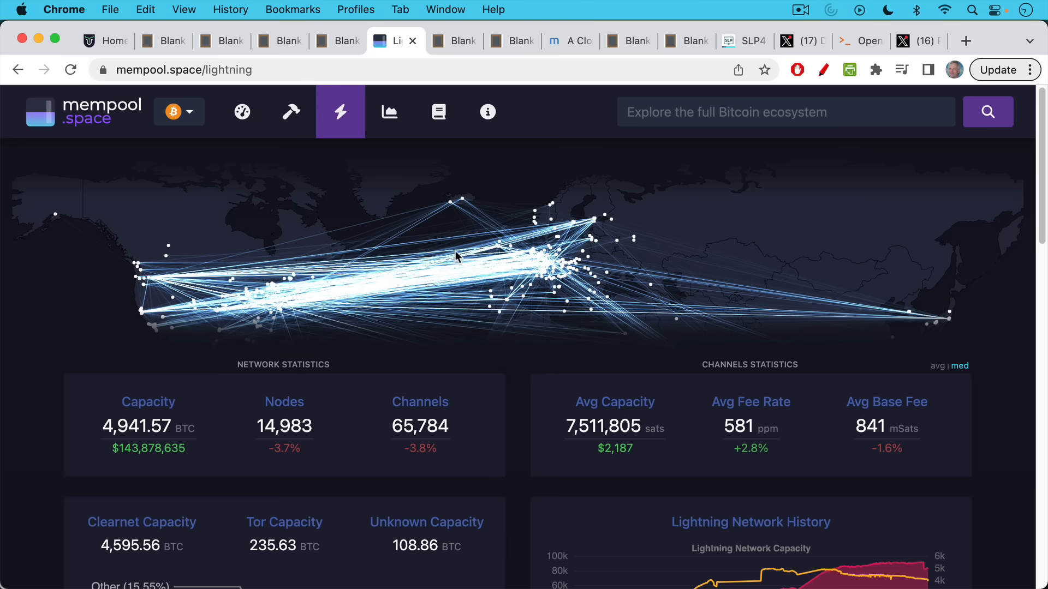
mouse_move(485, 237)
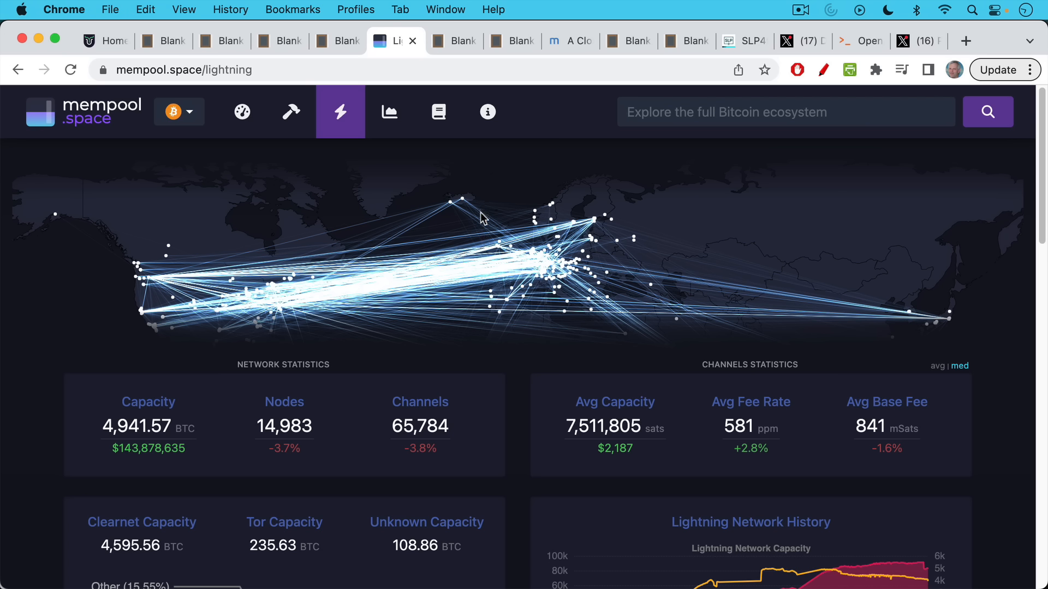
mouse_move(454, 46)
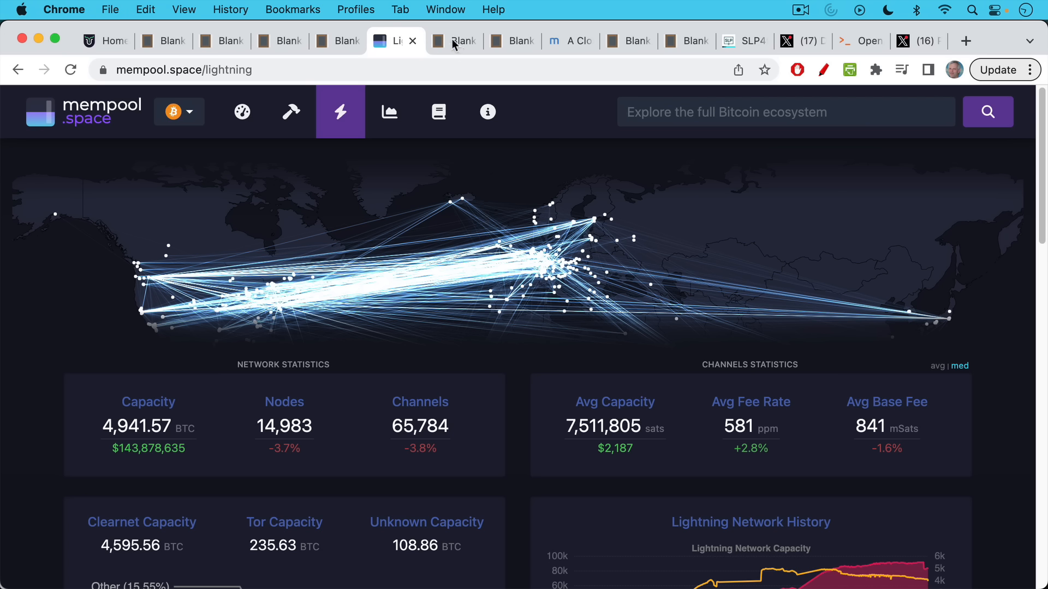
click(453, 40)
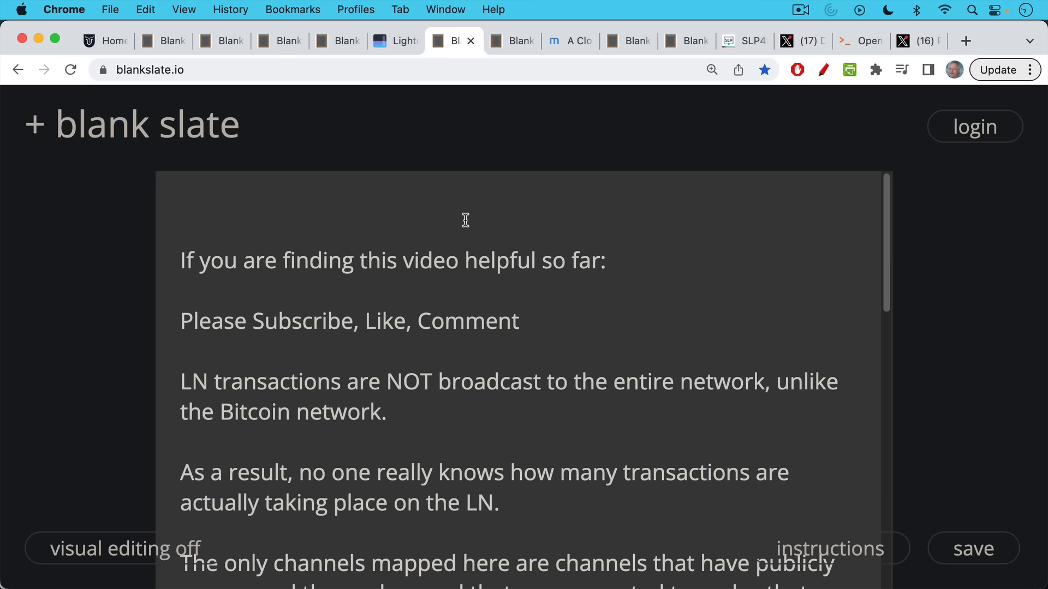
mouse_move(439, 242)
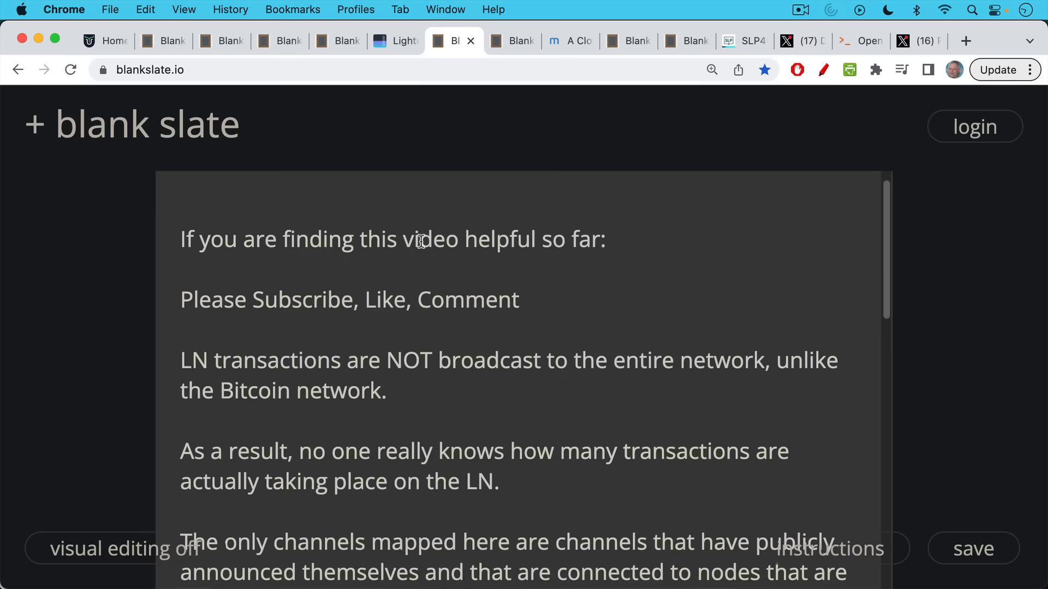
- Read the unbroadcast-transactions note, glancing at the mempool.space Lightning statistics
scroll(down, 3)
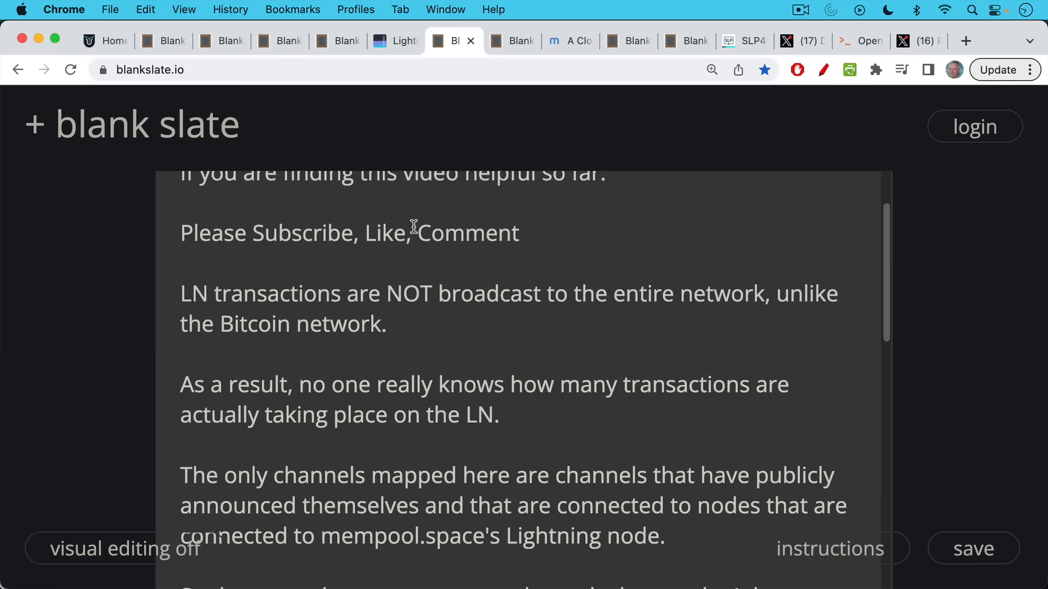
scroll(down, 3)
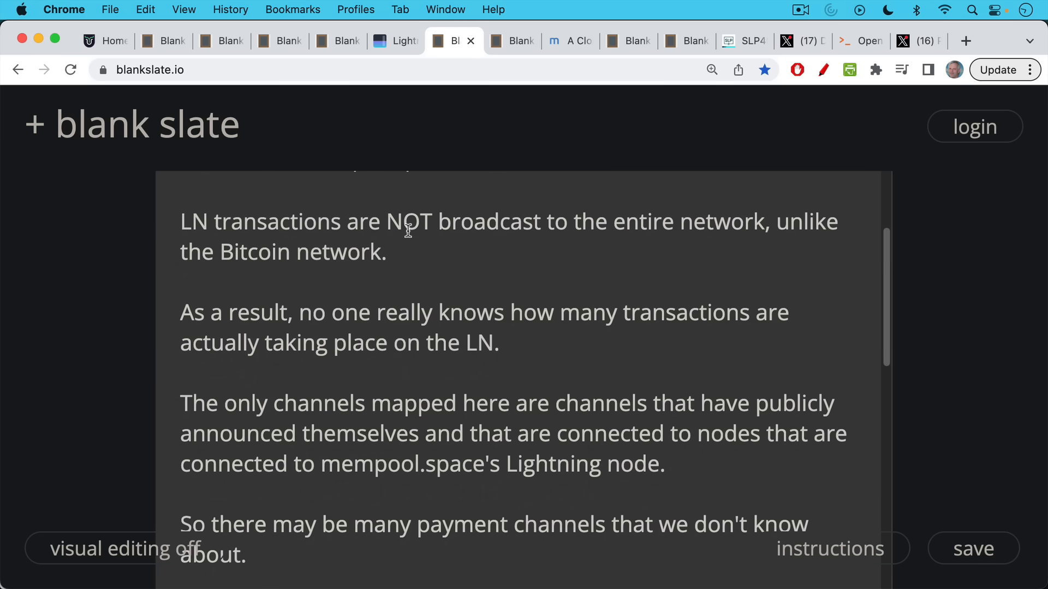
click(394, 41)
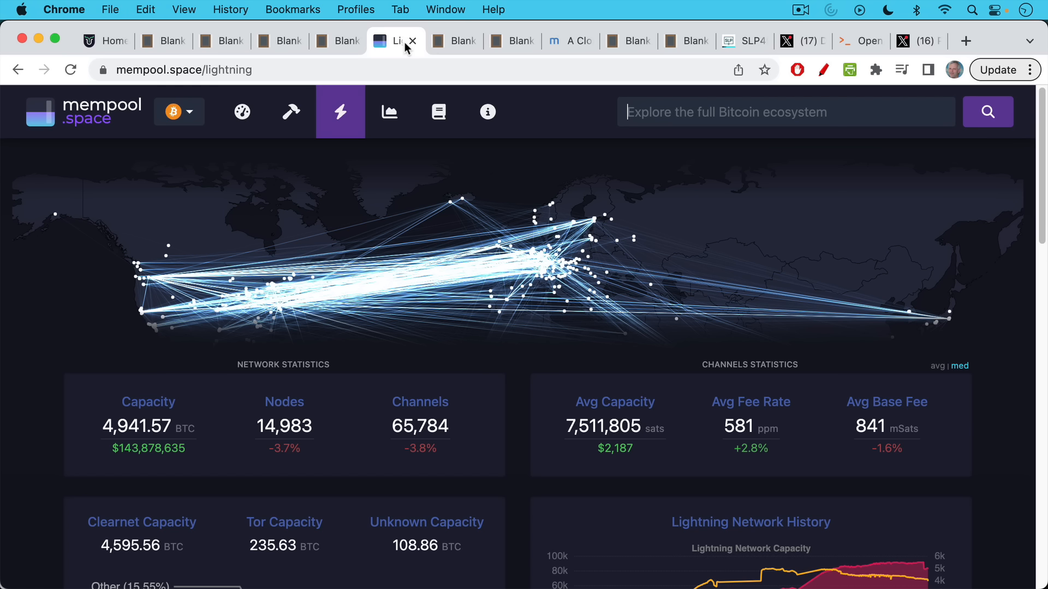
click(454, 40)
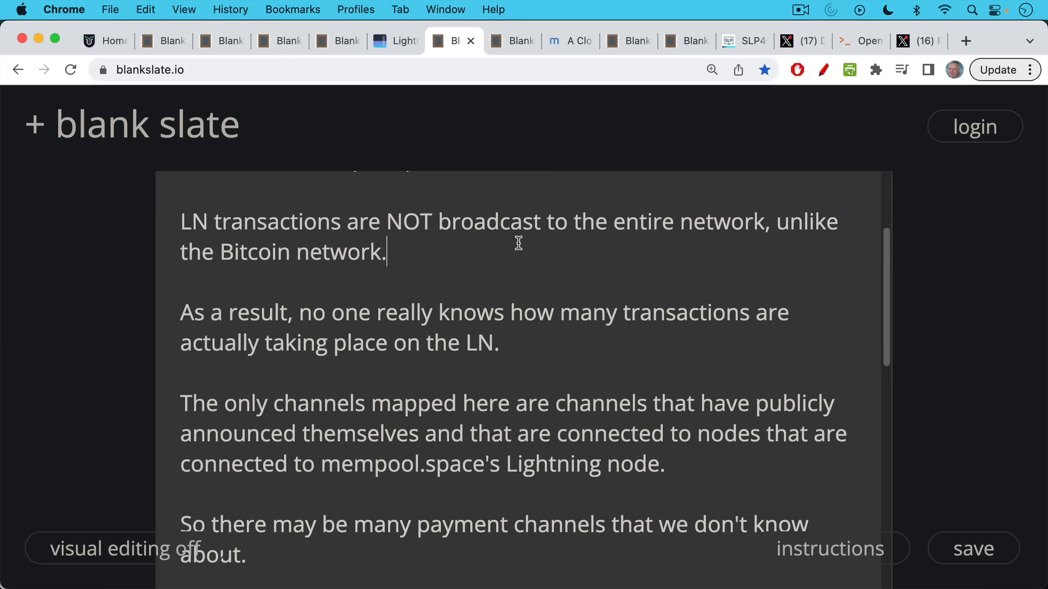
- Scroll to Node A and Node B secretly moving millions, with another mempool.space check
scroll(down, 3)
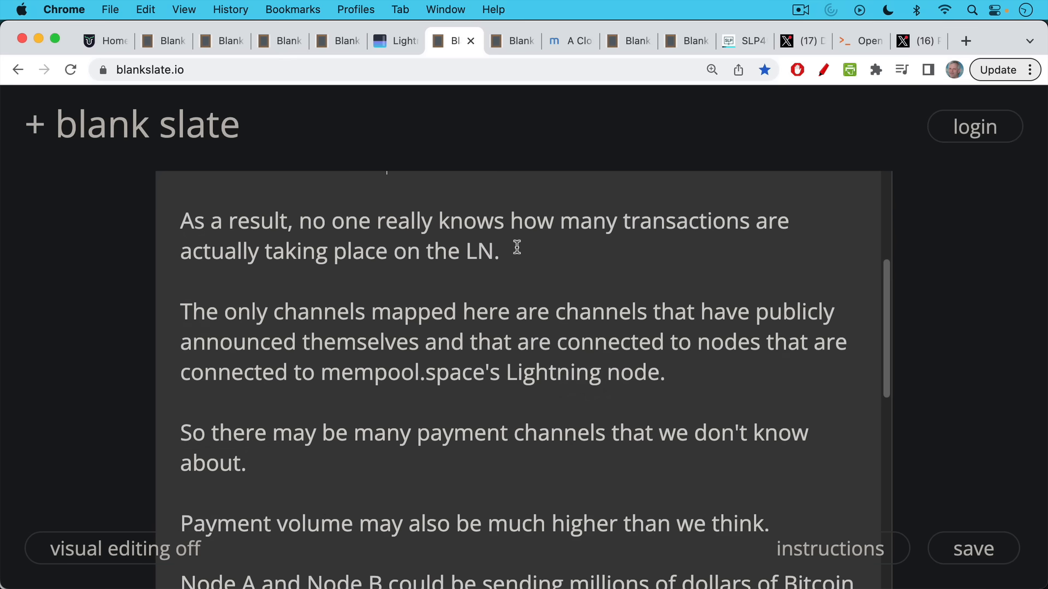
scroll(down, 3)
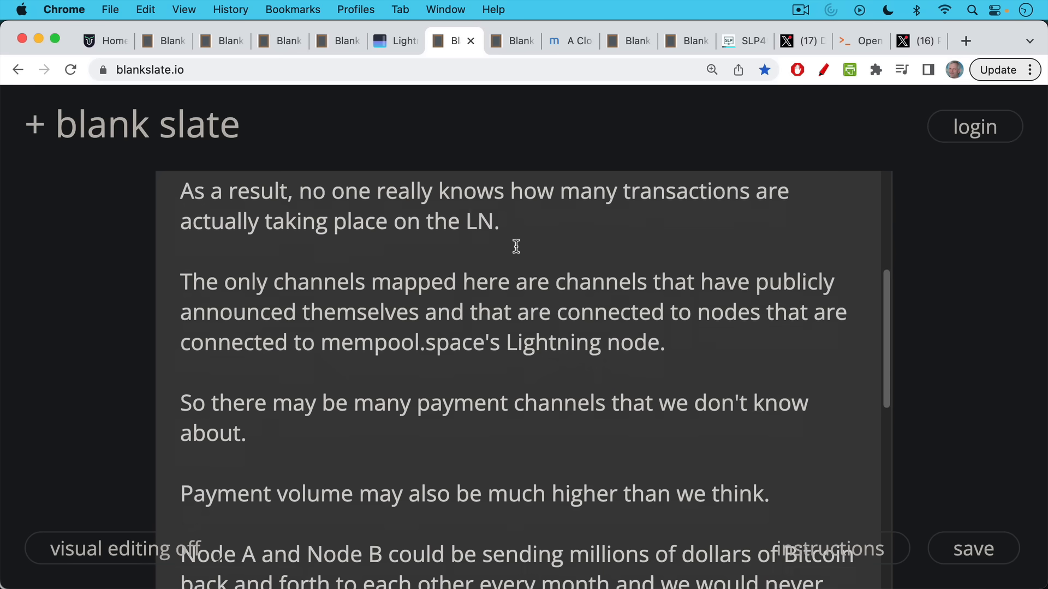
scroll(down, 3)
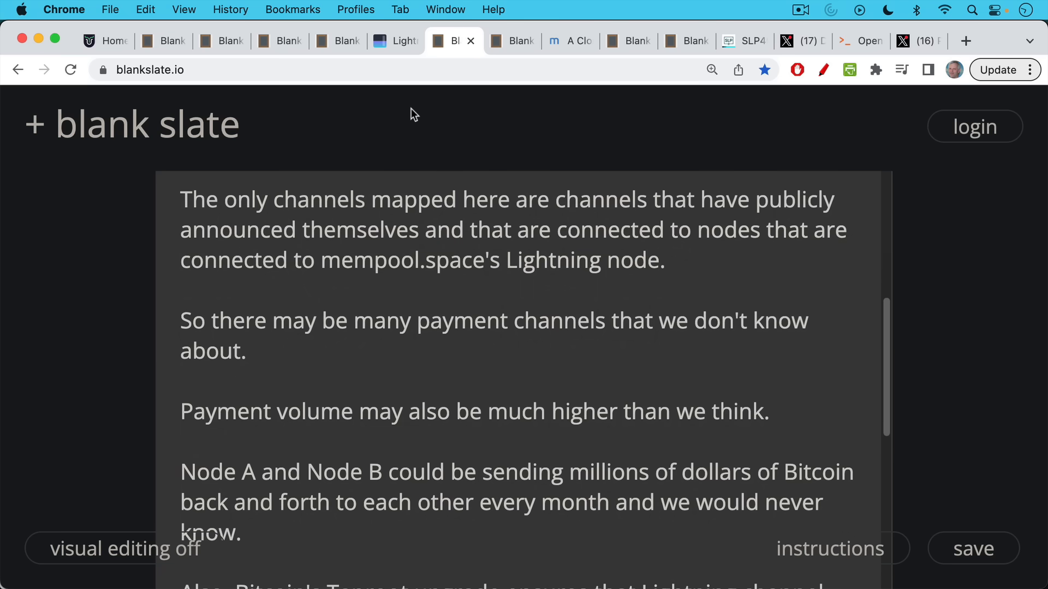
mouse_move(402, 202)
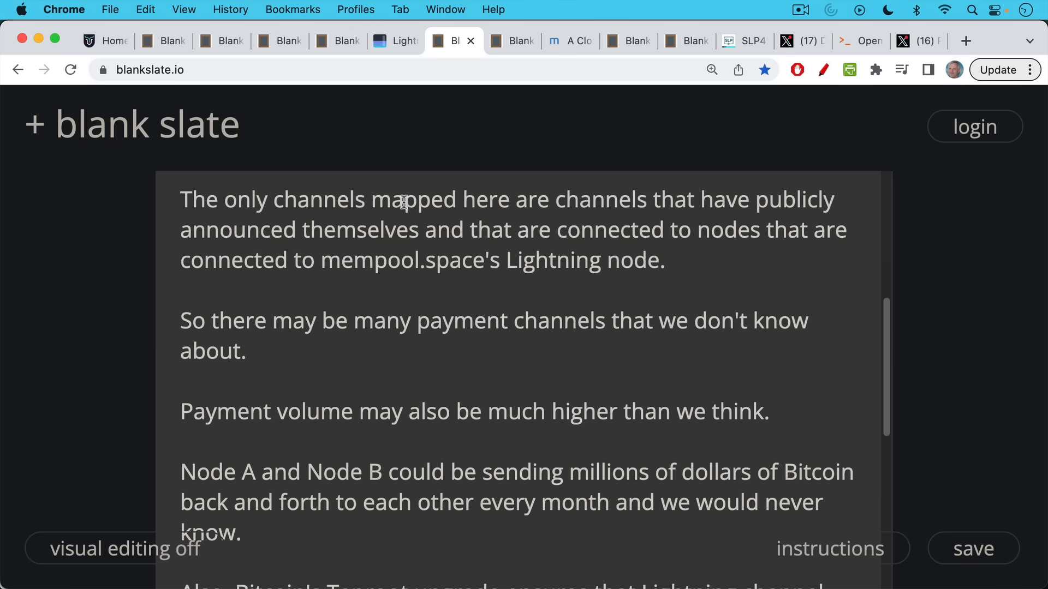
scroll(down, 3)
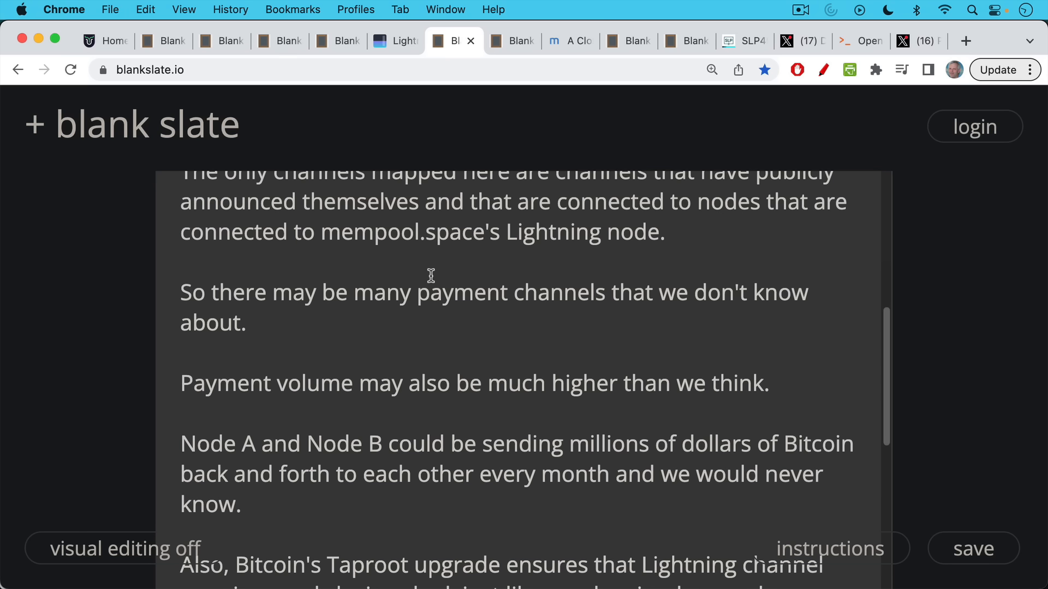
click(393, 41)
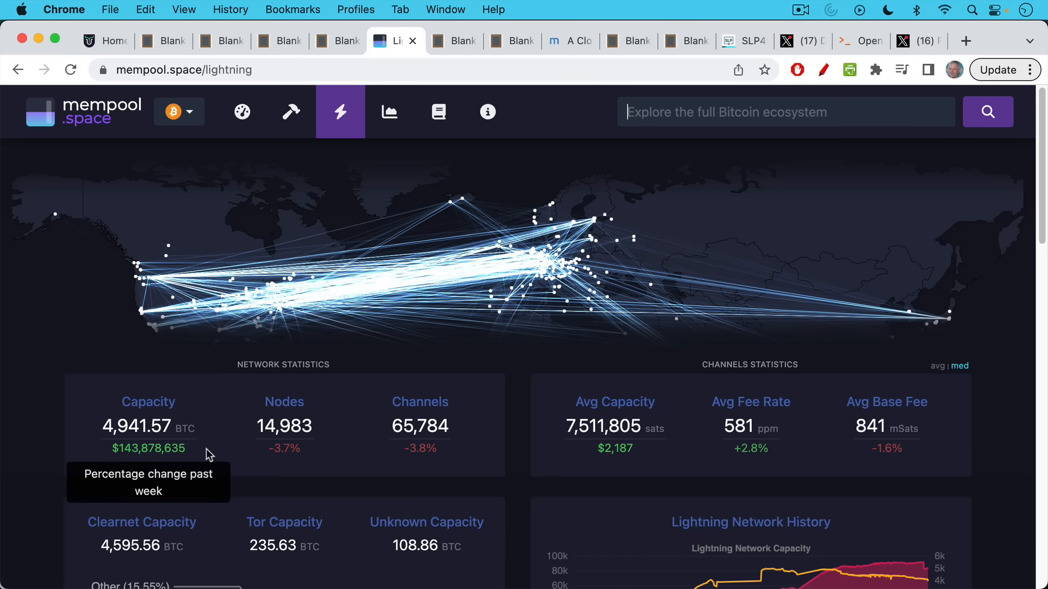
mouse_move(197, 455)
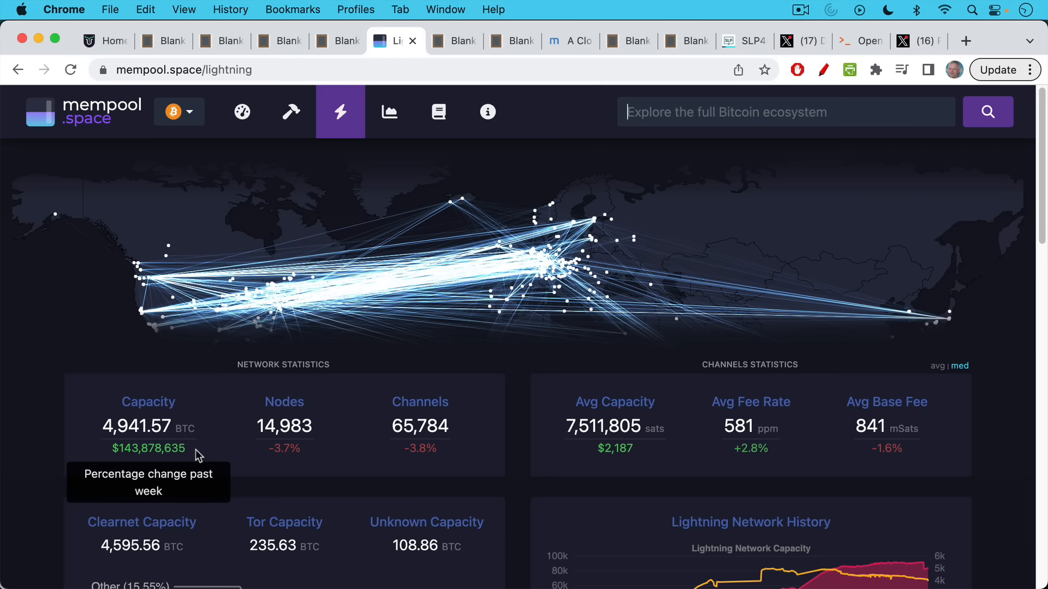
click(454, 40)
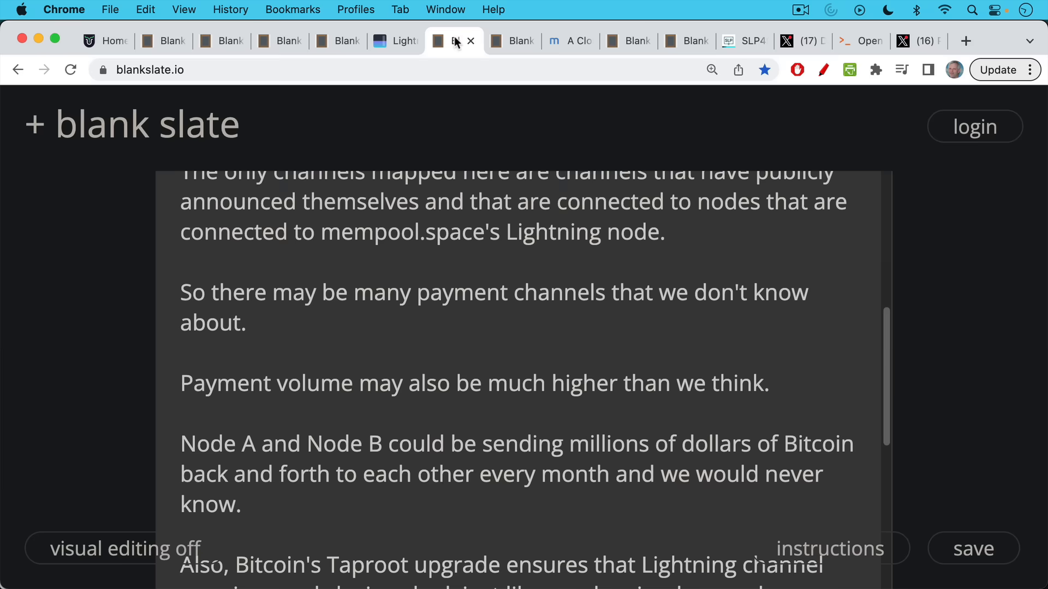
mouse_move(448, 255)
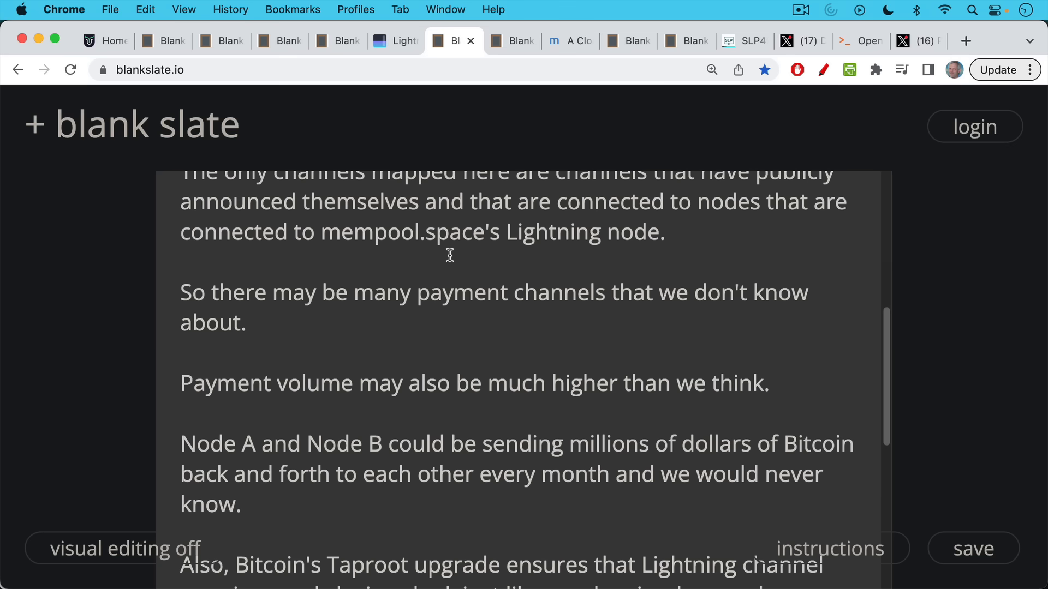
scroll(down, 3)
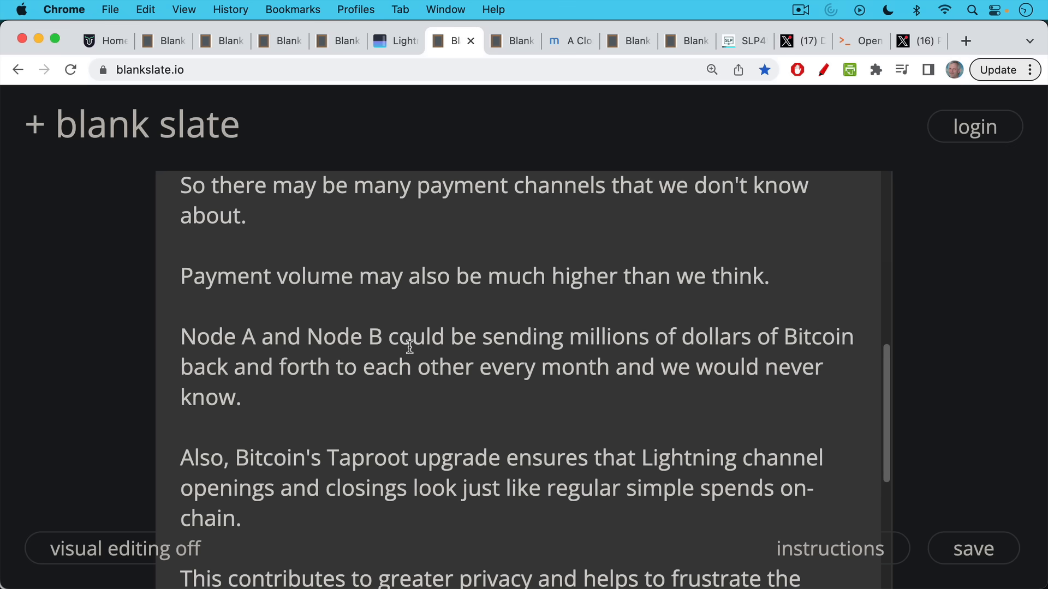
scroll(down, 3)
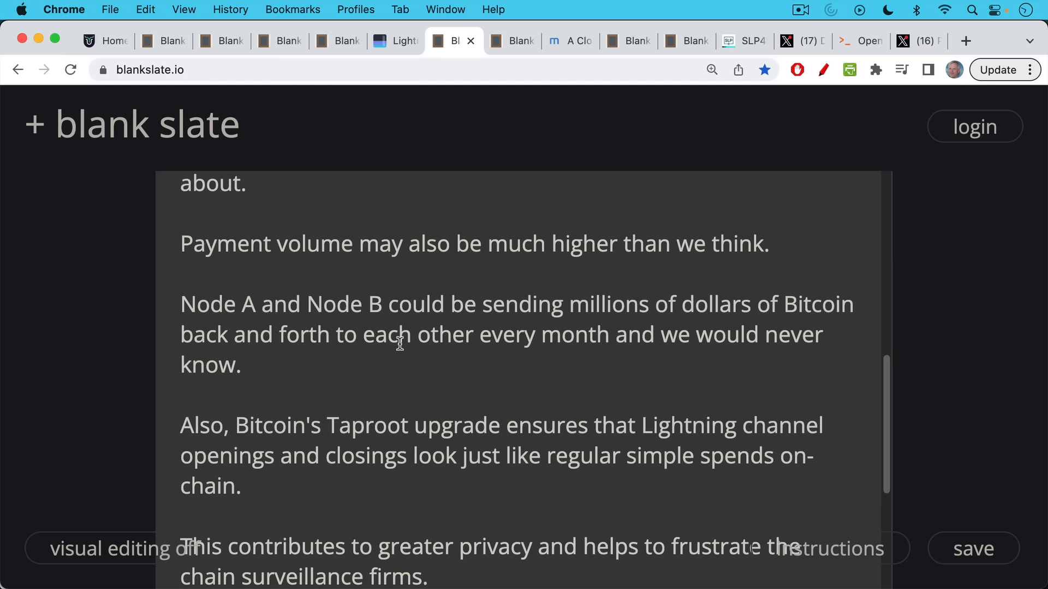
scroll(down, 3)
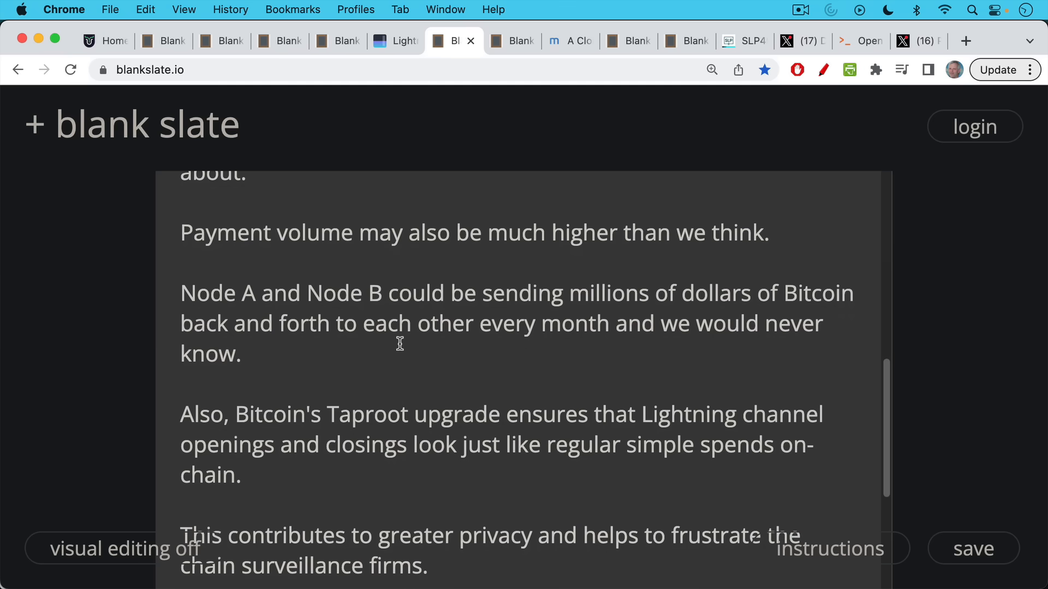
mouse_move(400, 344)
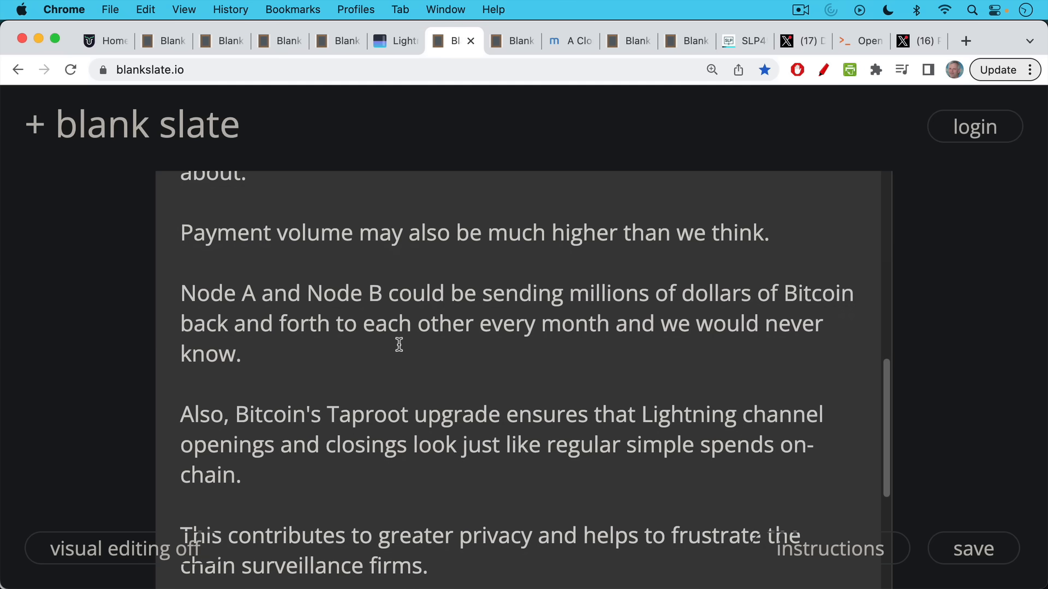
scroll(down, 3)
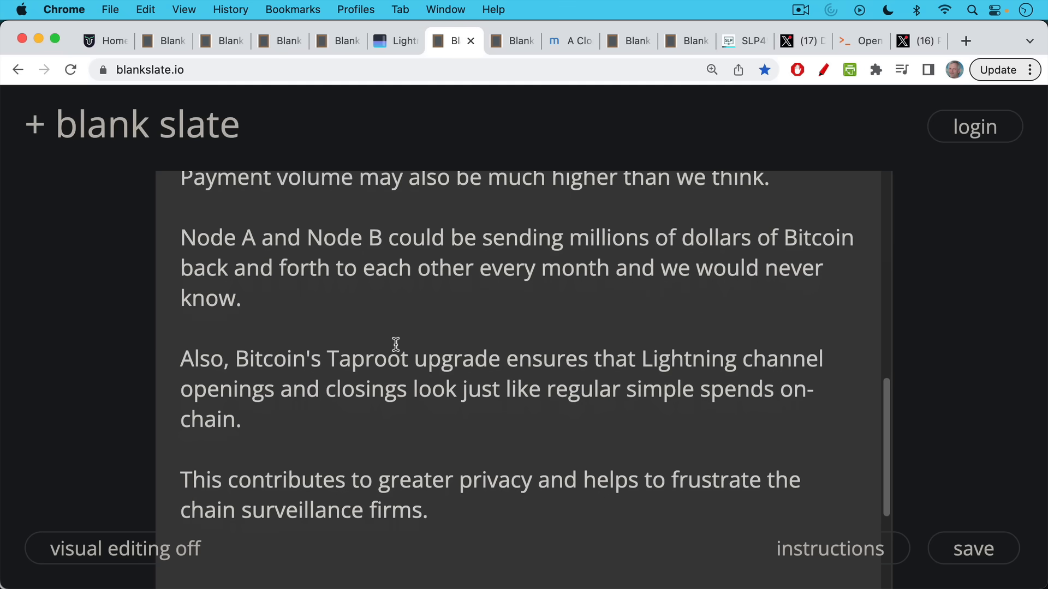
mouse_move(438, 295)
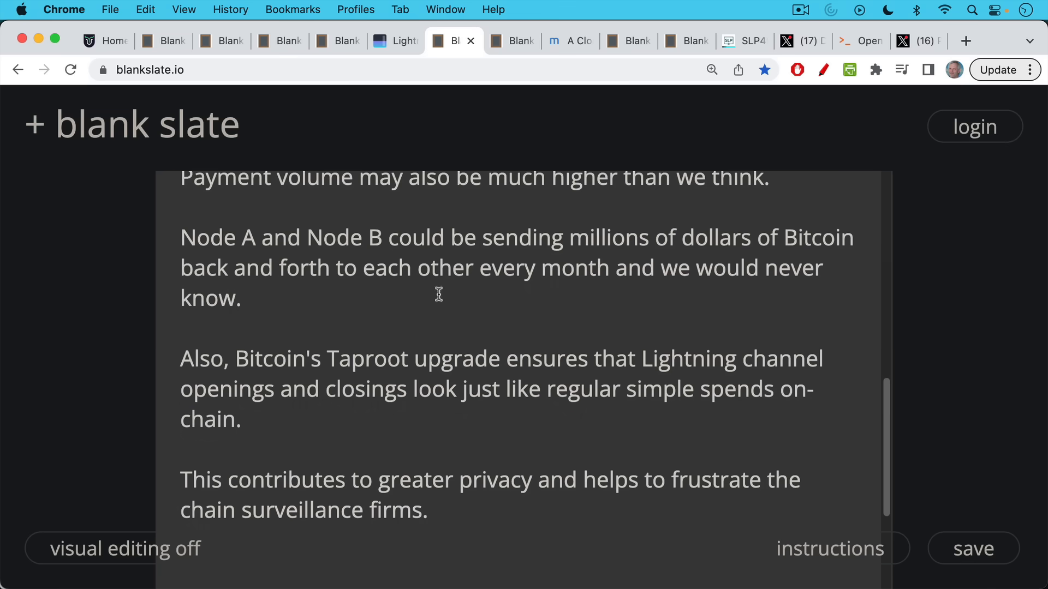
mouse_move(511, 54)
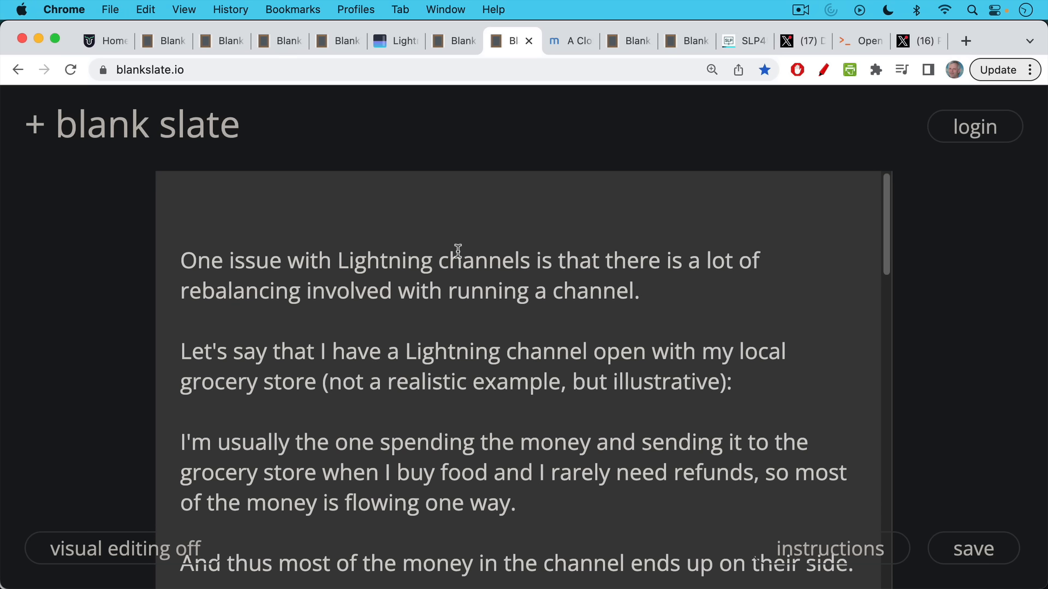
mouse_move(449, 211)
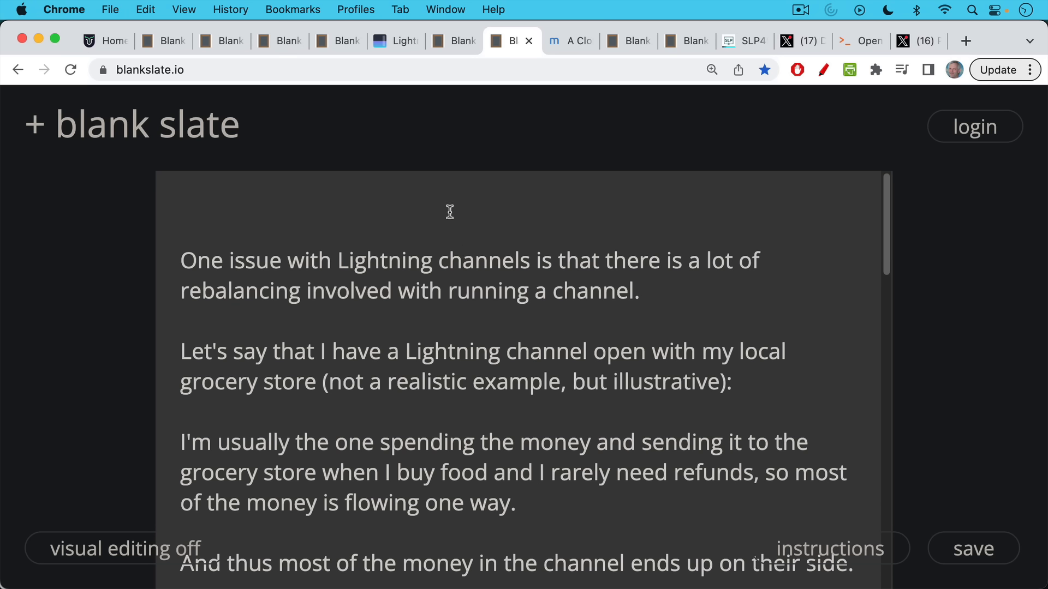
mouse_move(445, 221)
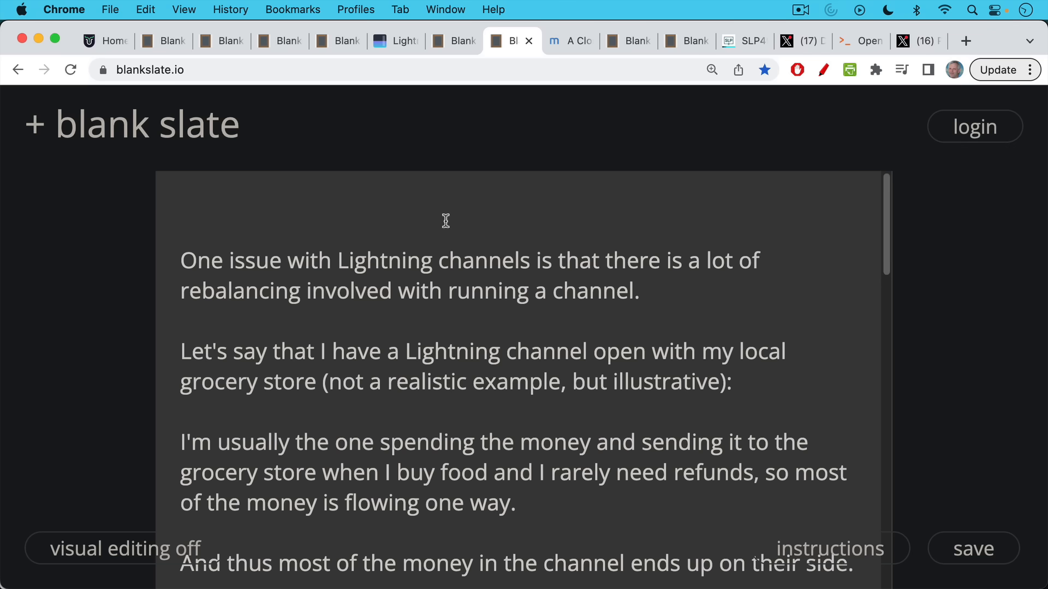
mouse_move(444, 217)
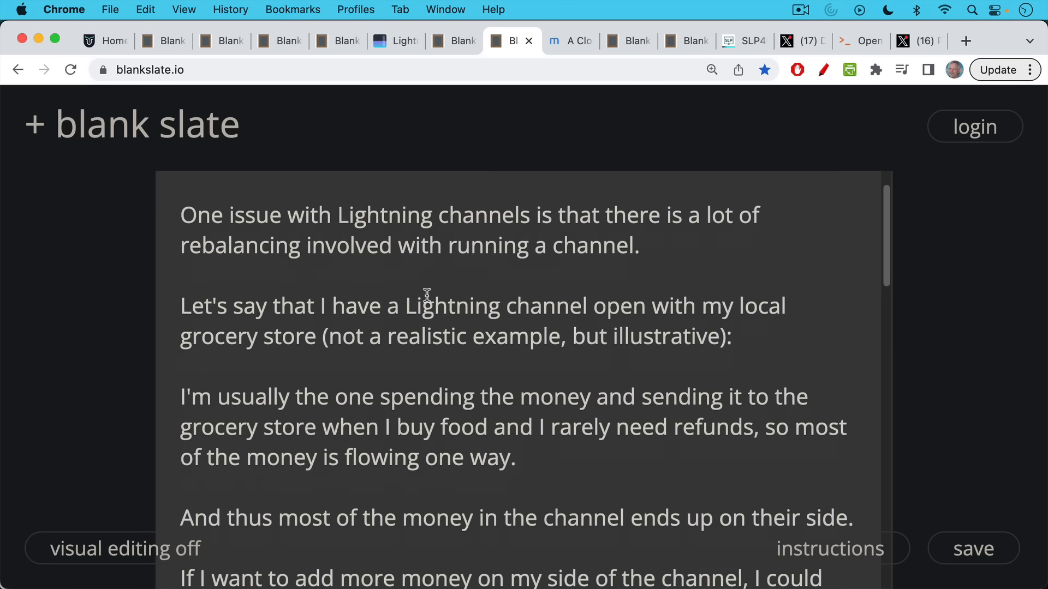
- Read down through the notes on Muun's unified wallet model
scroll(down, 3)
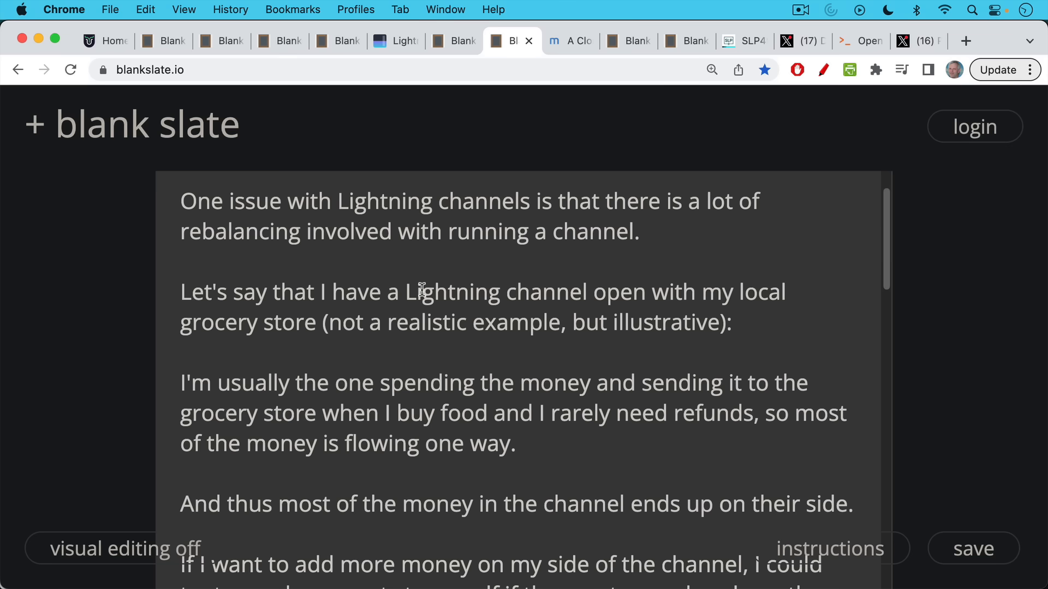
scroll(down, 3)
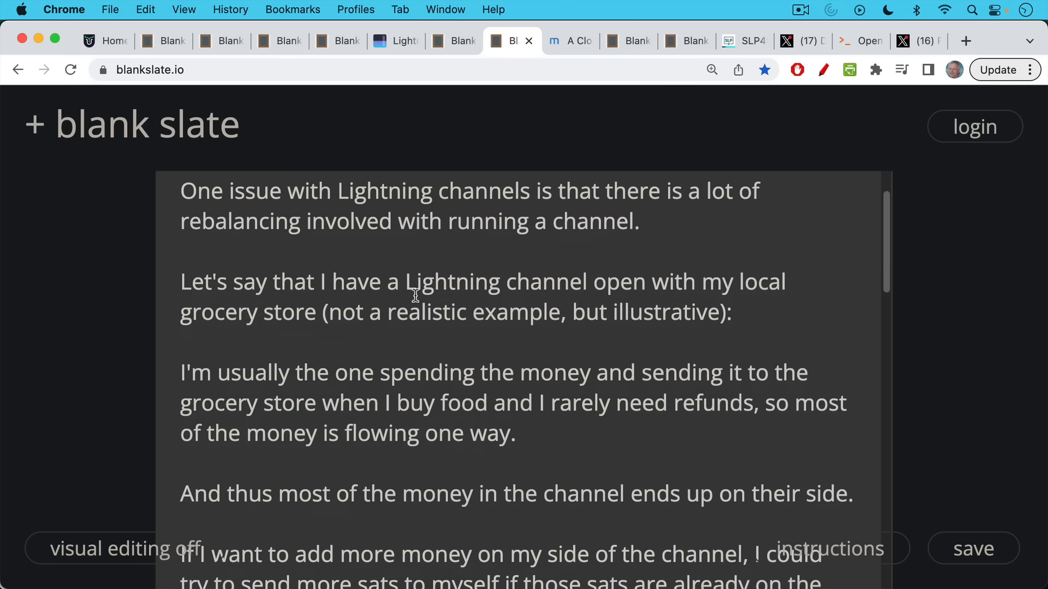
scroll(down, 3)
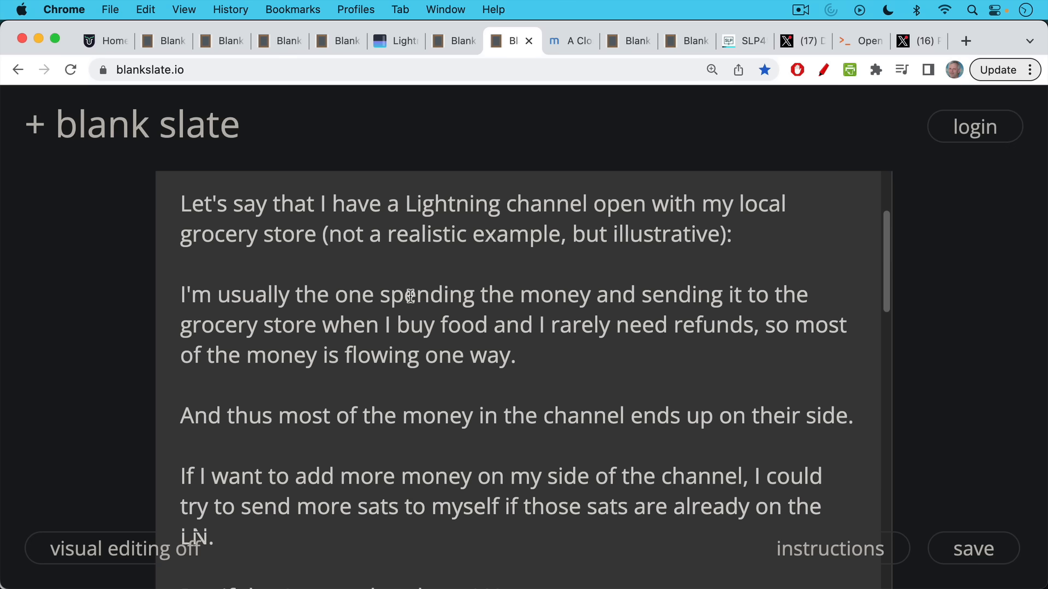
scroll(down, 3)
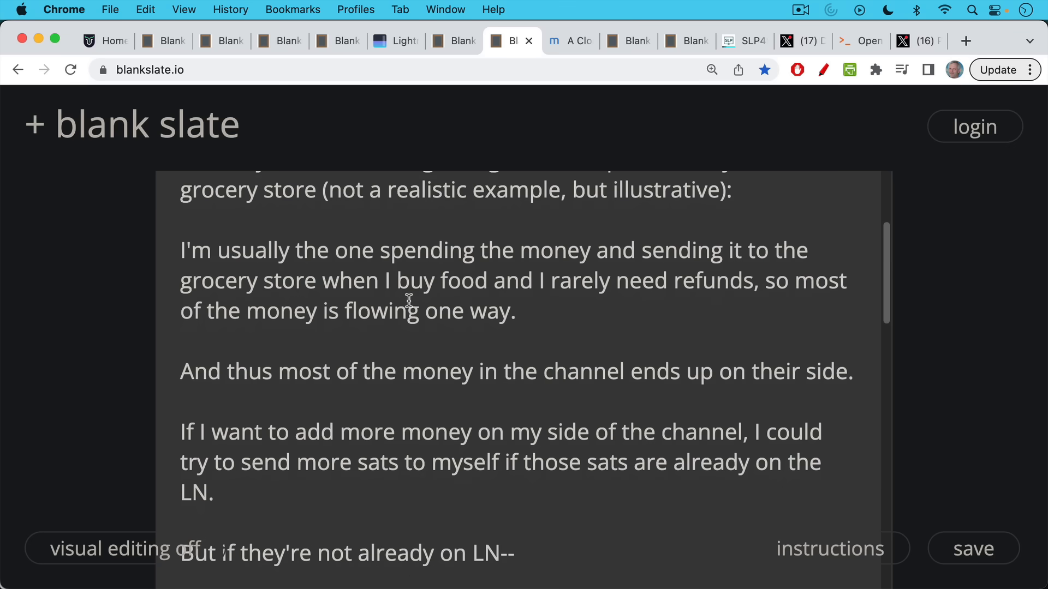
mouse_move(401, 271)
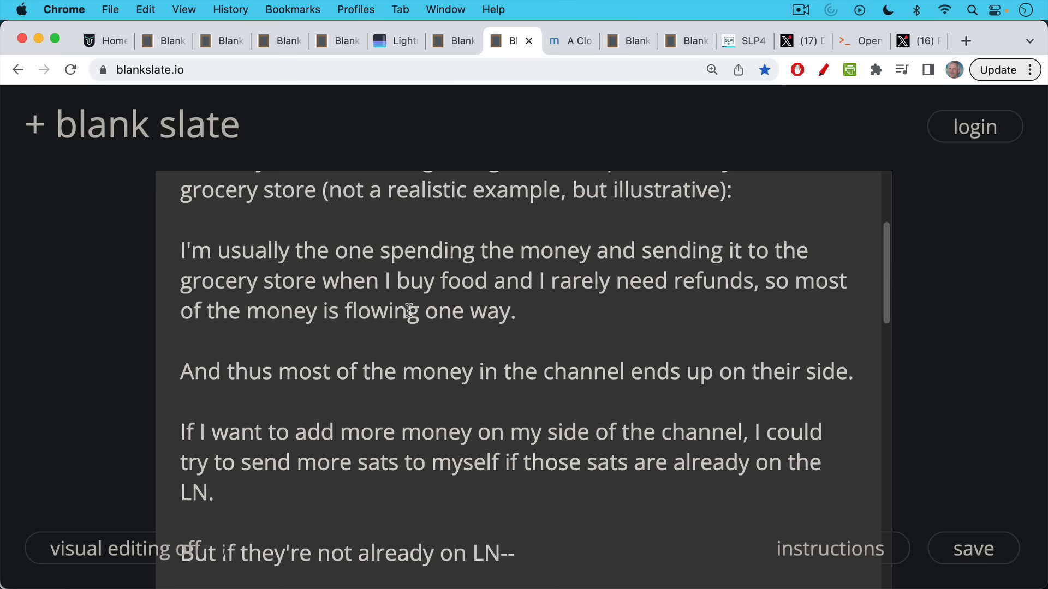
scroll(down, 3)
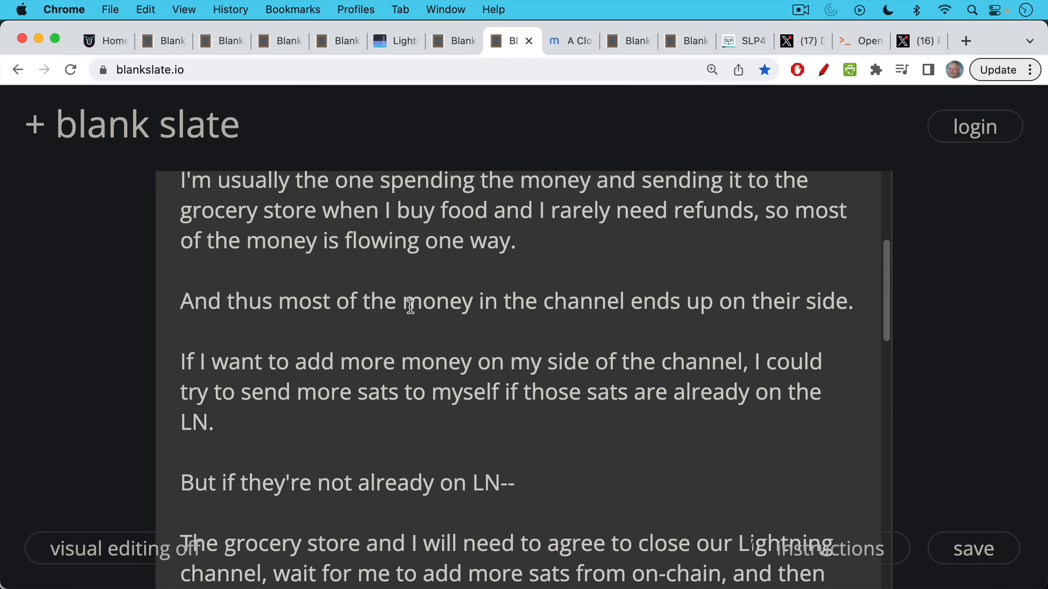
scroll(down, 3)
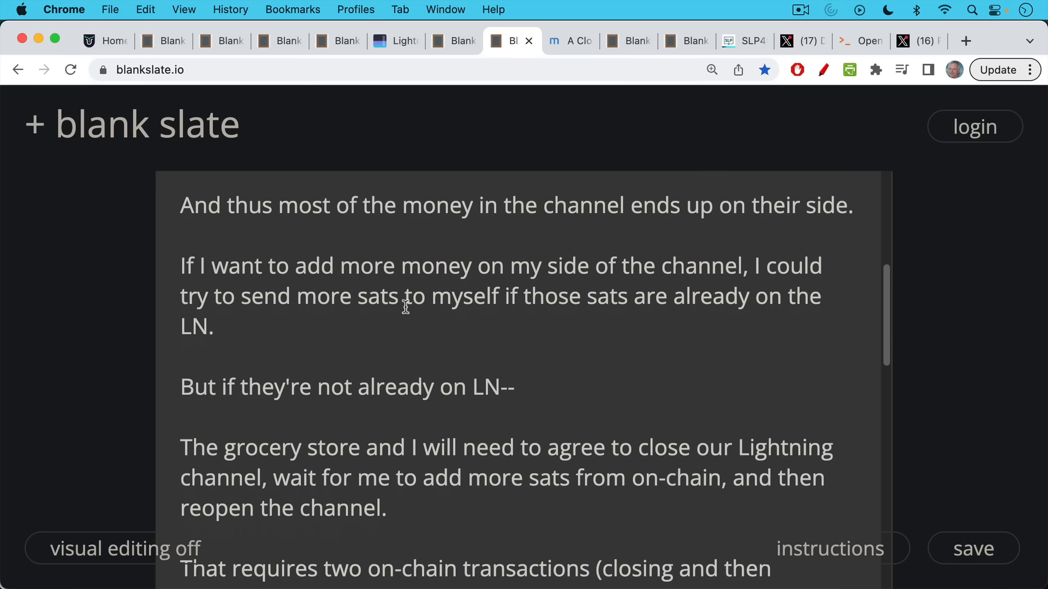
mouse_move(406, 311)
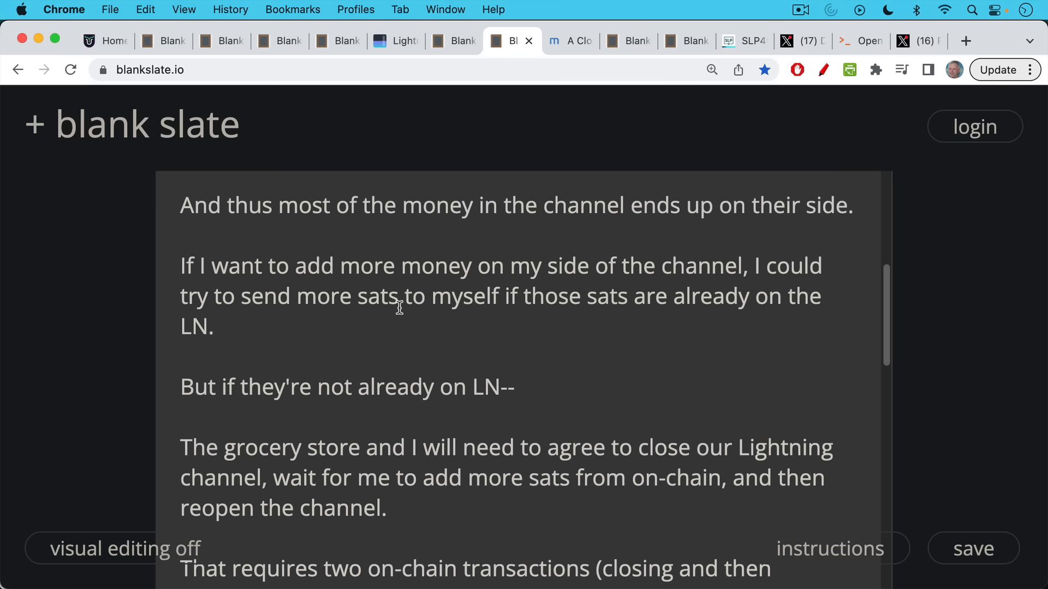
scroll(down, 3)
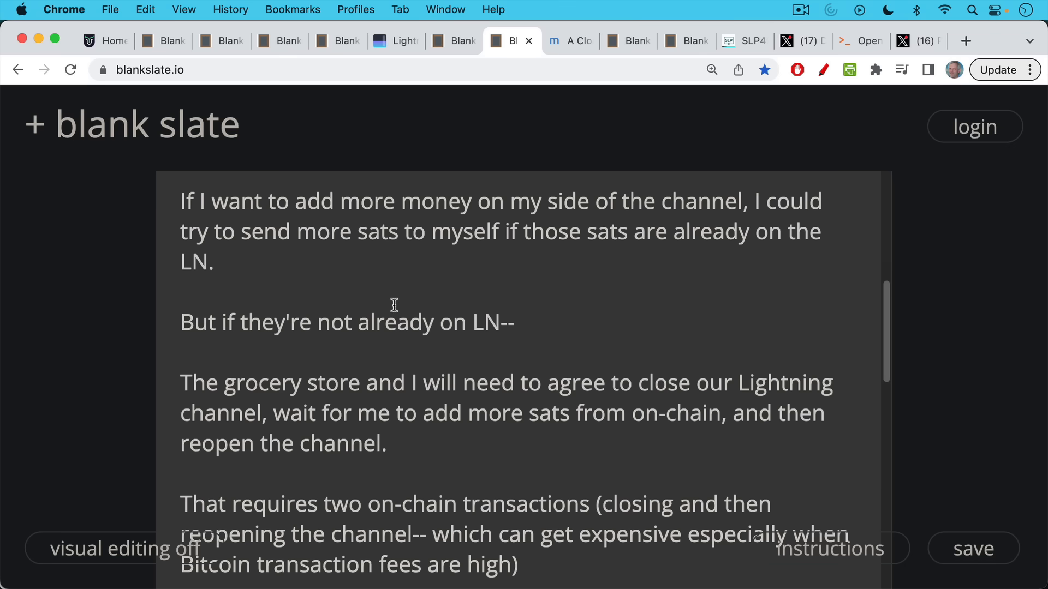
scroll(down, 3)
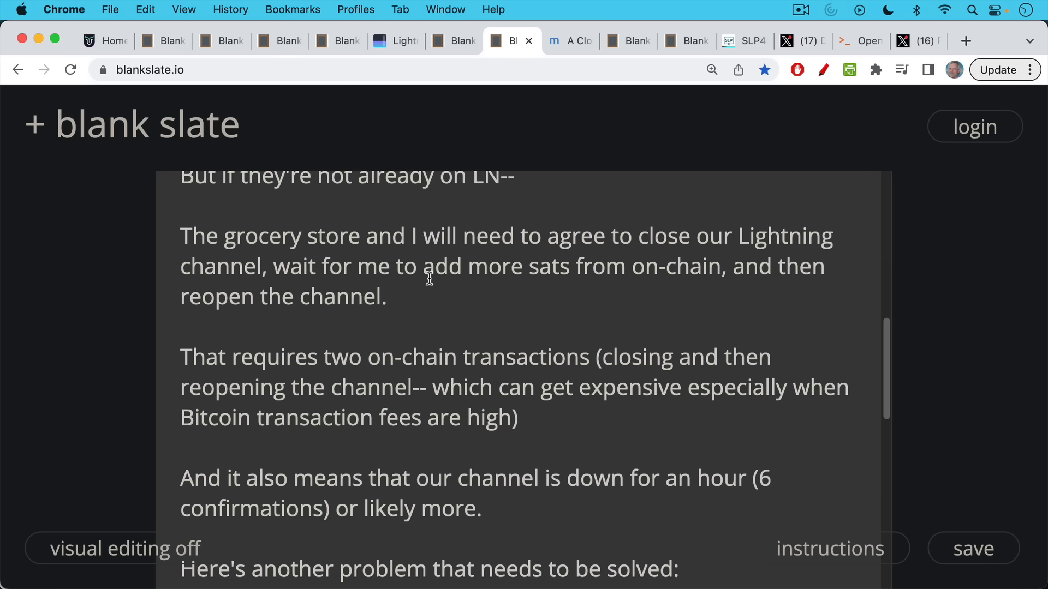
mouse_move(414, 311)
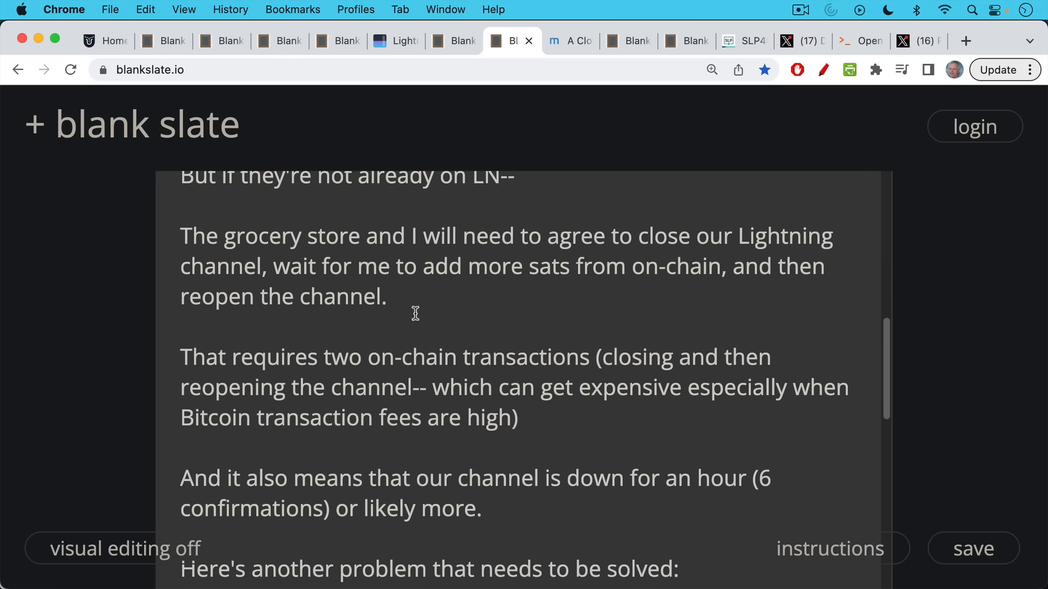
mouse_move(412, 313)
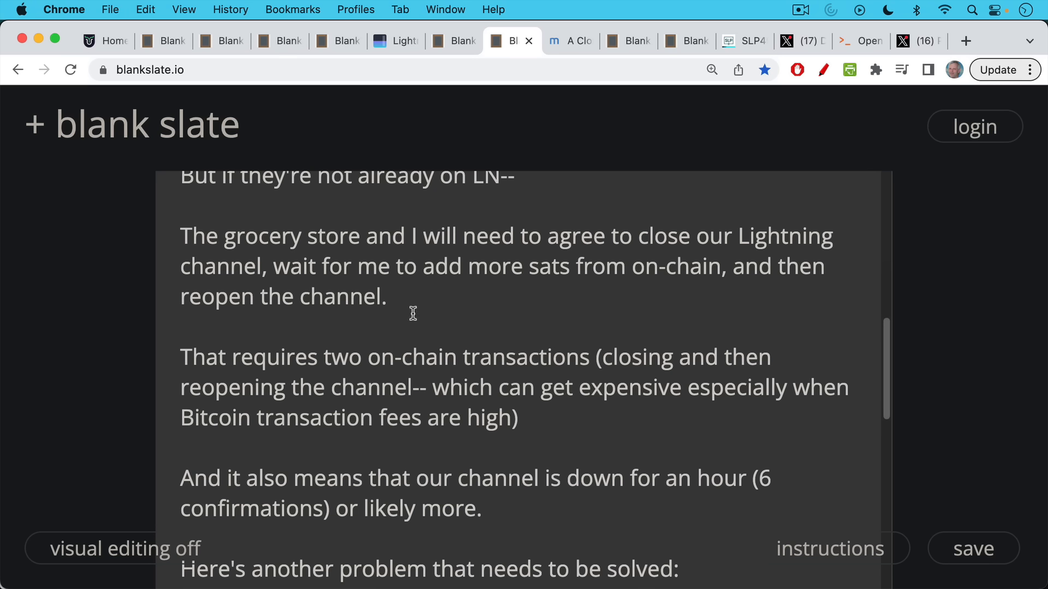
mouse_move(407, 314)
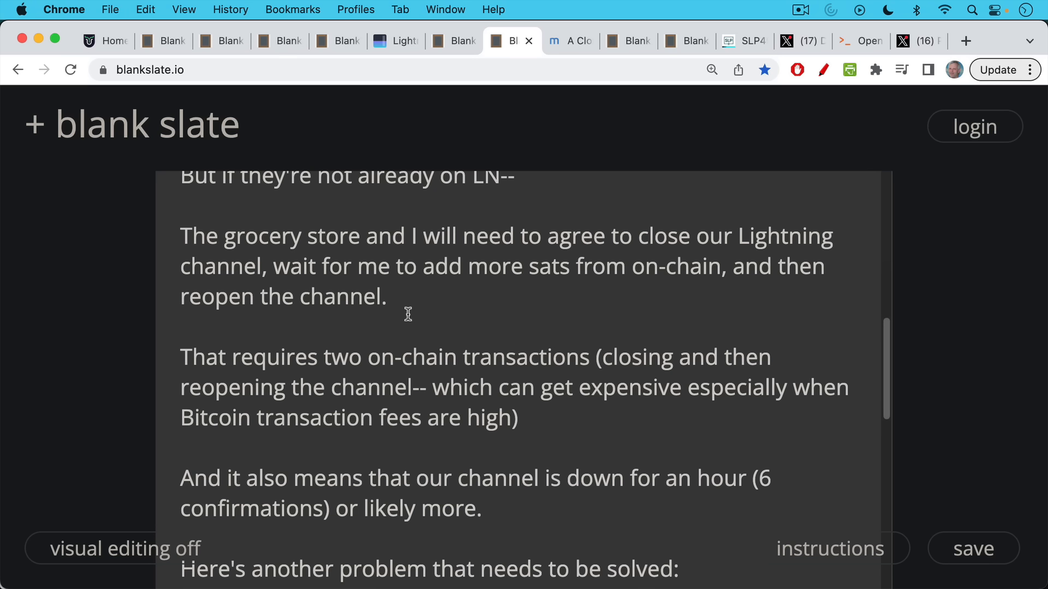
- Finish the unified wallets note and bring up Muun's A Closer Look at Submarine Swaps article
scroll(down, 3)
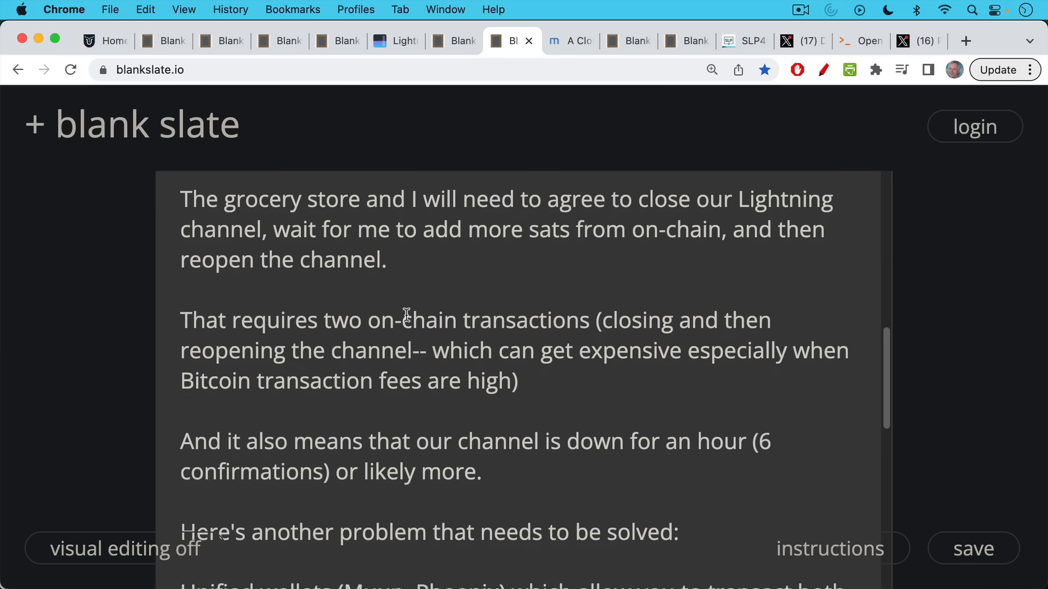
scroll(down, 3)
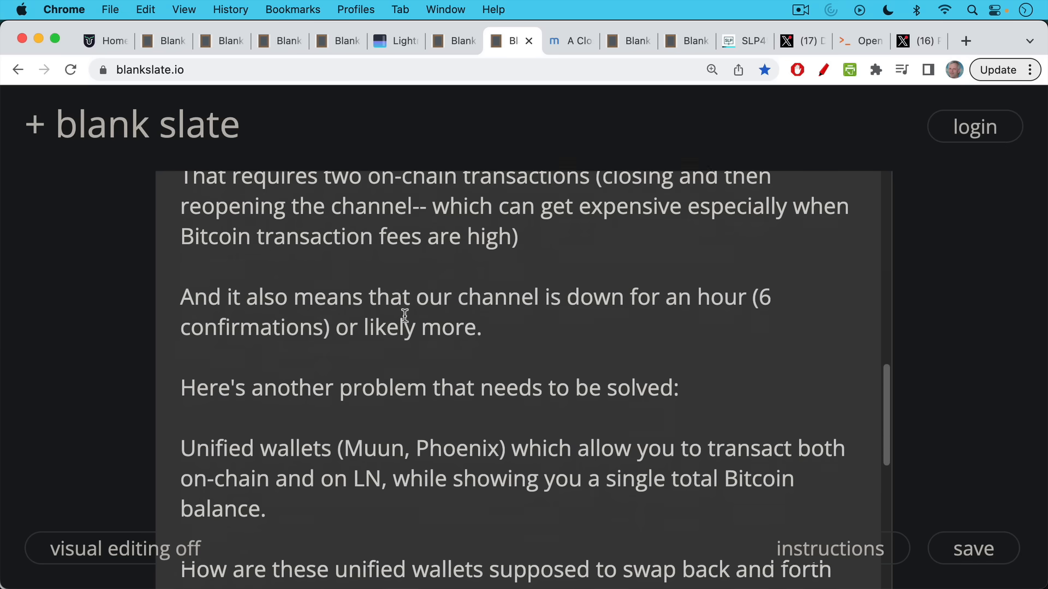
scroll(down, 3)
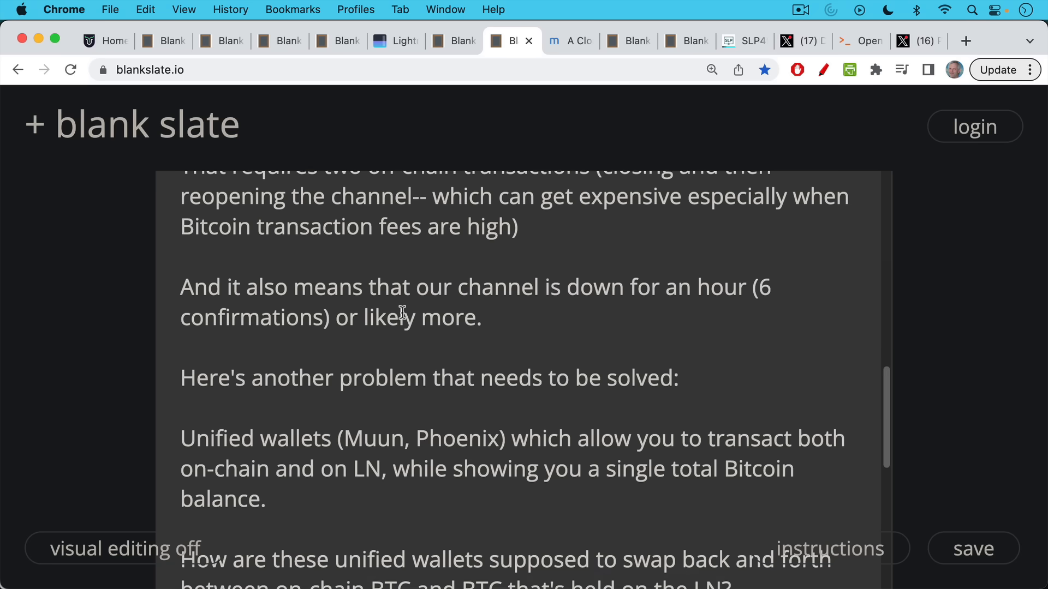
scroll(down, 3)
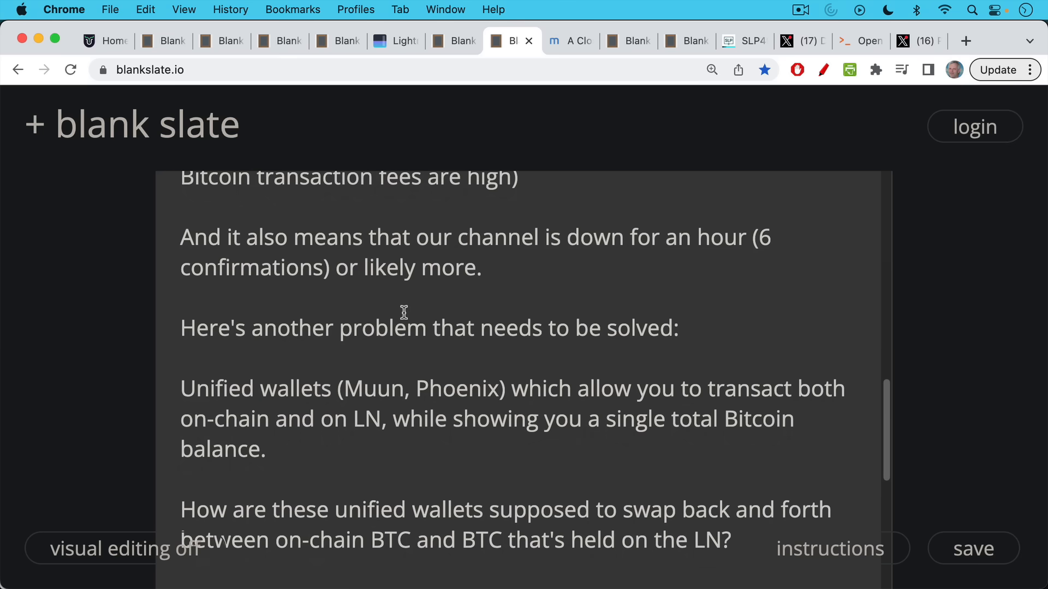
scroll(down, 3)
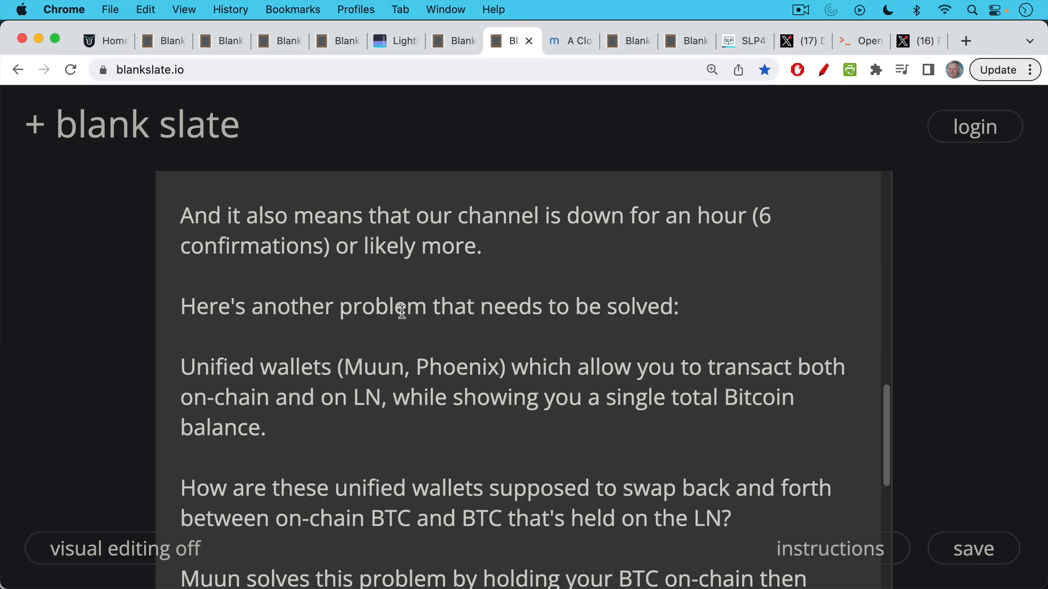
scroll(down, 3)
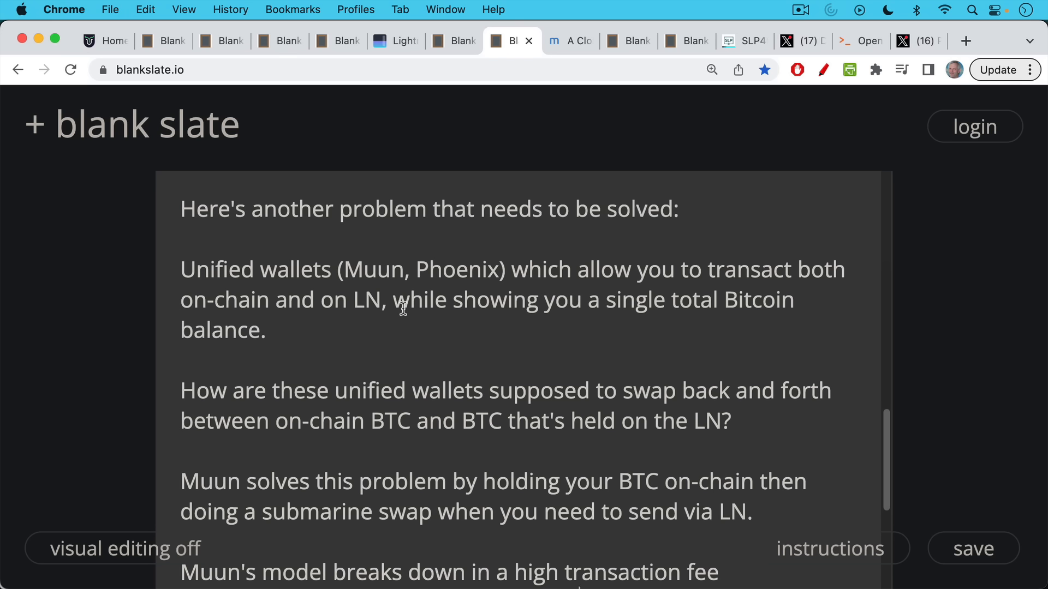
mouse_move(399, 307)
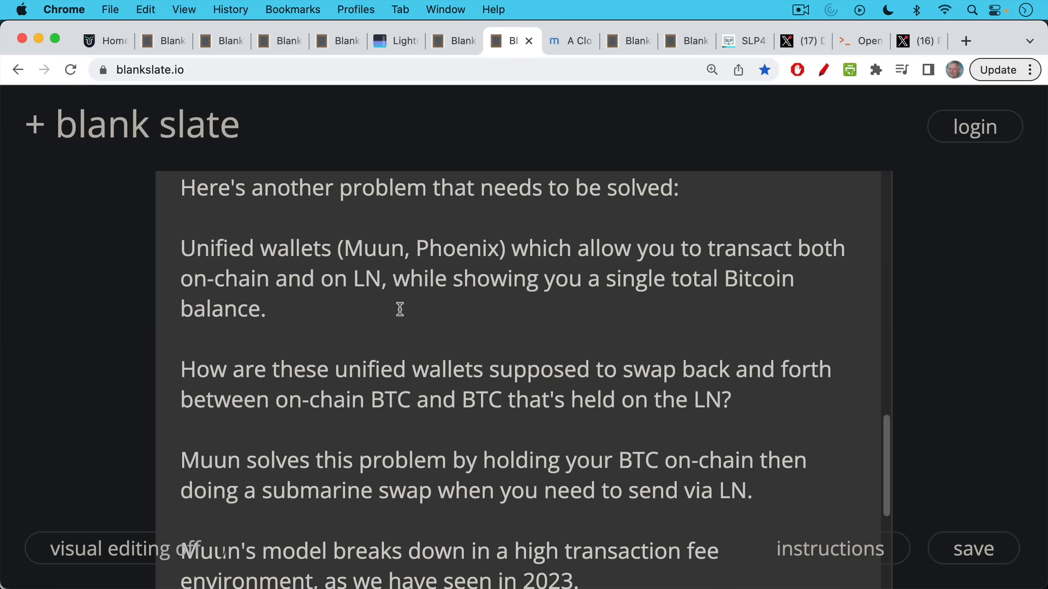
scroll(down, 3)
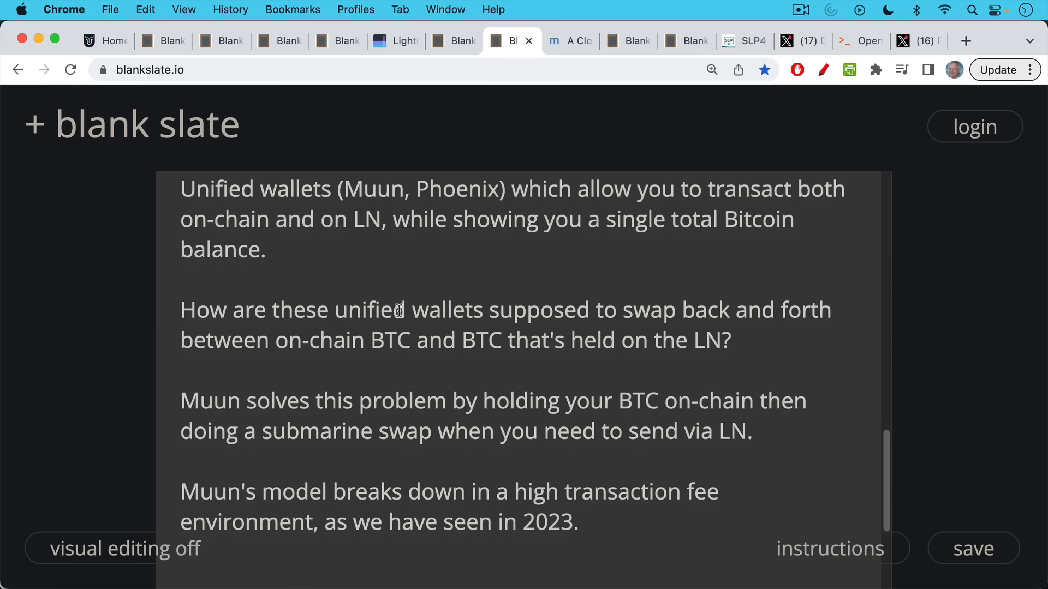
scroll(down, 3)
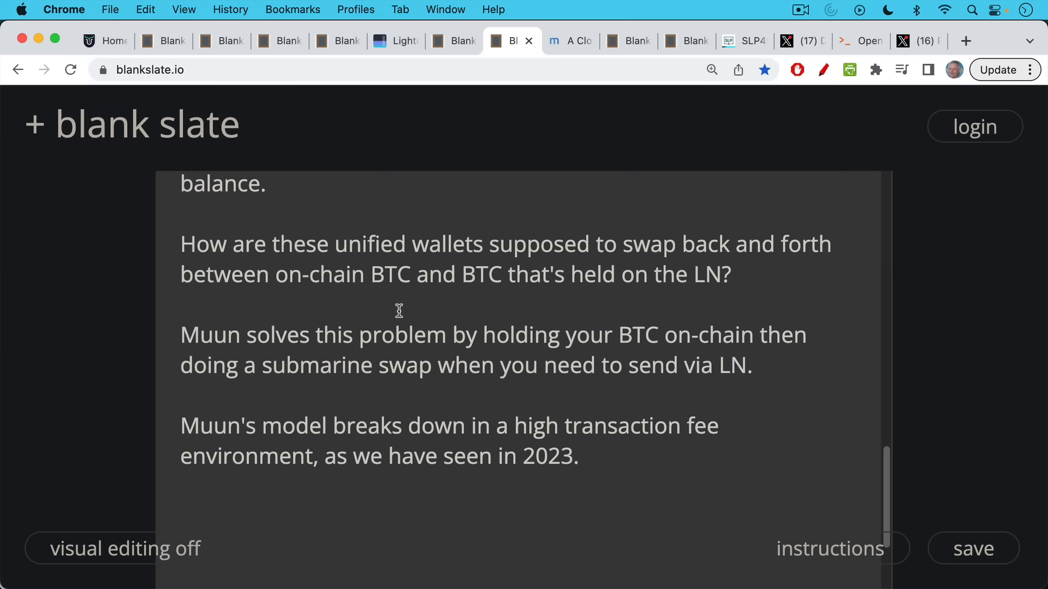
mouse_move(413, 260)
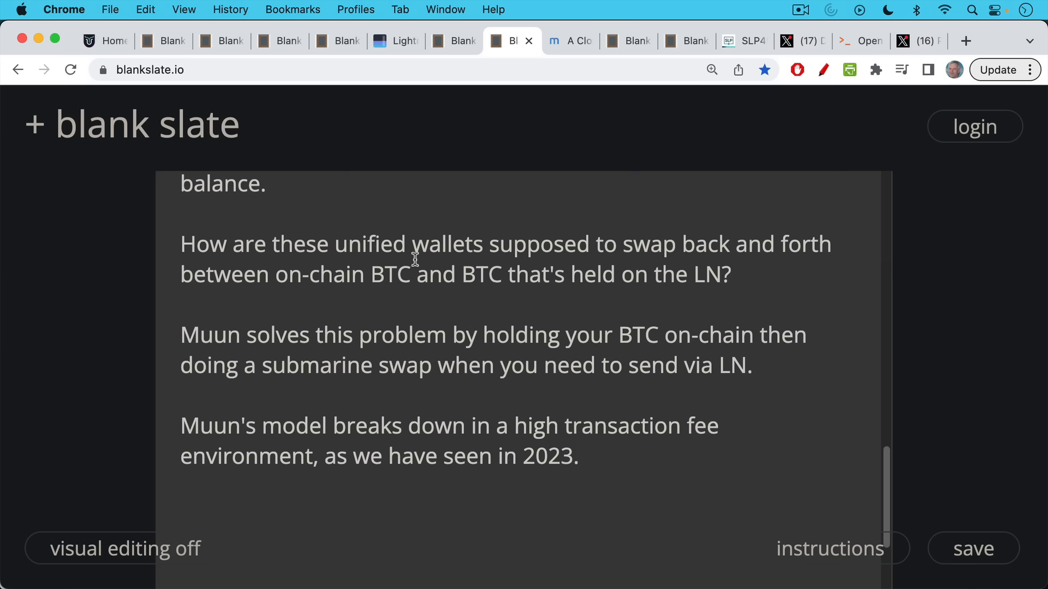
click(569, 40)
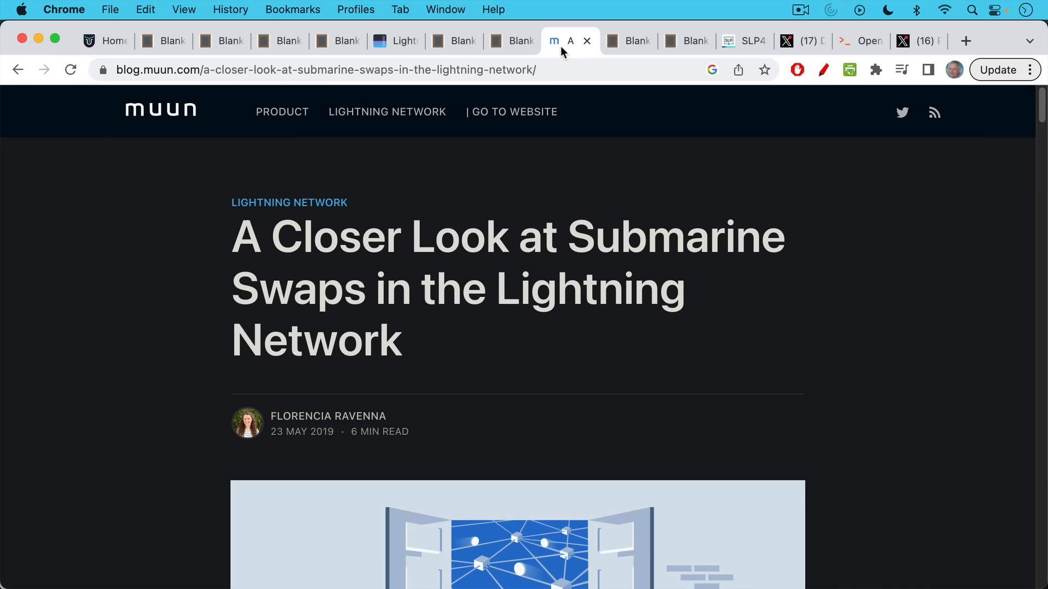
mouse_move(563, 60)
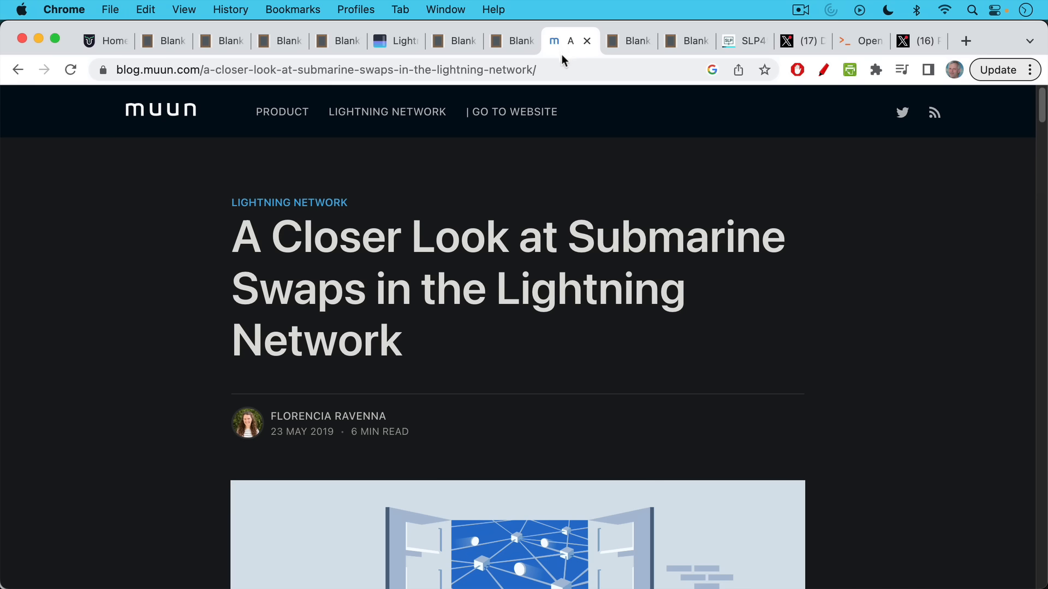
mouse_move(564, 72)
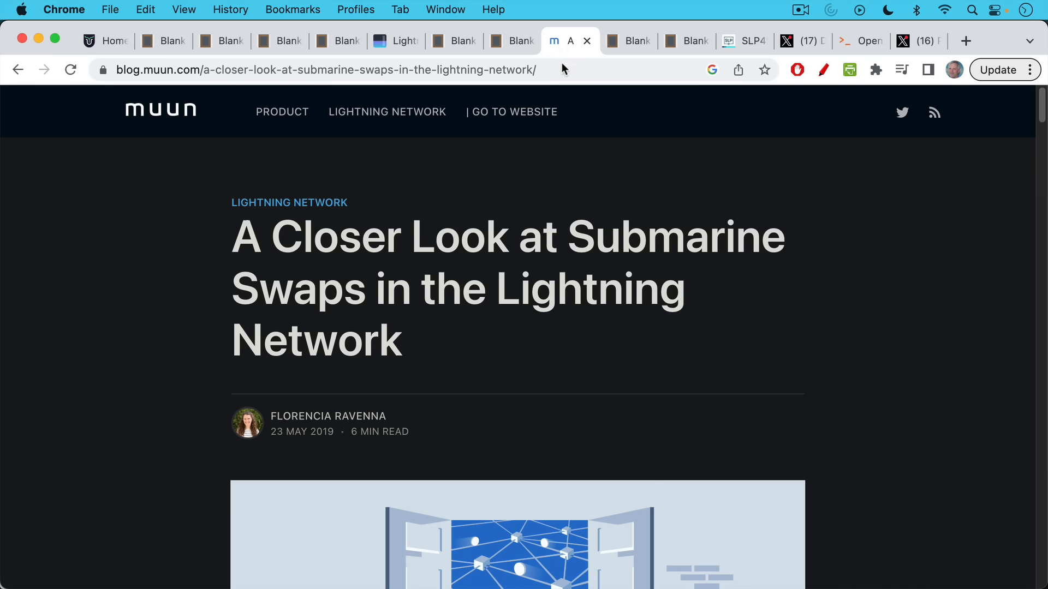
- Return to the splicing note and read through its opening explanation
click(626, 40)
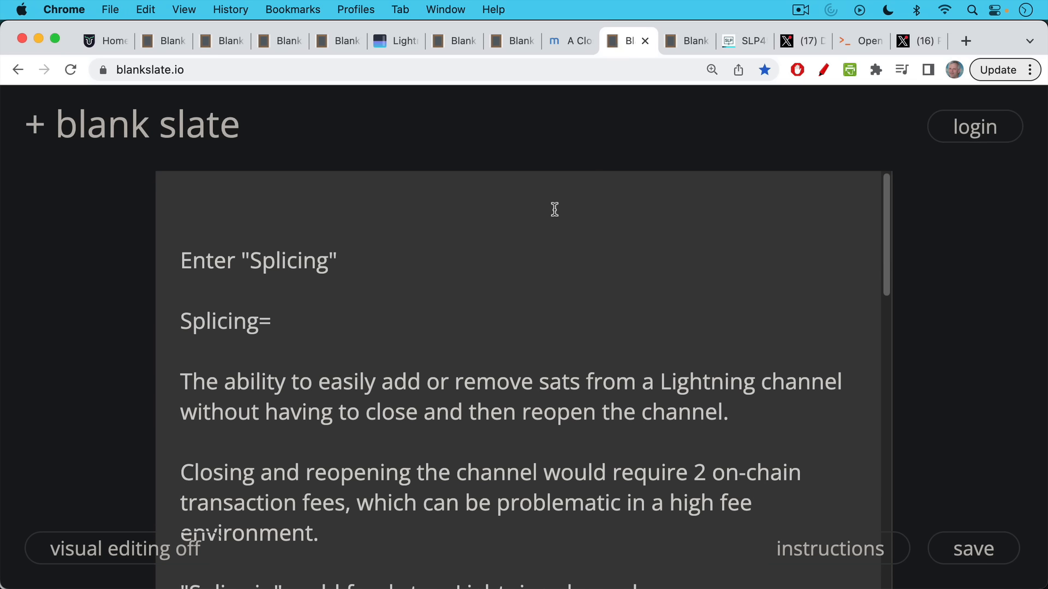
mouse_move(549, 212)
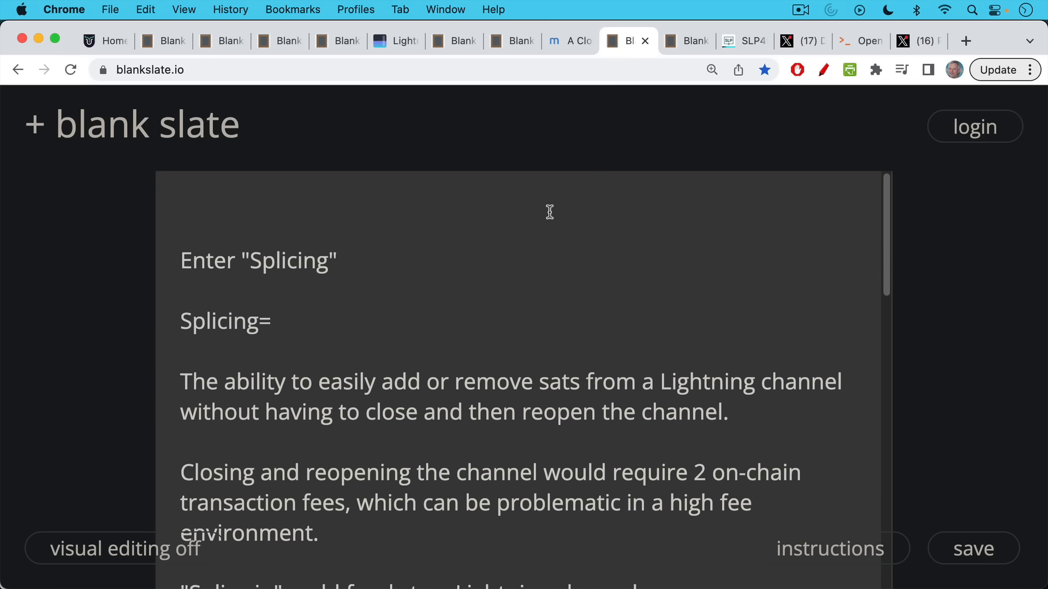
mouse_move(549, 216)
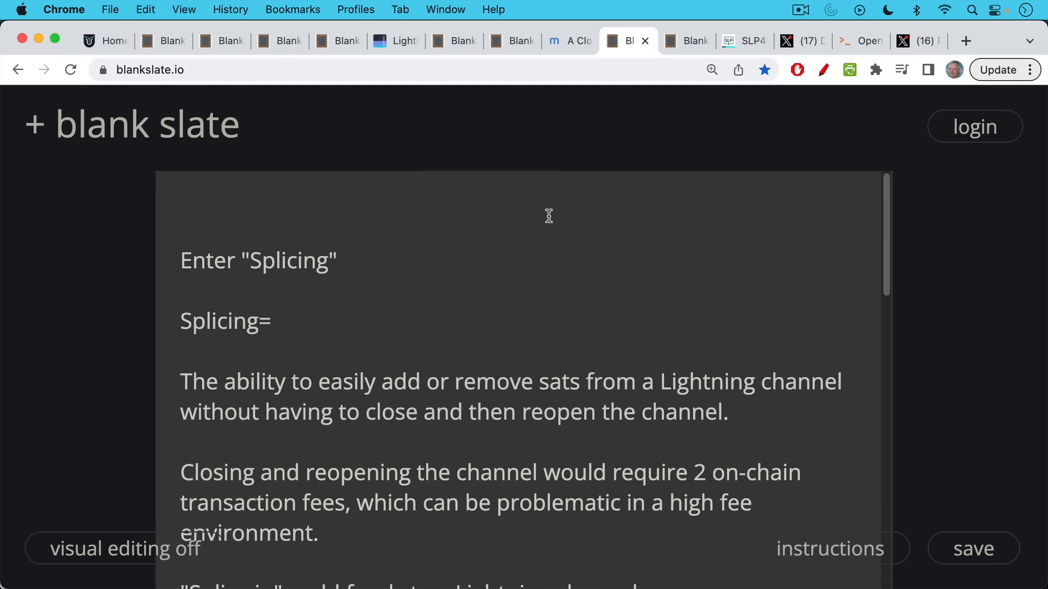
mouse_move(504, 260)
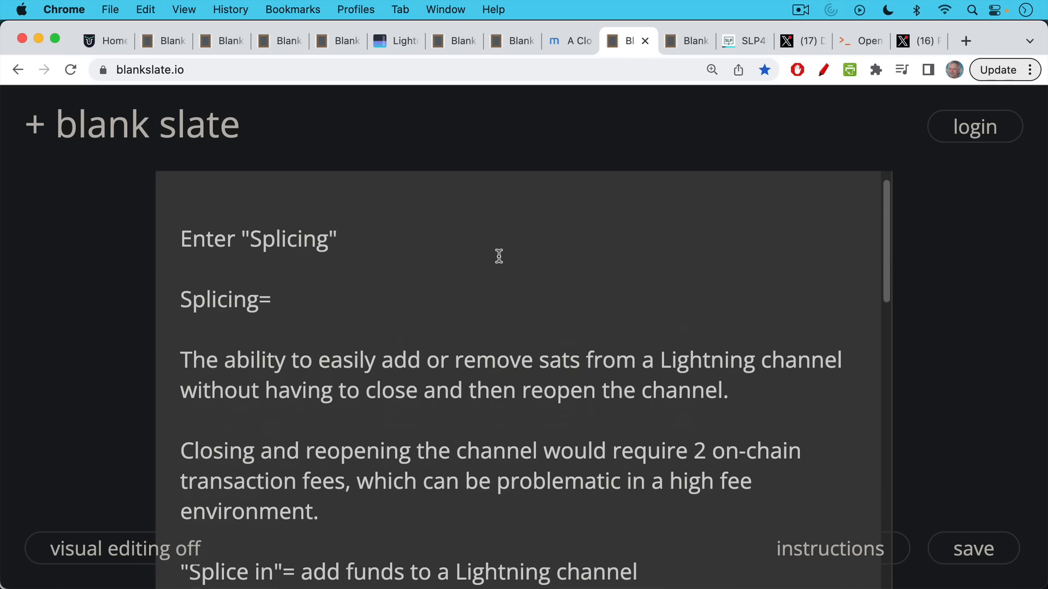
scroll(down, 3)
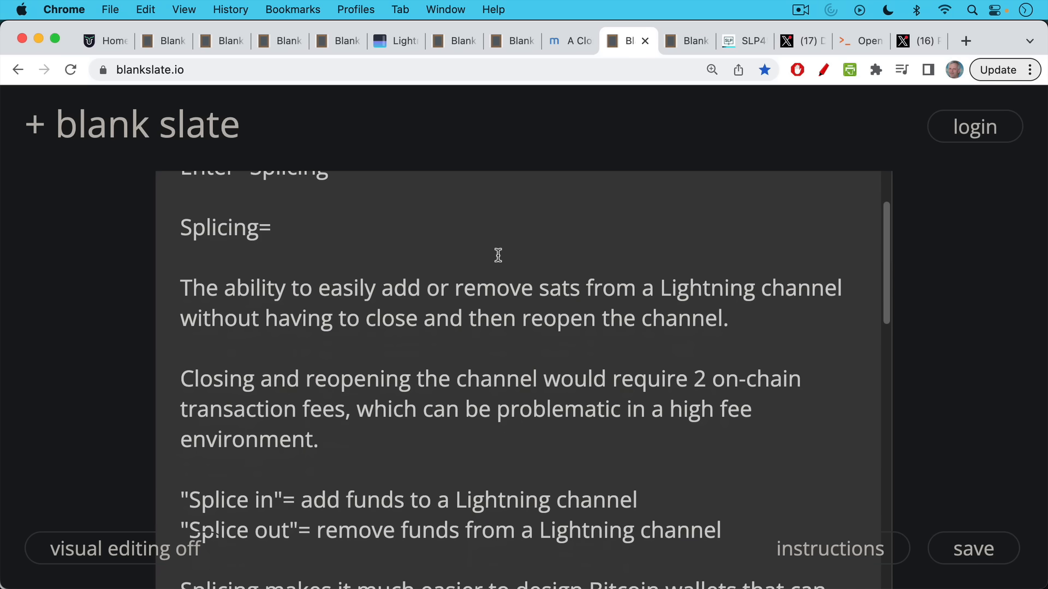
scroll(down, 3)
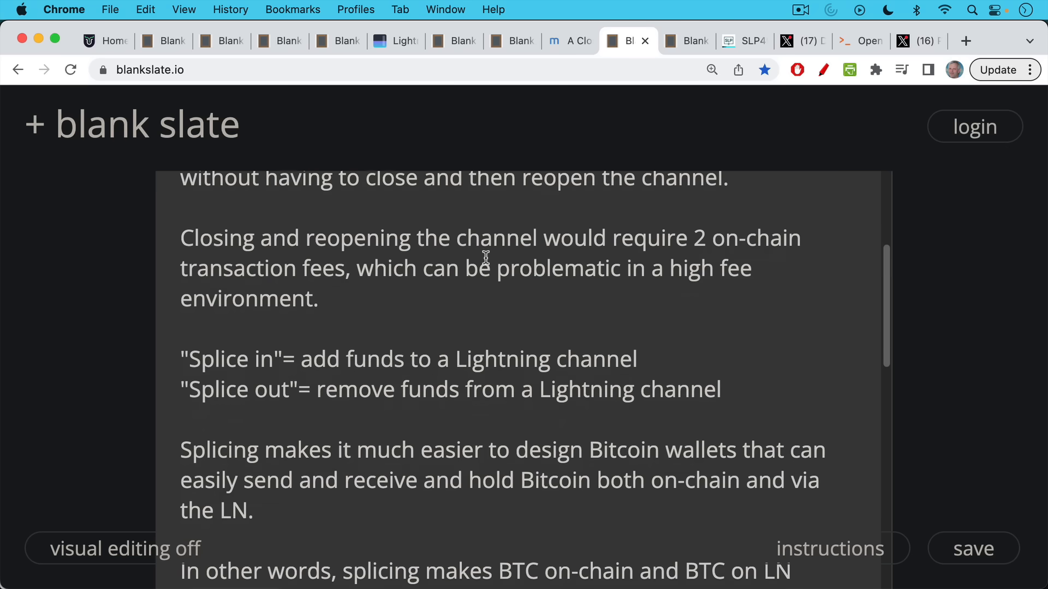
scroll(down, 3)
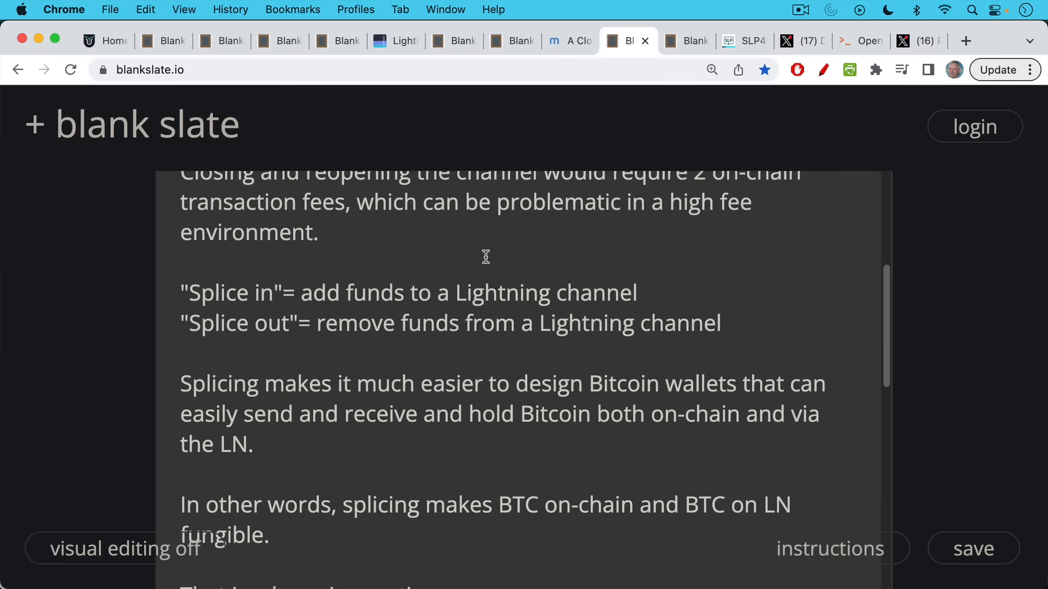
scroll(down, 3)
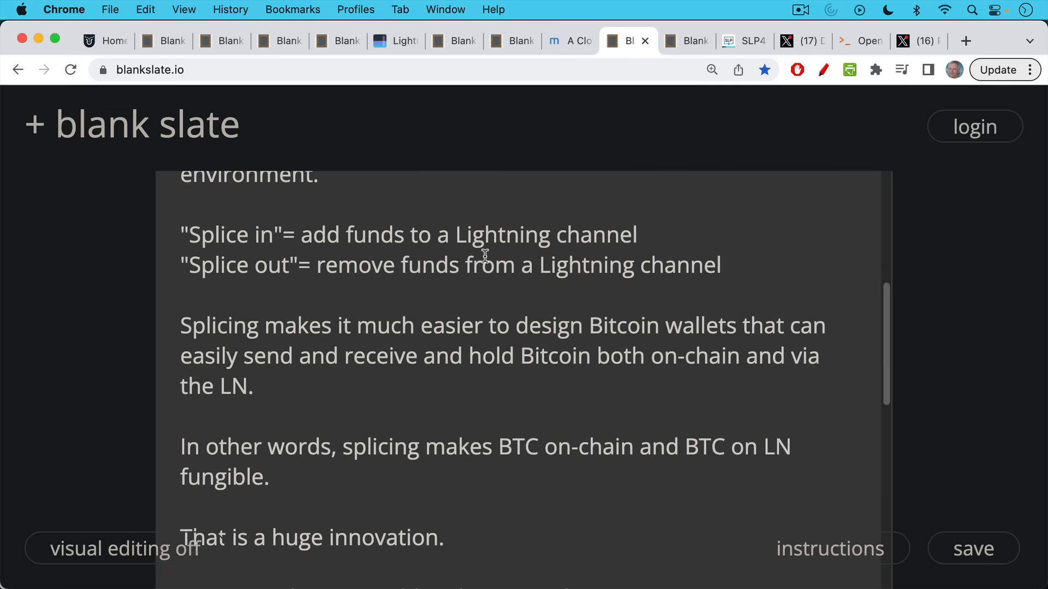
mouse_move(484, 252)
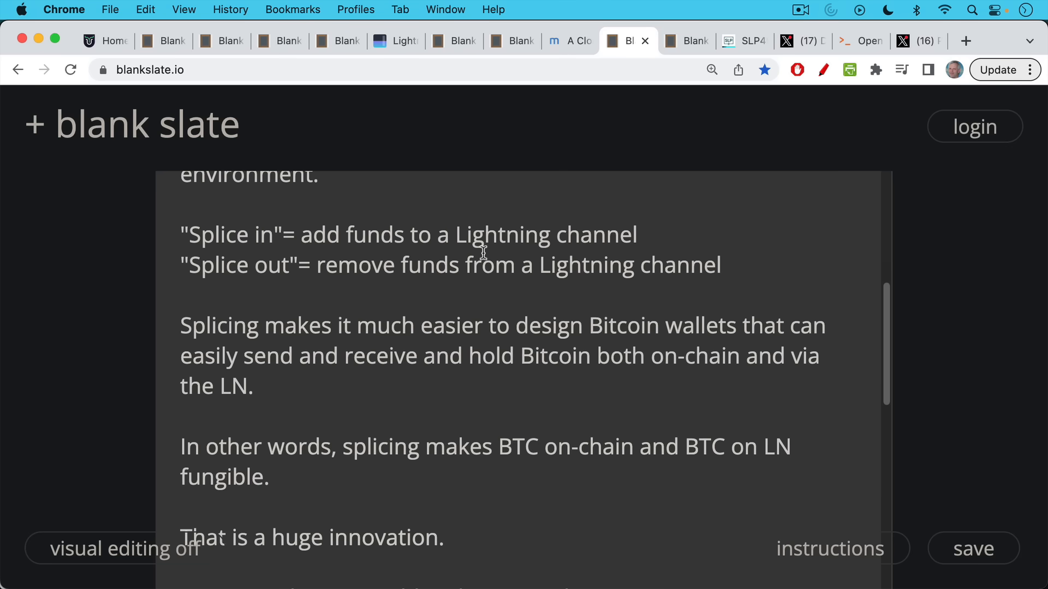
- Continue down to combining splices with others for lower fees and privacy
scroll(down, 3)
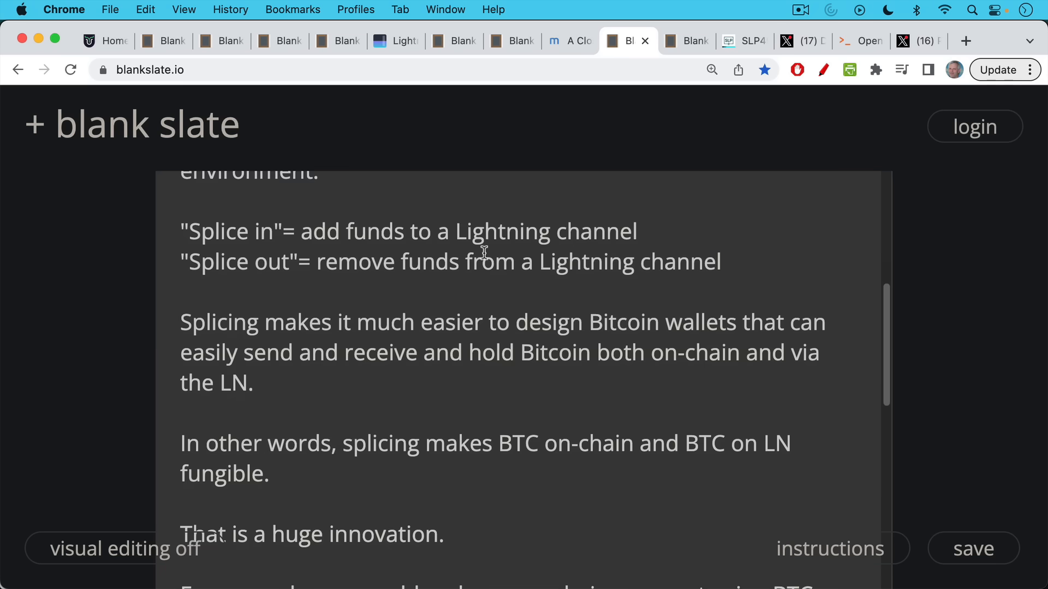
scroll(down, 3)
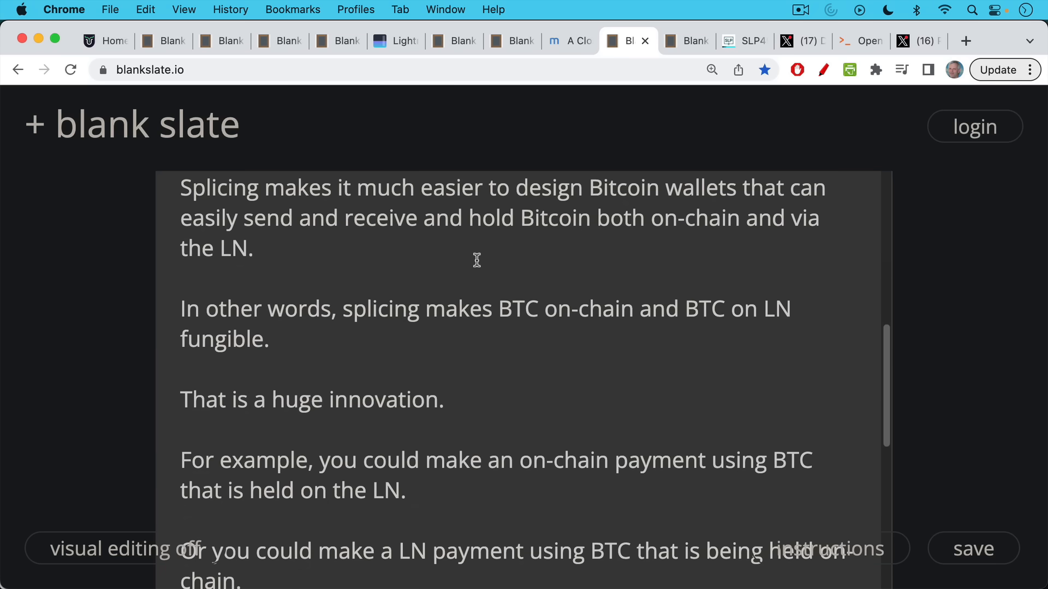
scroll(down, 3)
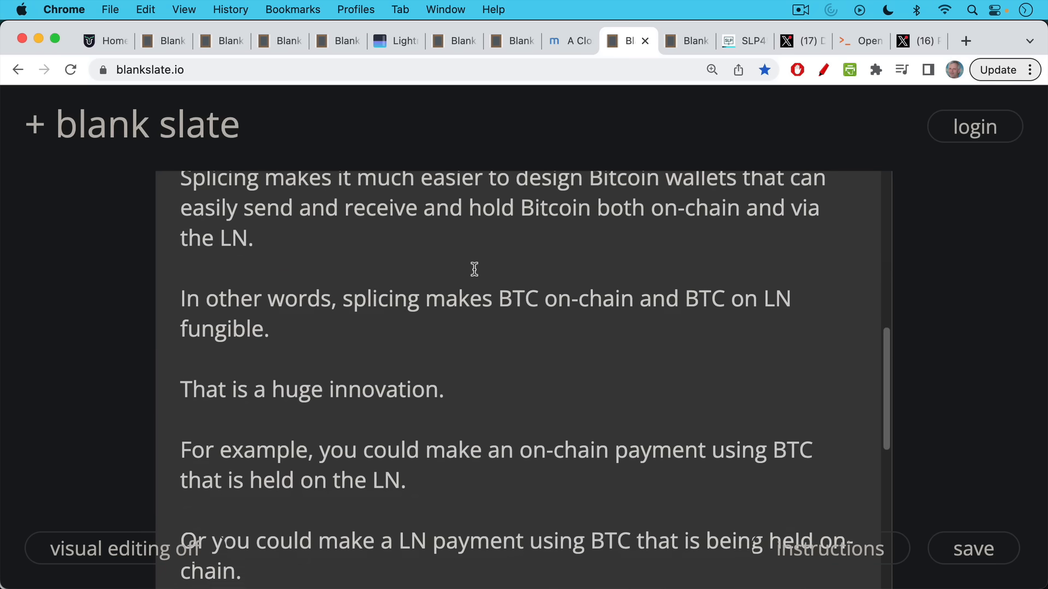
scroll(down, 3)
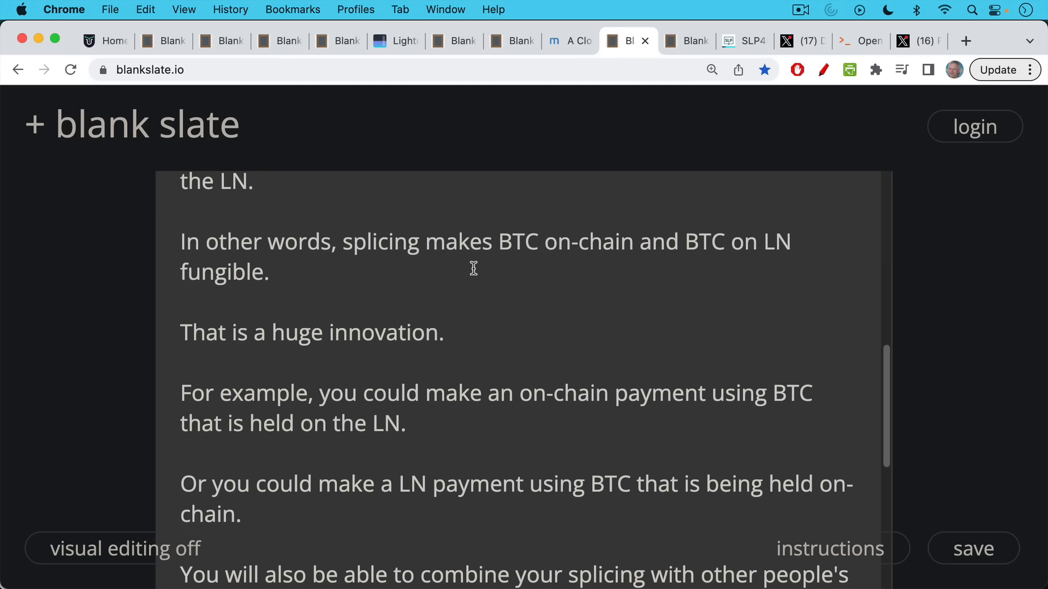
scroll(down, 3)
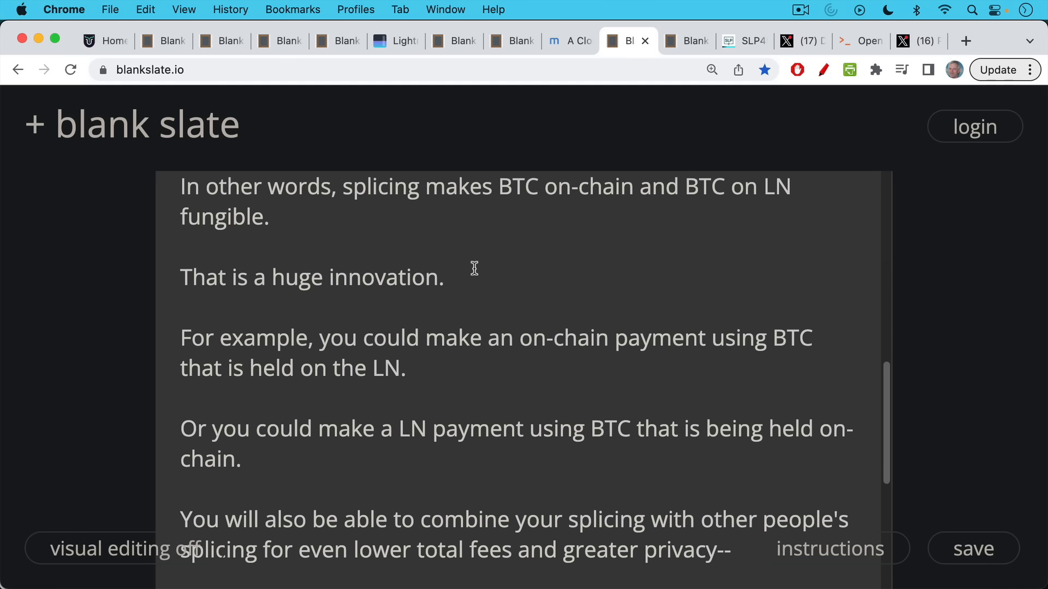
mouse_move(473, 267)
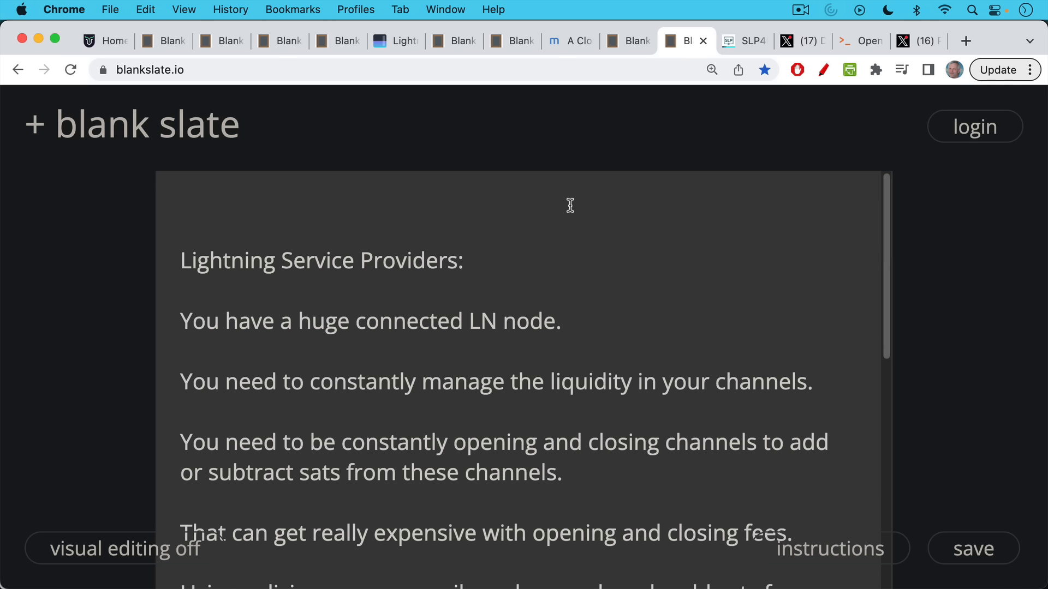
mouse_move(569, 200)
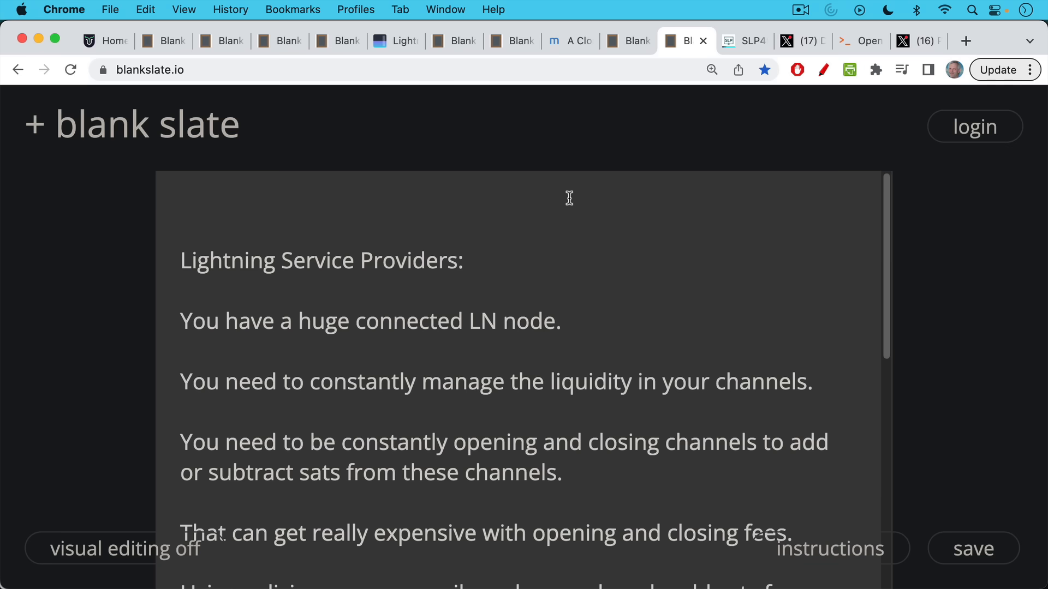
scroll(down, 3)
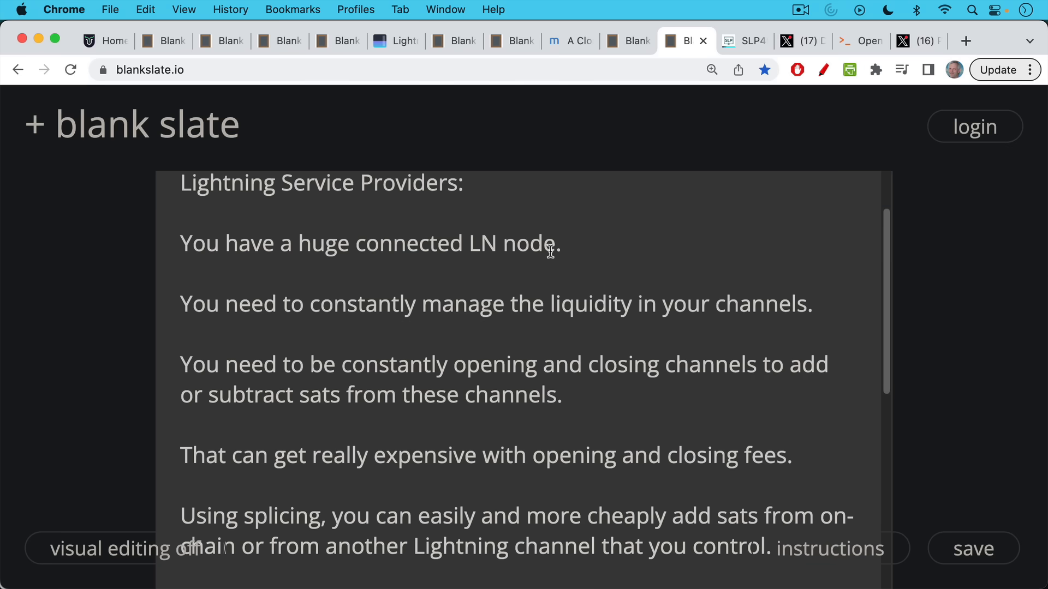
scroll(down, 3)
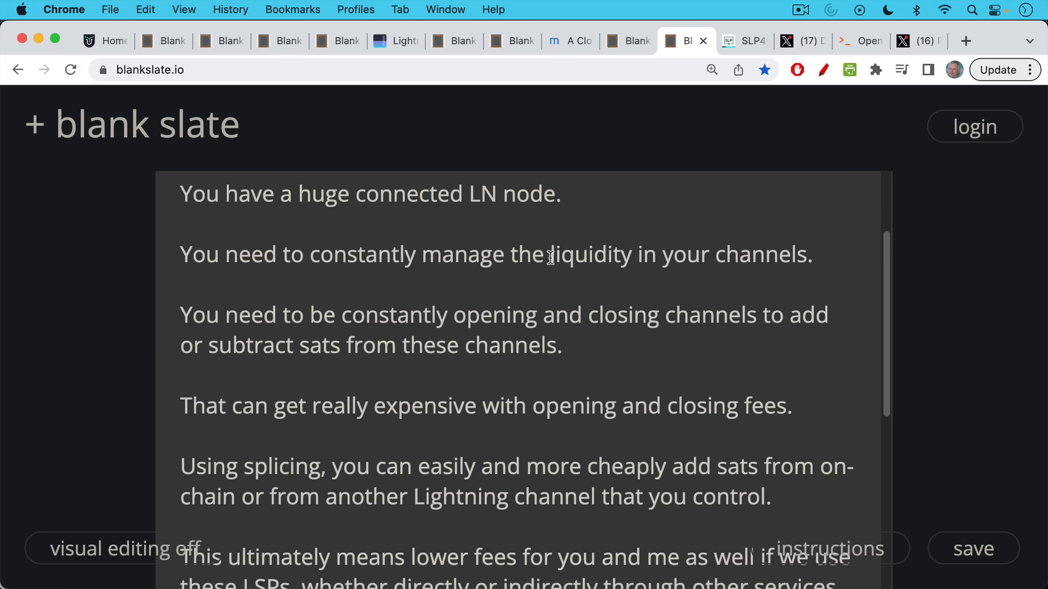
scroll(down, 3)
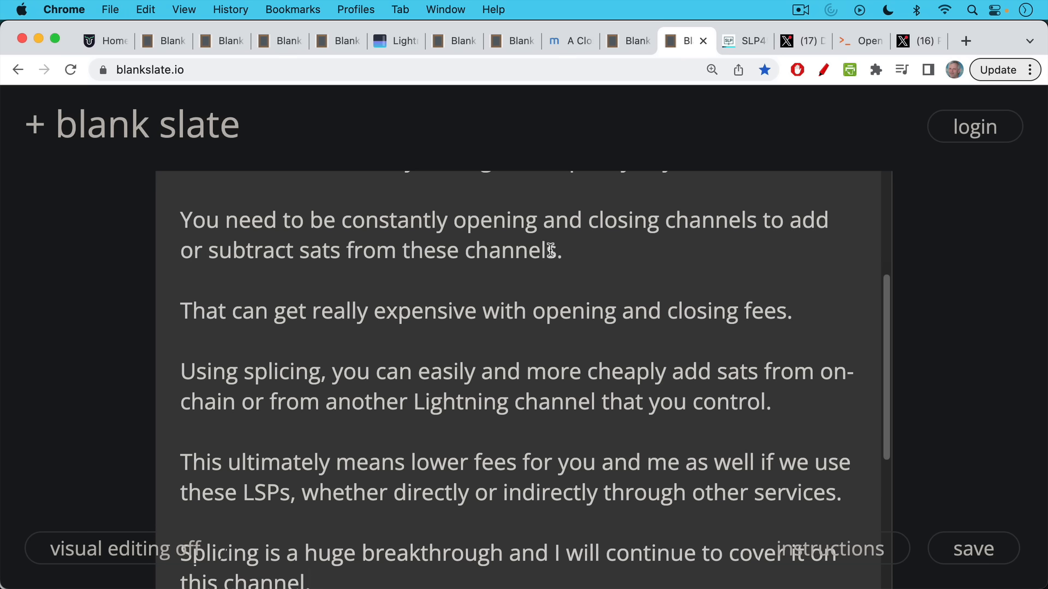
mouse_move(548, 251)
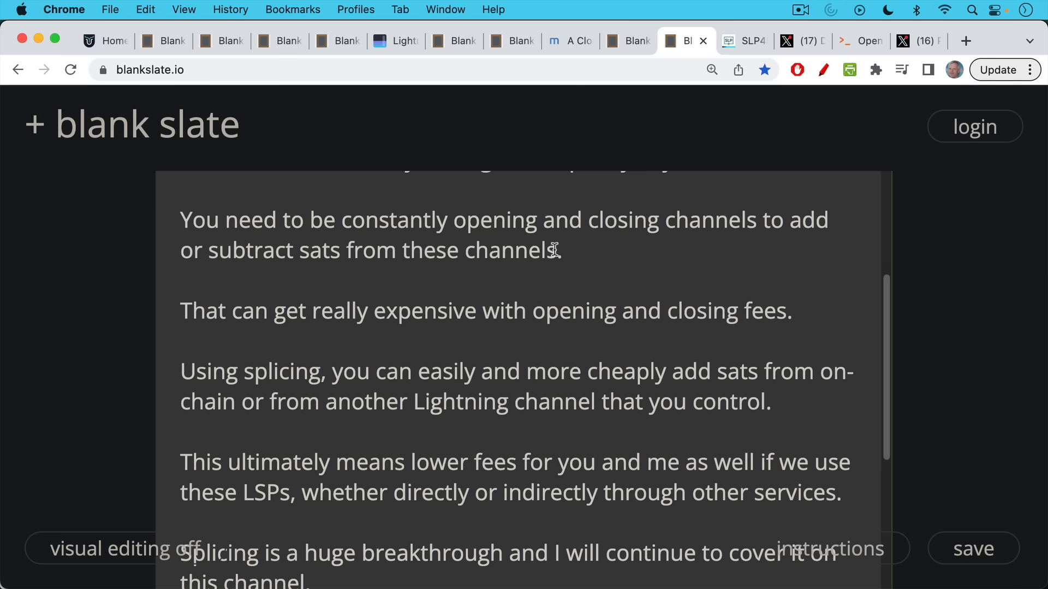
scroll(down, 3)
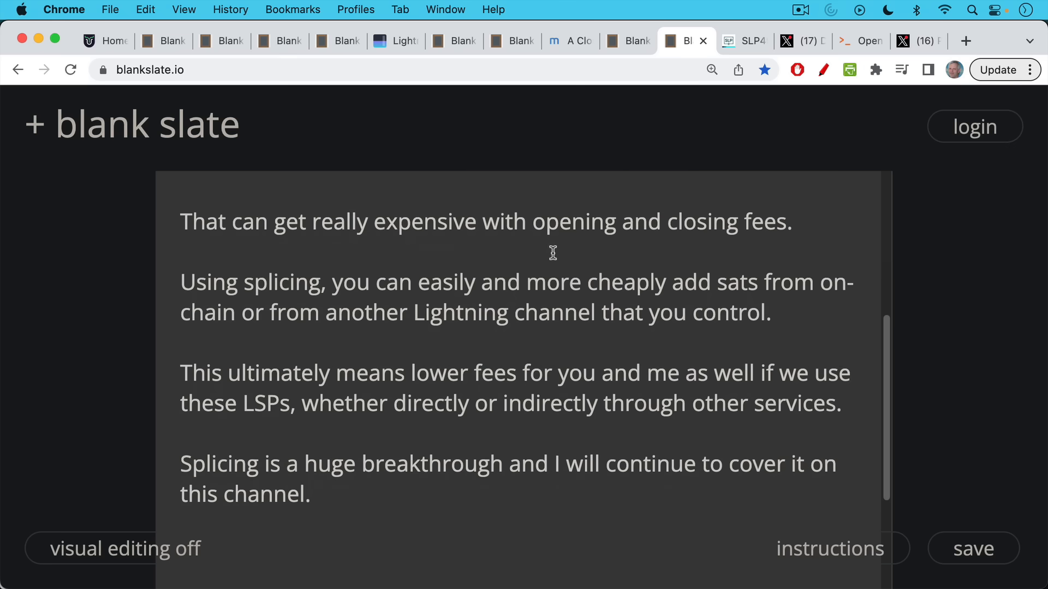
mouse_move(552, 243)
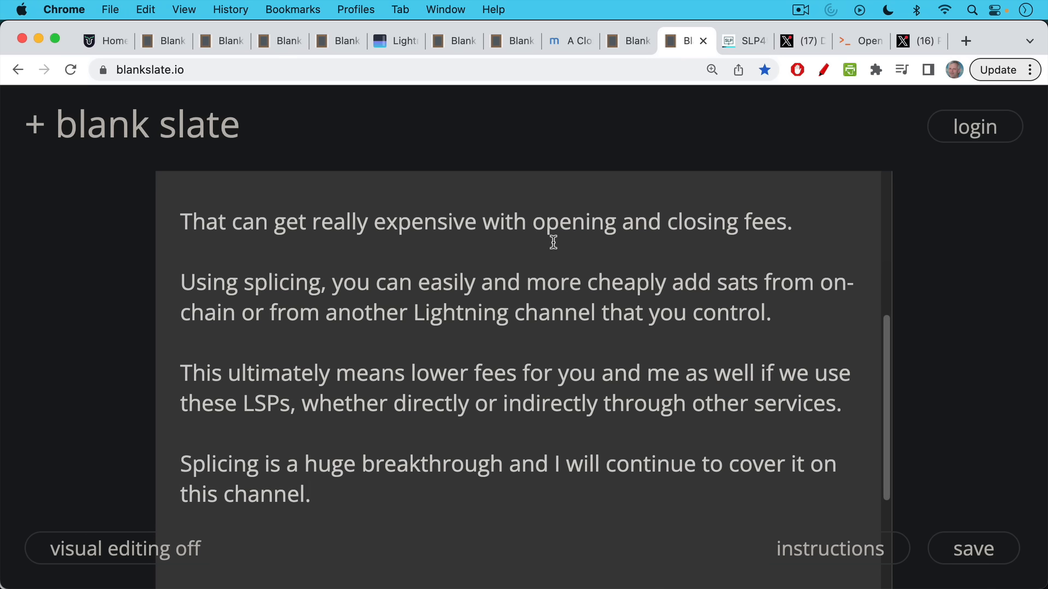
mouse_move(552, 239)
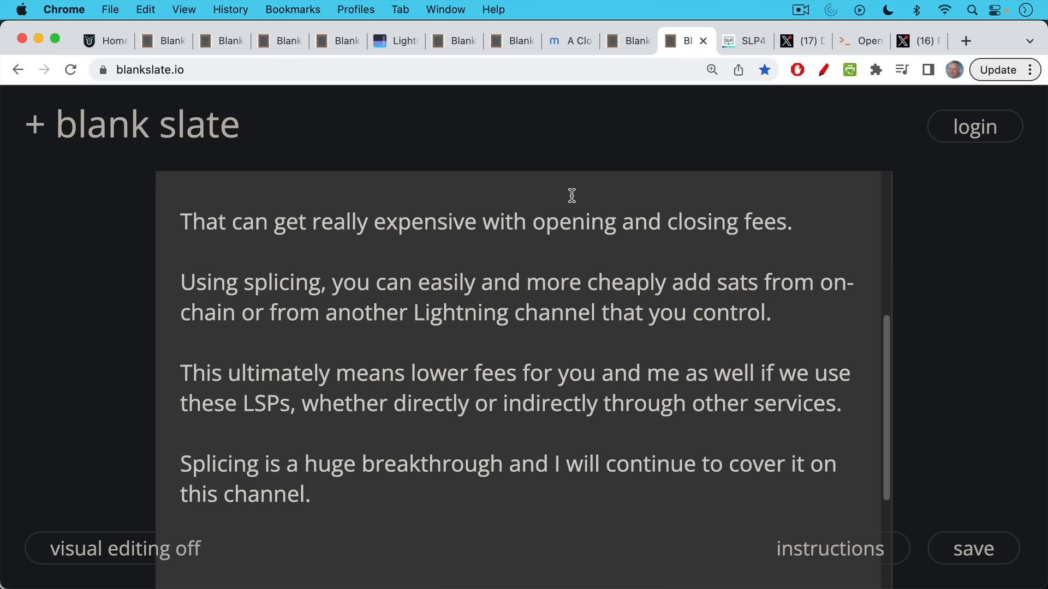
- Bring up Stephan Livera's SLP490 episode with Dusty, What Is Splicing and Why Will It Improve LN
click(743, 41)
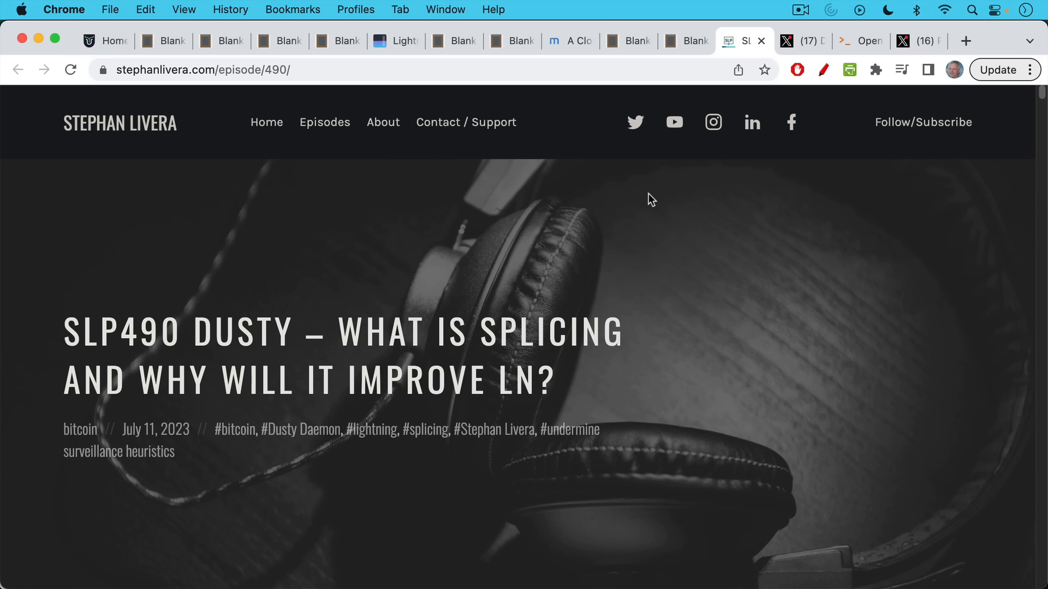
mouse_move(664, 188)
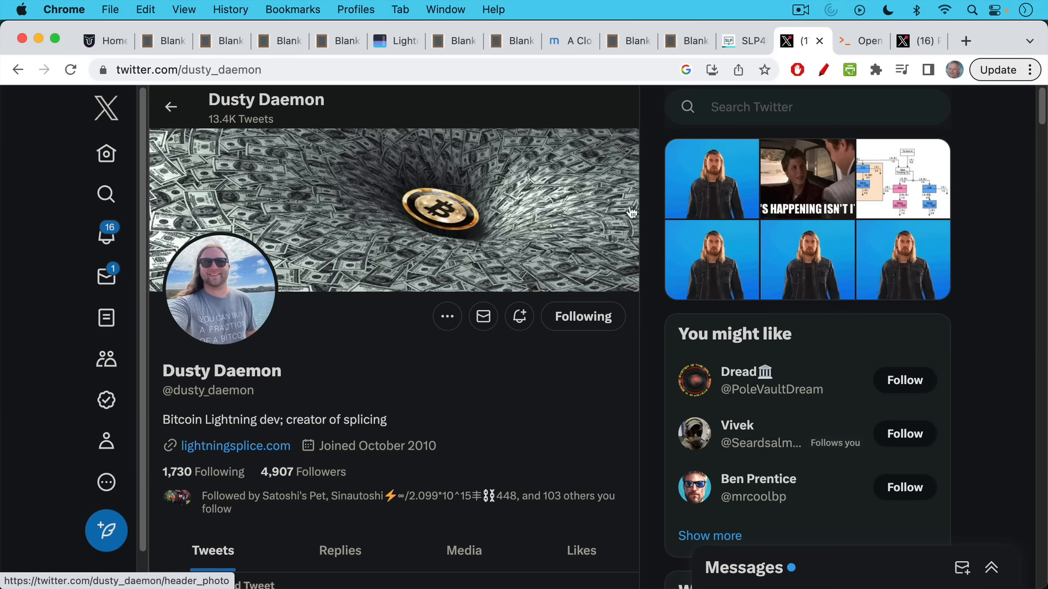
mouse_move(638, 195)
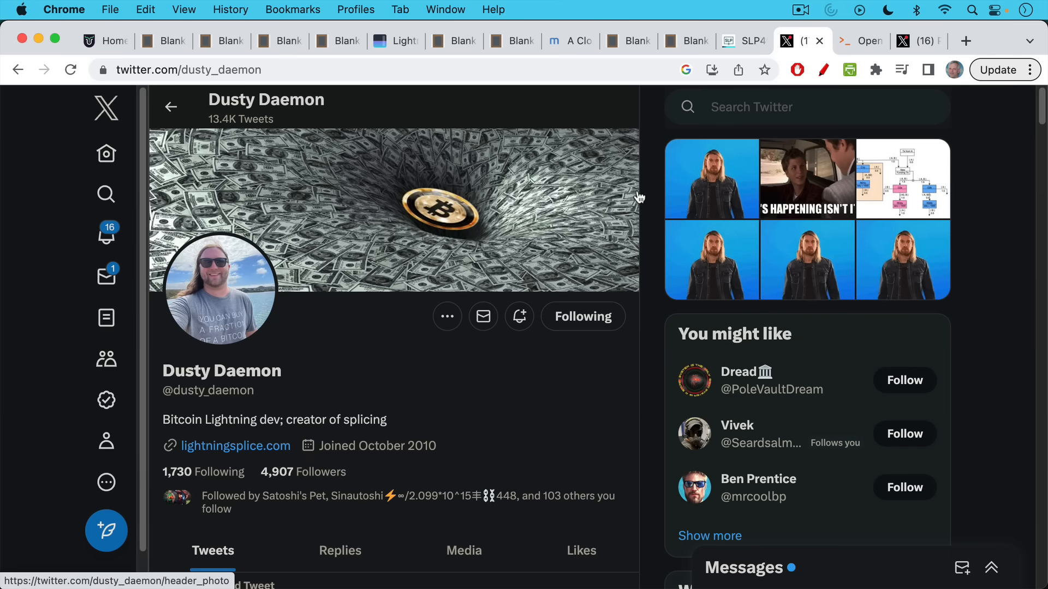
mouse_move(636, 188)
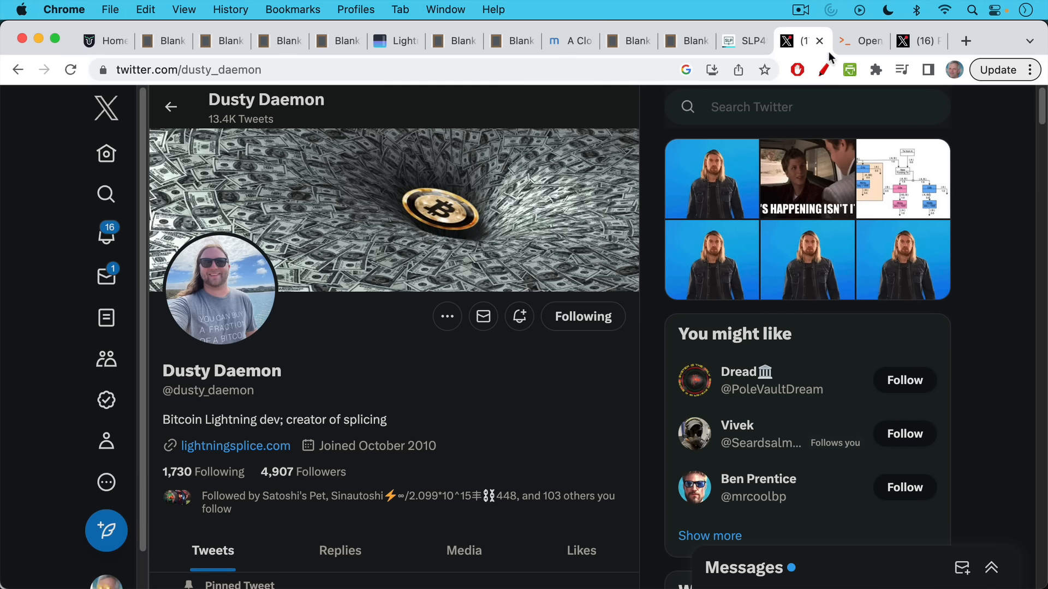
- Switch from Dusty Daemon's Twitter profile to the OpenSats homepage
click(857, 40)
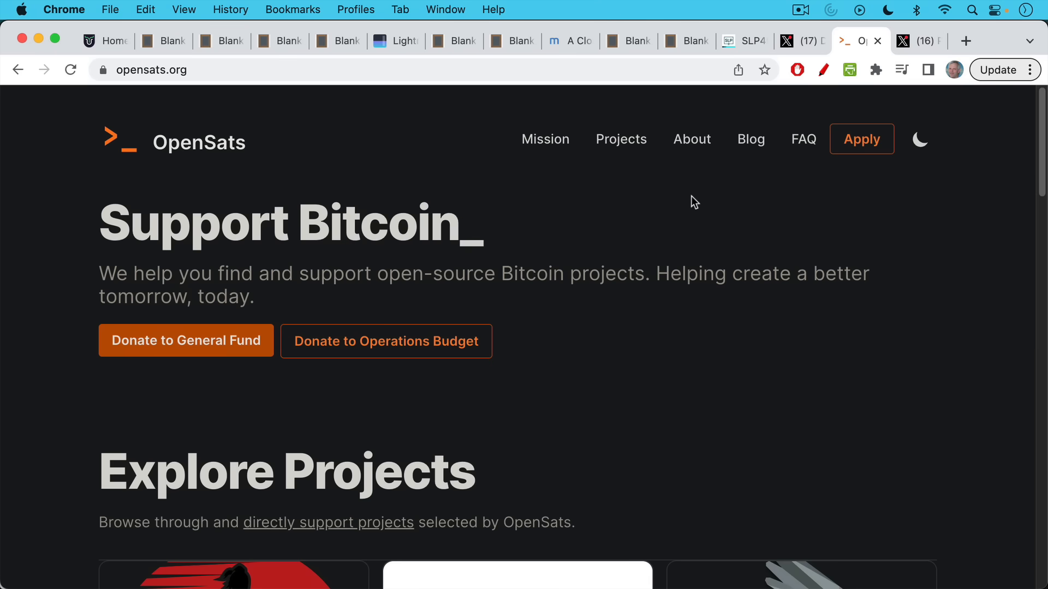
- Switch to the Twitter tab showing Phoenix Wallet's splicing-based wallet announcement tweet
click(919, 40)
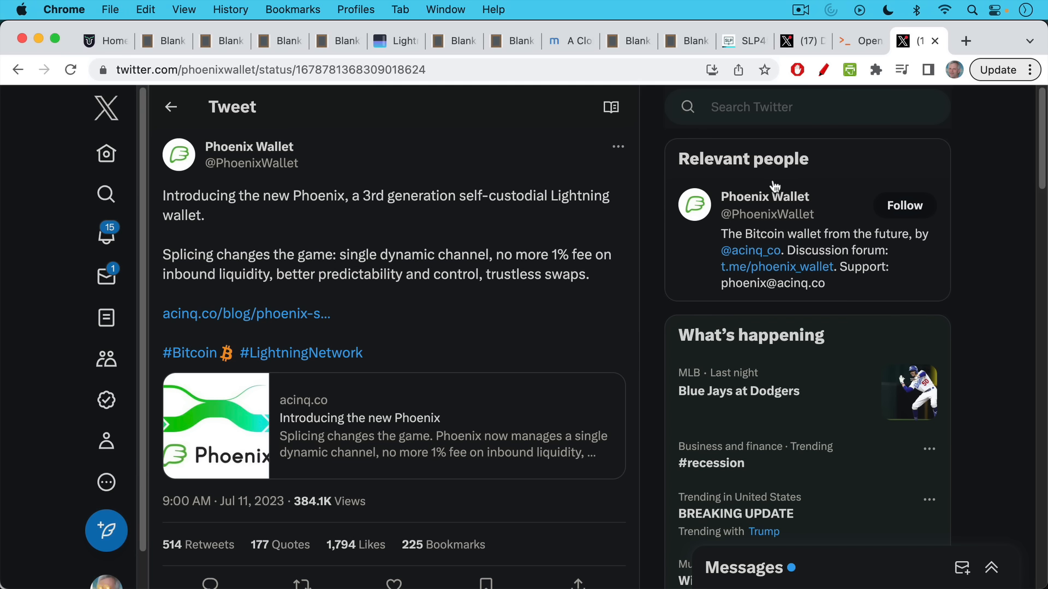
mouse_move(777, 185)
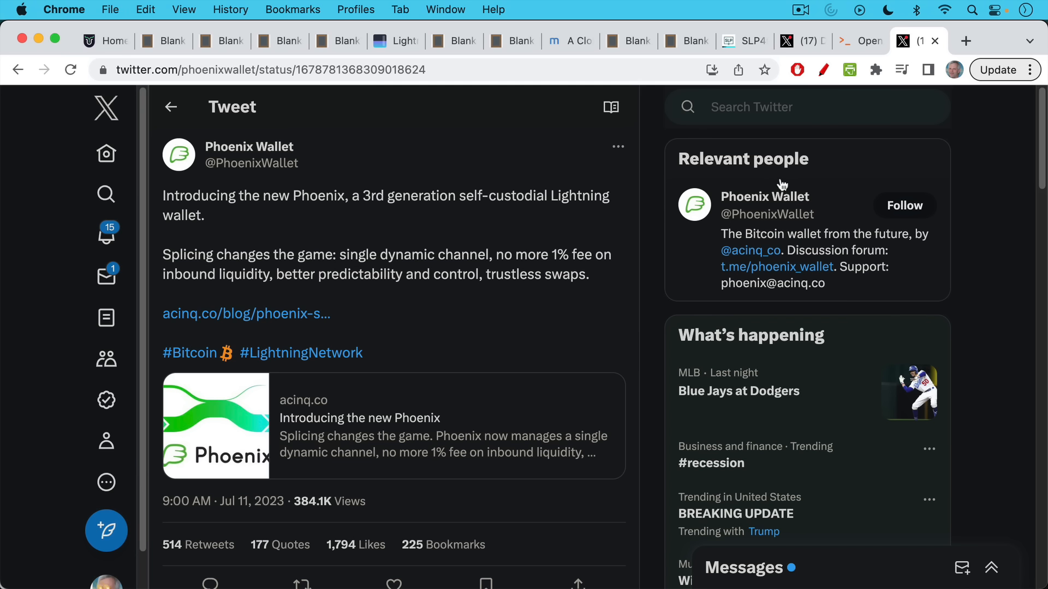
mouse_move(772, 180)
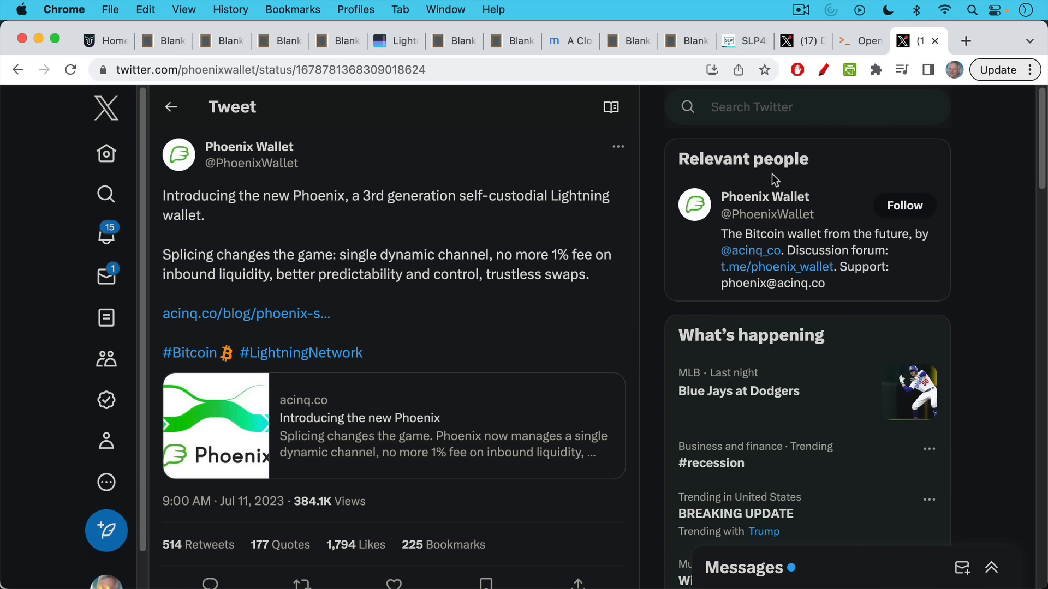
mouse_move(752, 245)
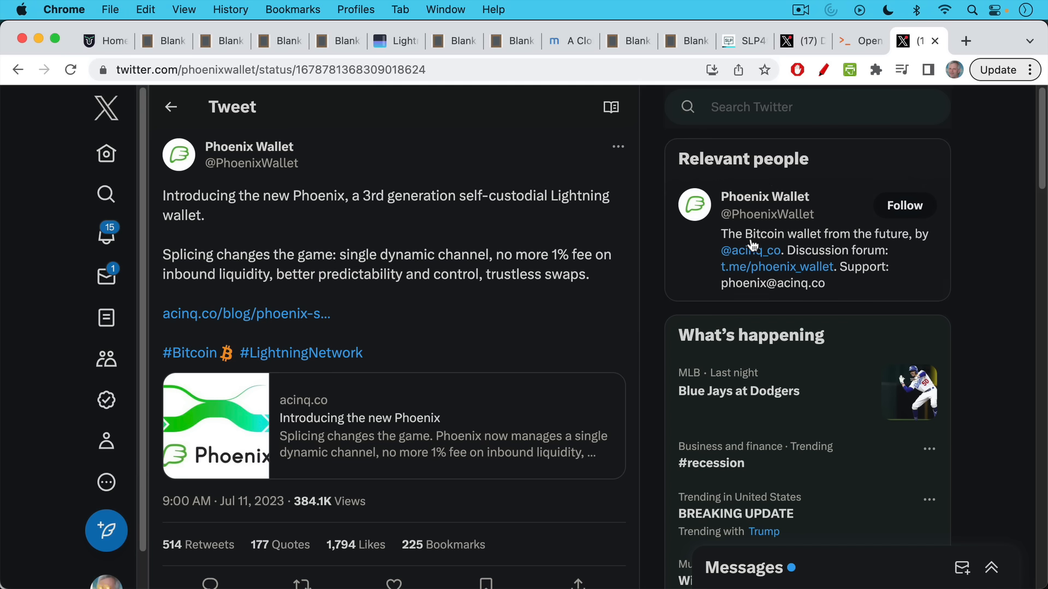
mouse_move(571, 269)
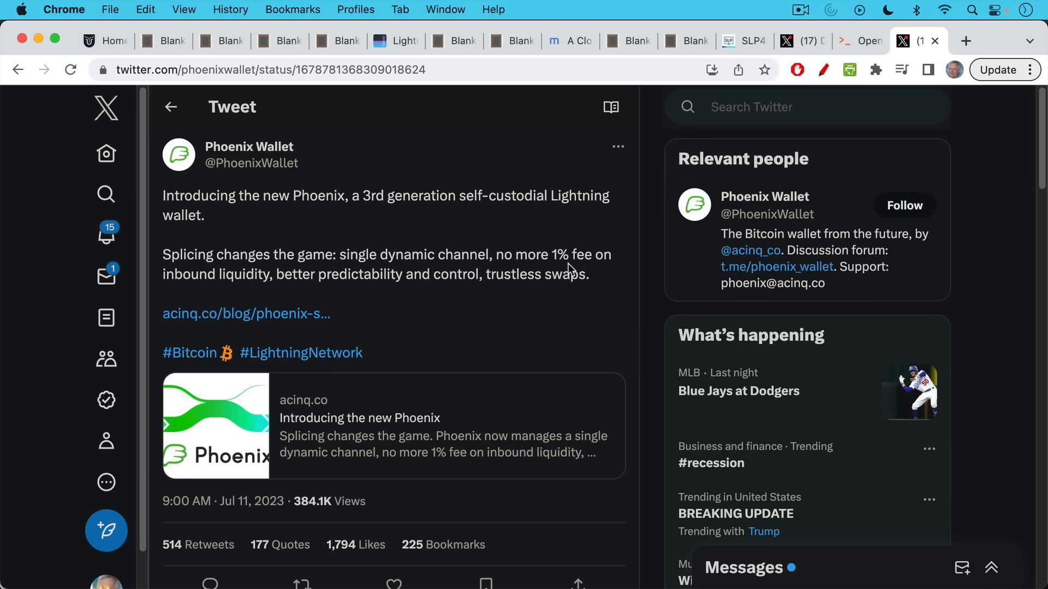
mouse_move(555, 228)
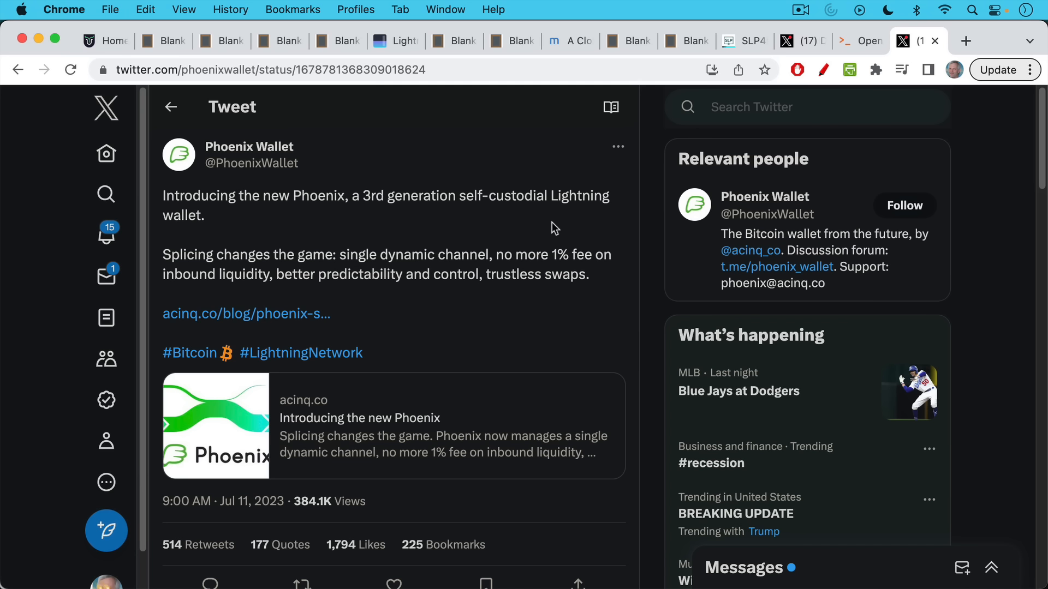